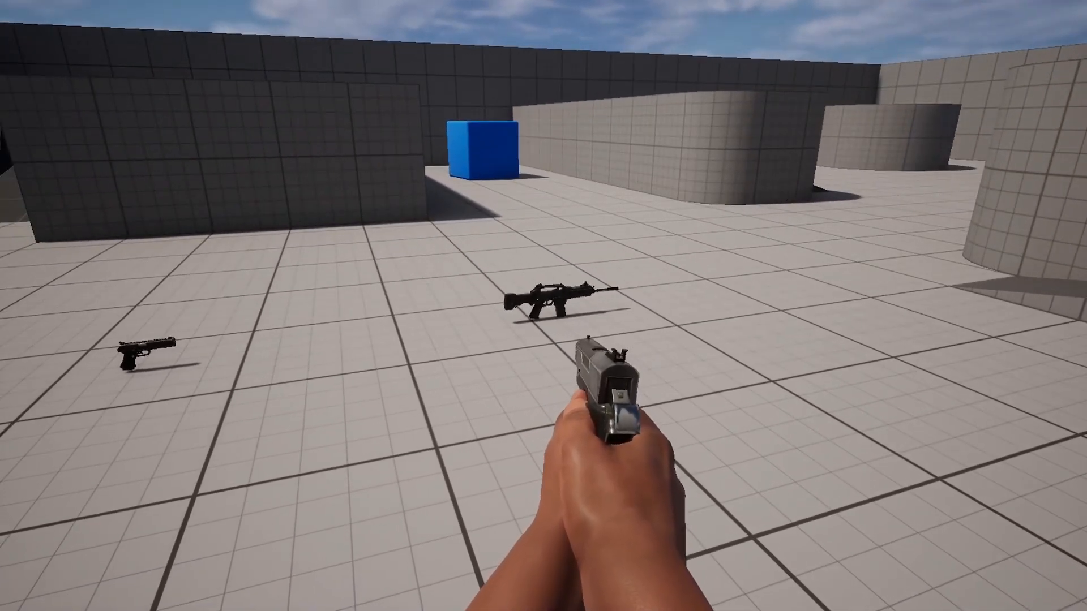
{"action": "mouse_move", "coordinate": [544, 305]}
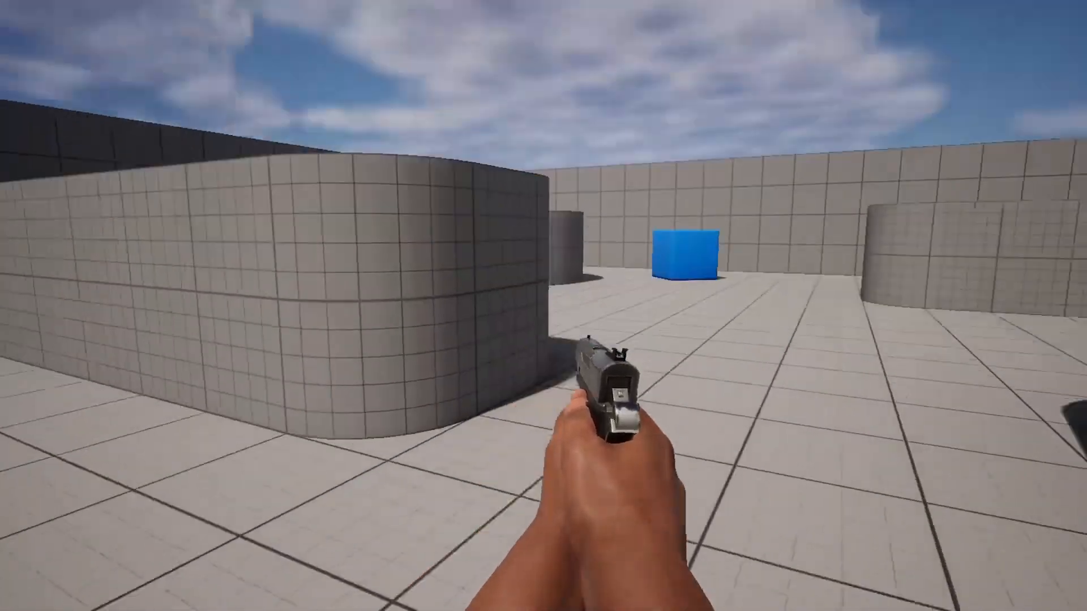
{"action": "mouse_move", "coordinate": [544, 306]}
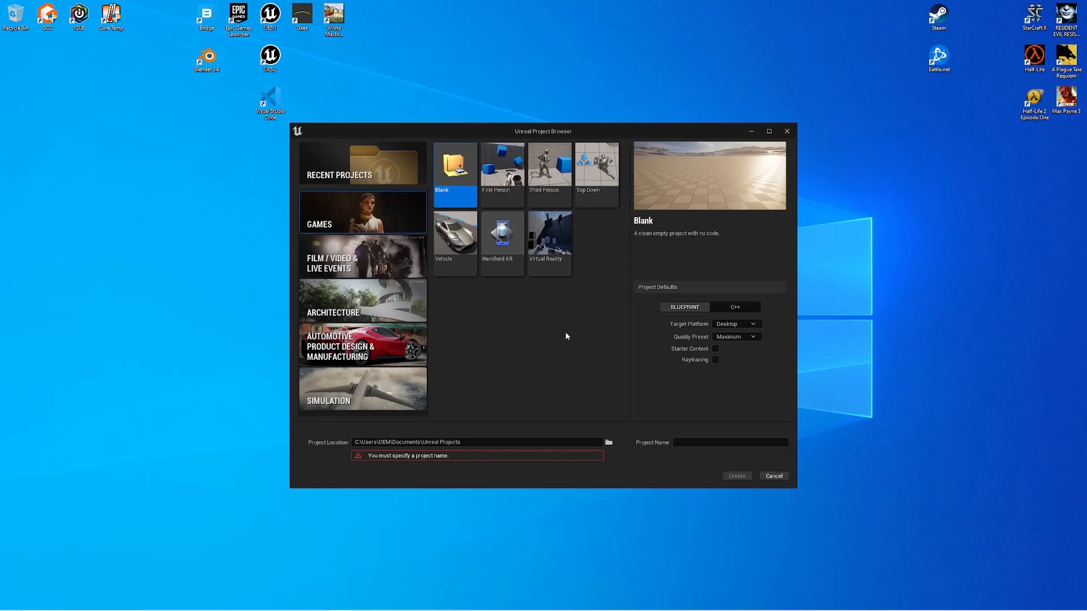
{"action": "mouse_move", "coordinate": [567, 338]}
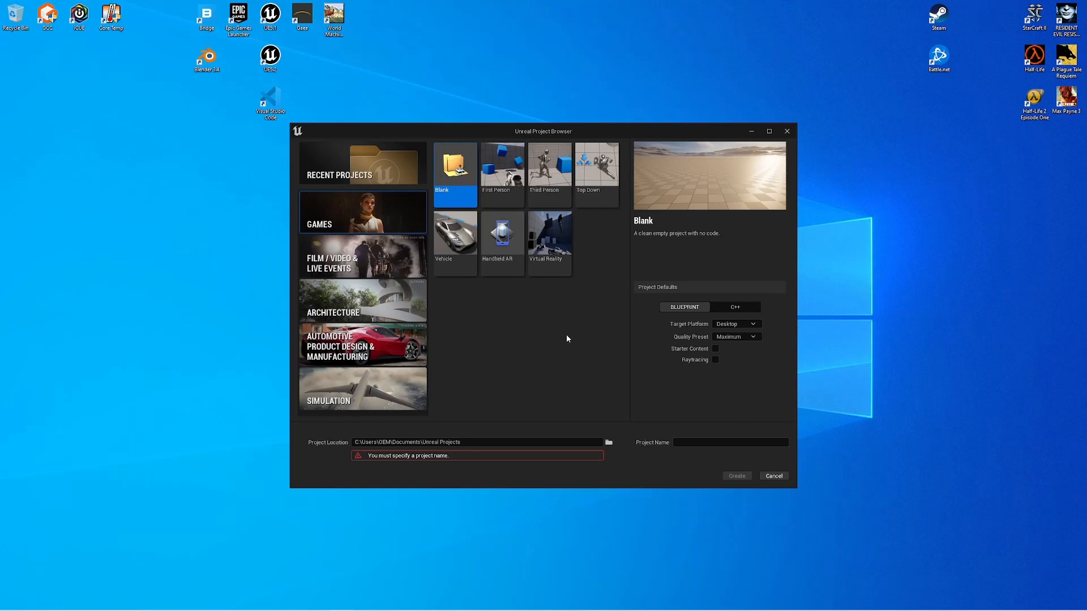
{"action": "mouse_move", "coordinate": [564, 327]}
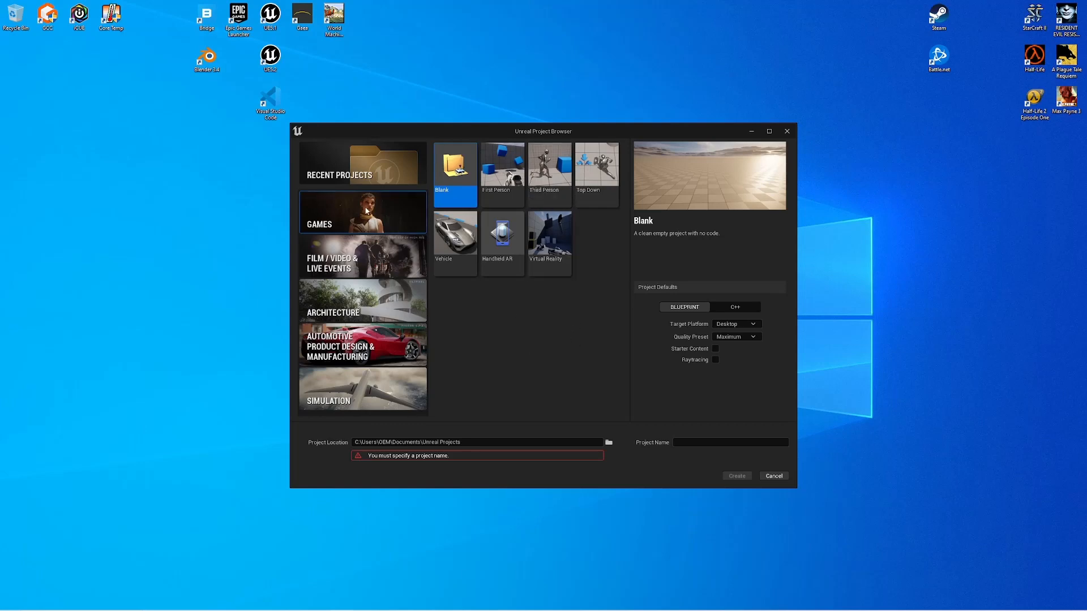
- Create a new First Person template project named MetahumanTFPS
{"action": "left_click", "coordinate": [502, 167]}
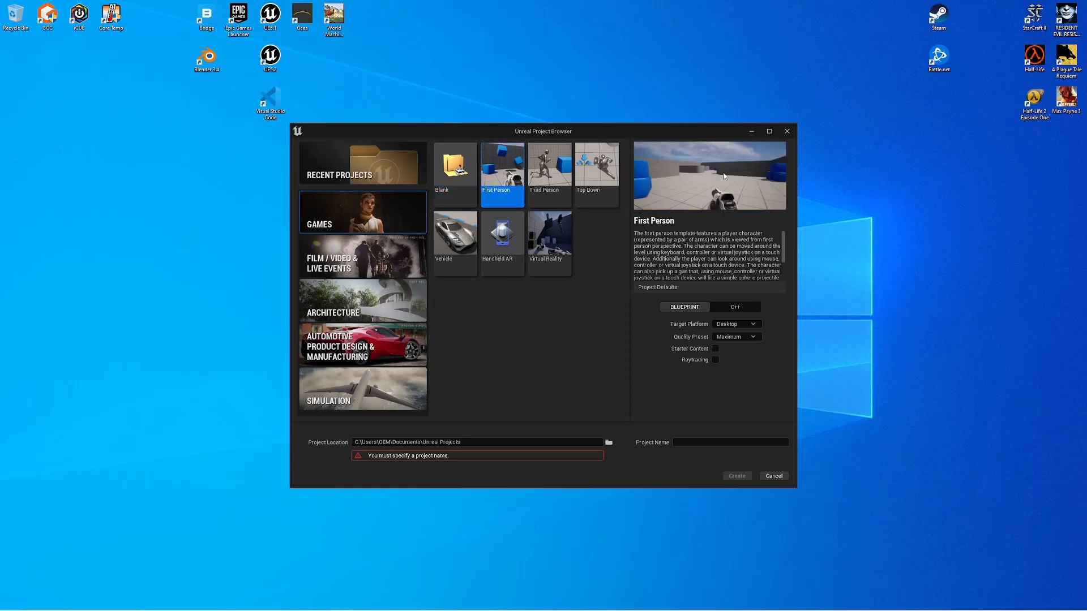
{"action": "left_click", "coordinate": [730, 442]}
{"action": "type", "text": "MetaHumanFPS"}
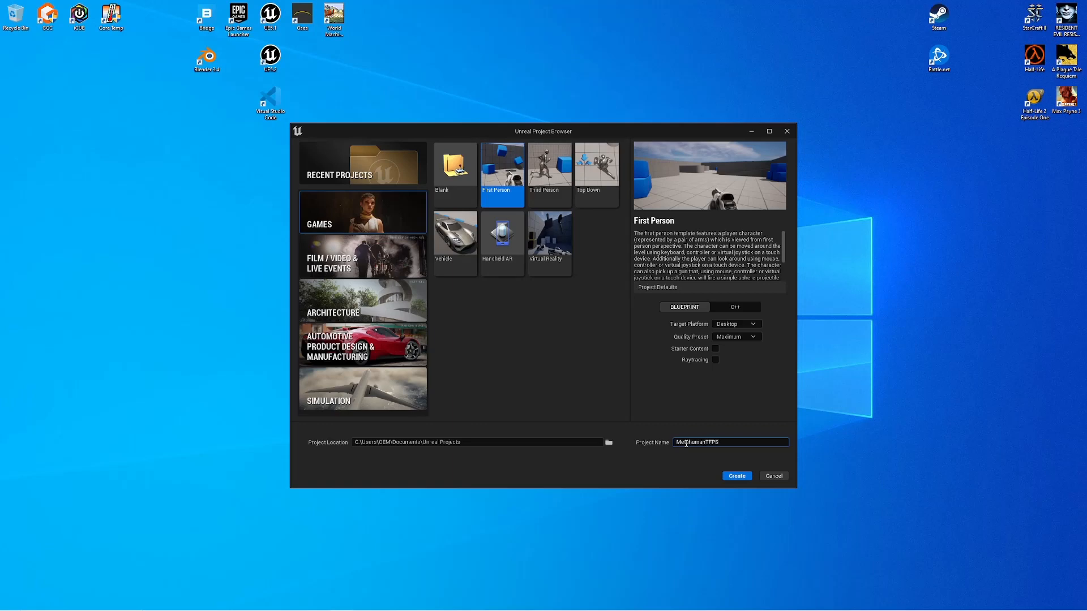
{"action": "left_click", "coordinate": [773, 476]}
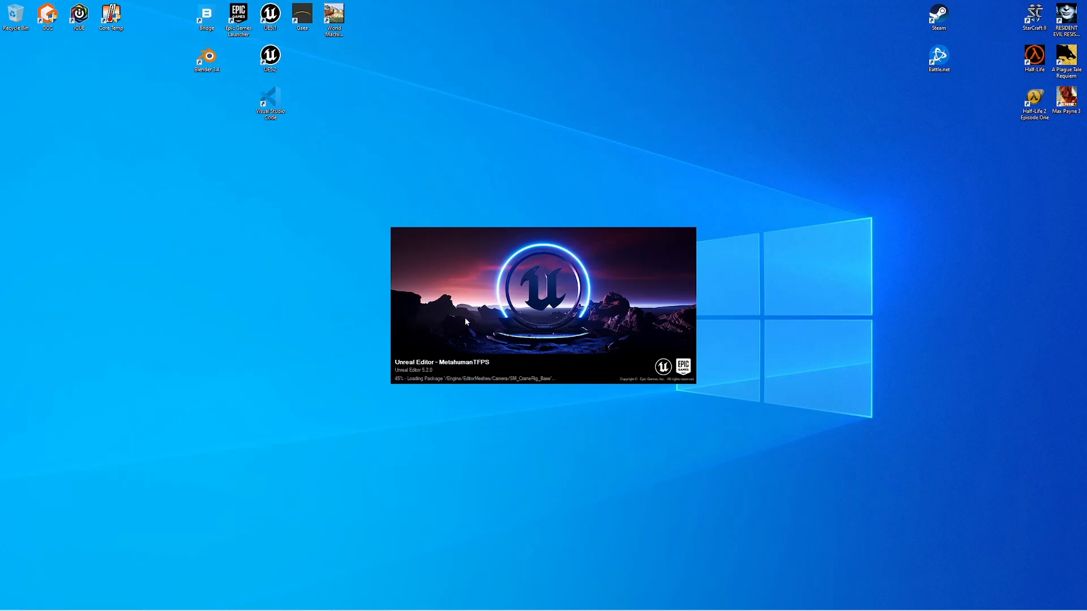
{"action": "mouse_move", "coordinate": [420, 285]}
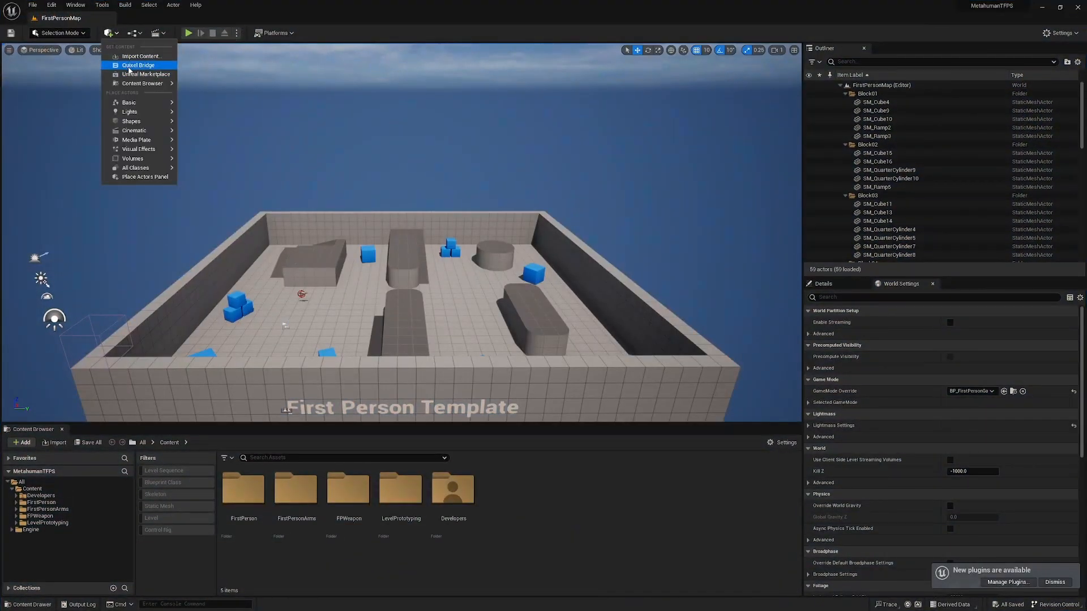
- Open Quixel Bridge and browse the MetaHuman Presets gallery
{"action": "left_click", "coordinate": [139, 64]}
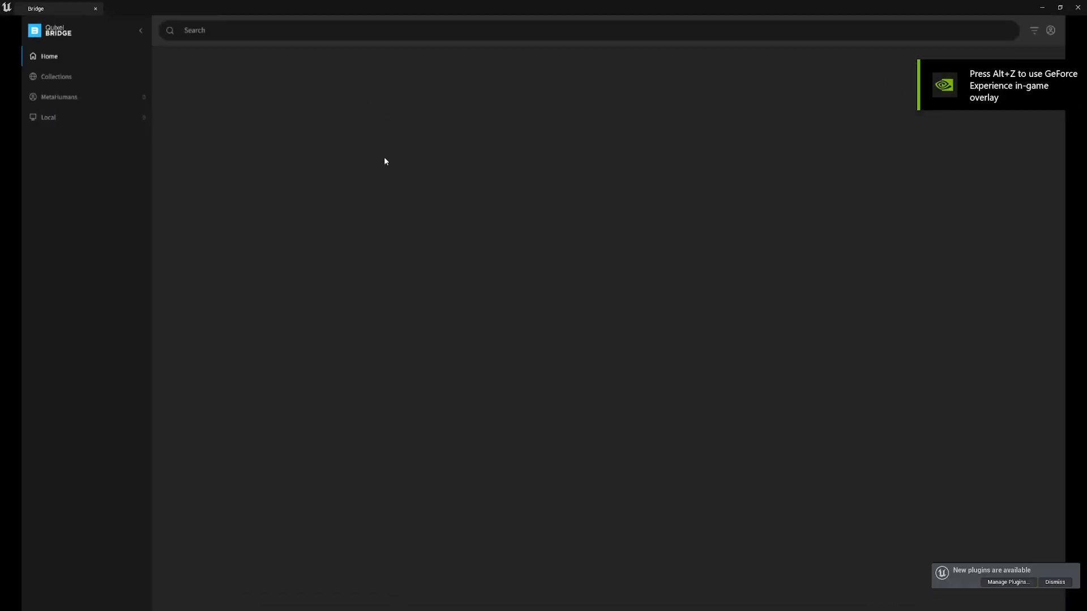
{"action": "left_click", "coordinate": [59, 97]}
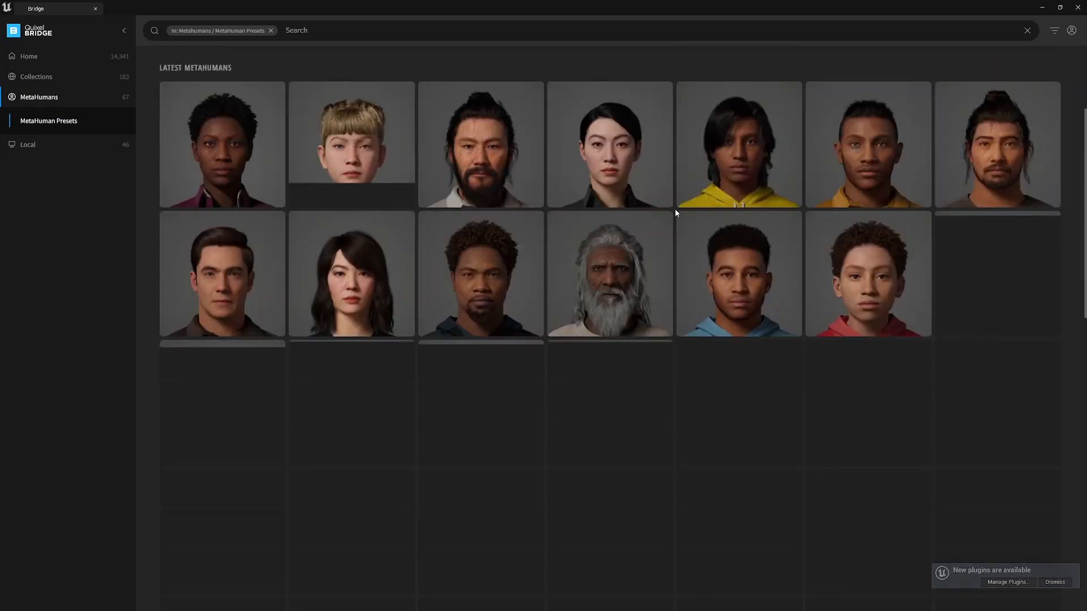
{"action": "scroll", "scroll_direction": "down", "scroll_amount": 3}
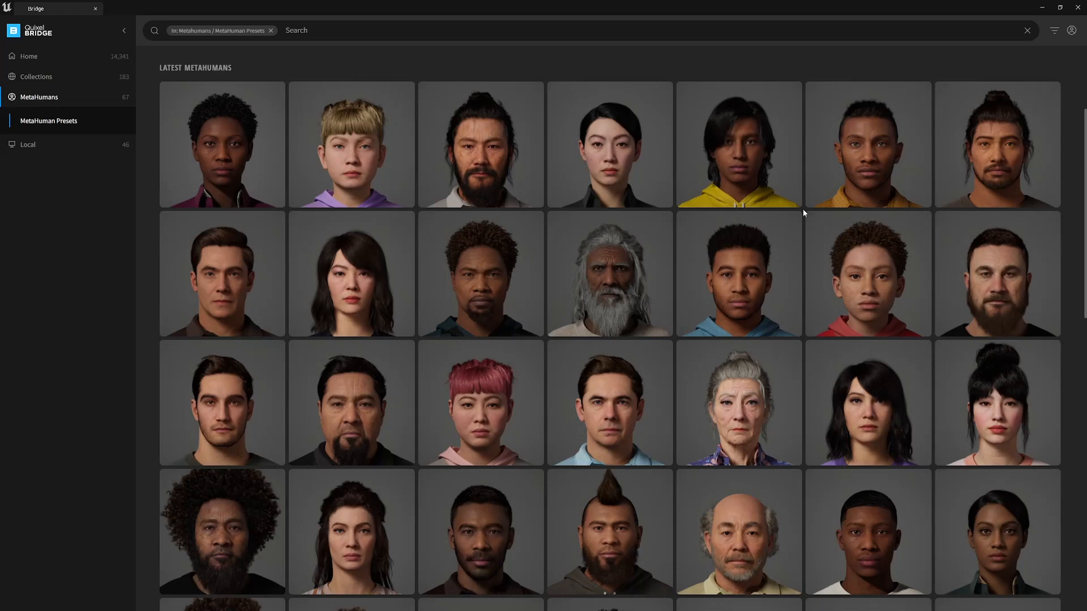
{"action": "mouse_move", "coordinate": [998, 144]}
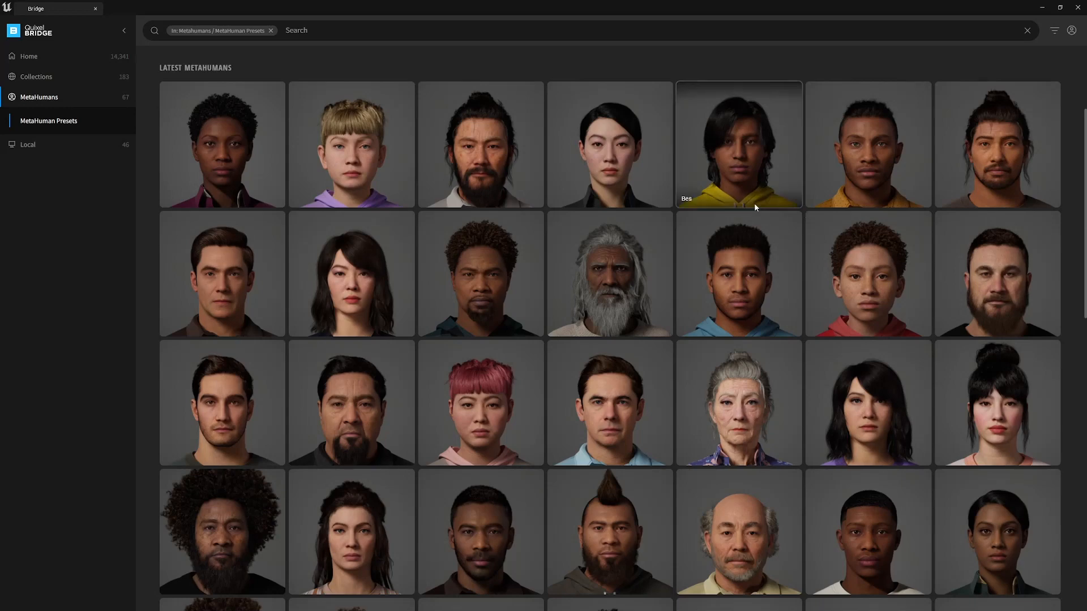
{"action": "mouse_move", "coordinate": [701, 201]}
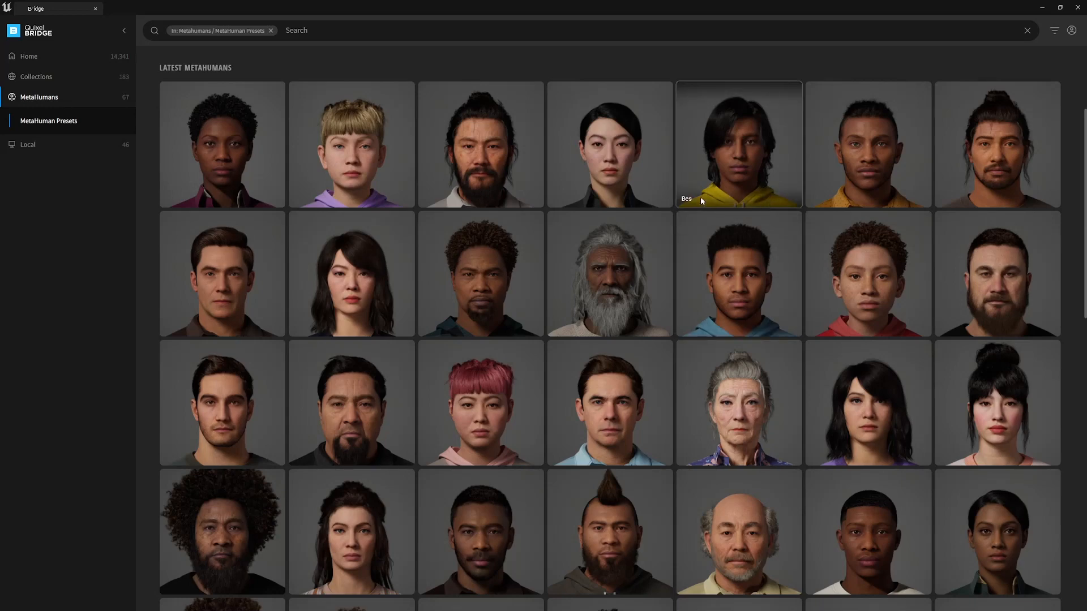
{"action": "mouse_move", "coordinate": [803, 213]}
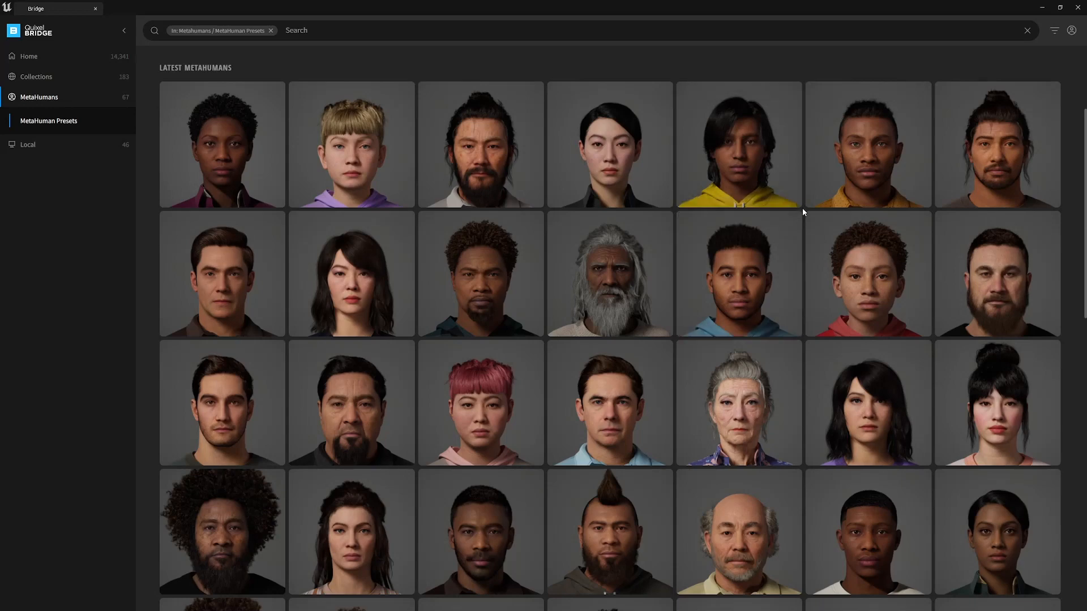
{"action": "mouse_move", "coordinate": [738, 274]}
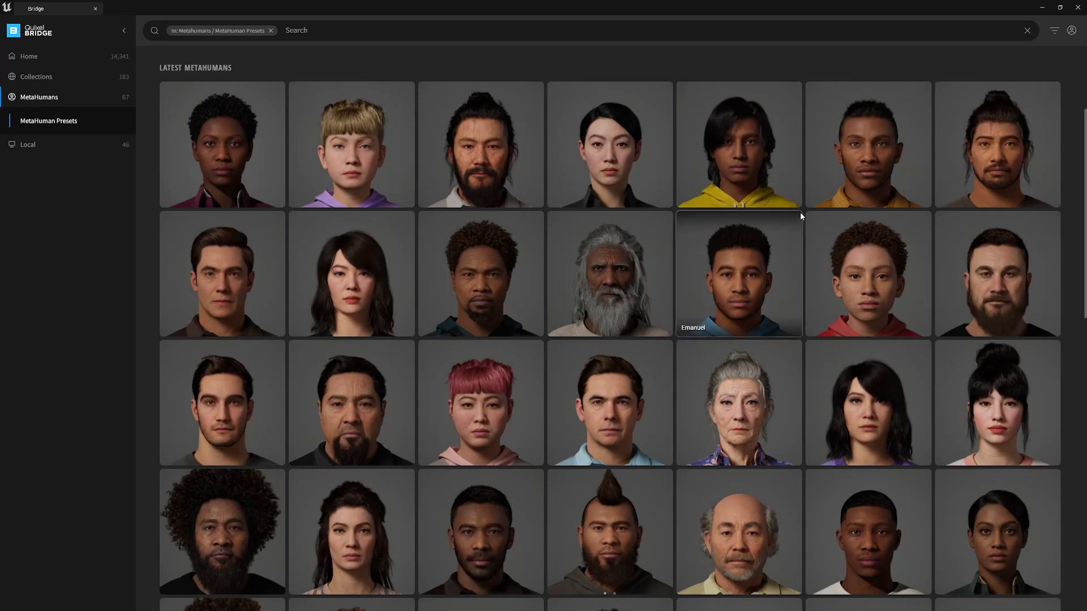
{"action": "mouse_move", "coordinate": [932, 214]}
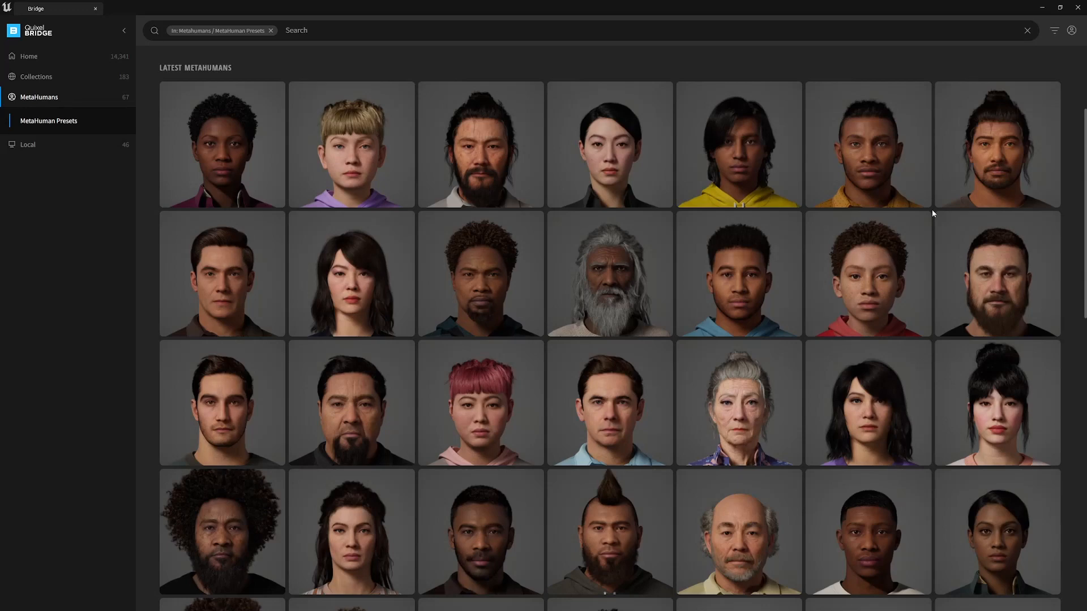
{"action": "mouse_move", "coordinate": [933, 213]}
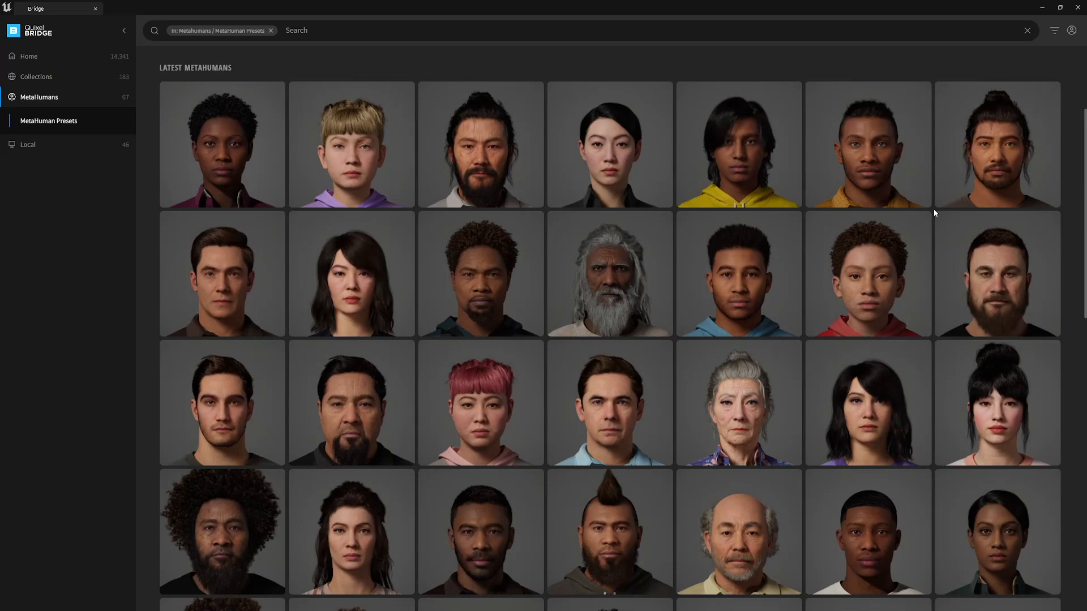
{"action": "mouse_move", "coordinate": [947, 213]}
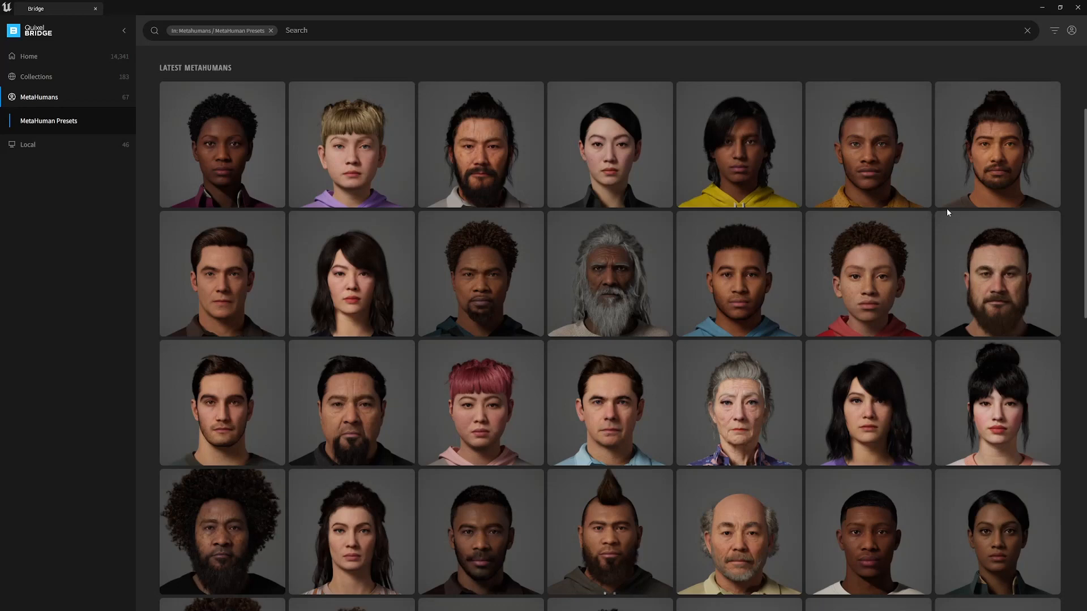
{"action": "mouse_move", "coordinate": [932, 213]}
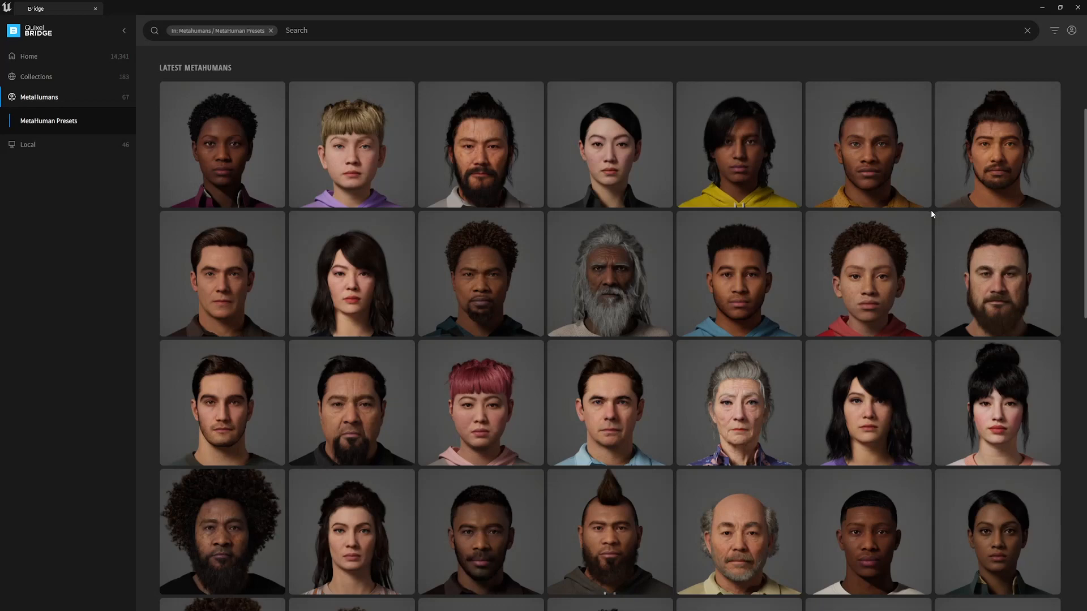
{"action": "mouse_move", "coordinate": [933, 213]}
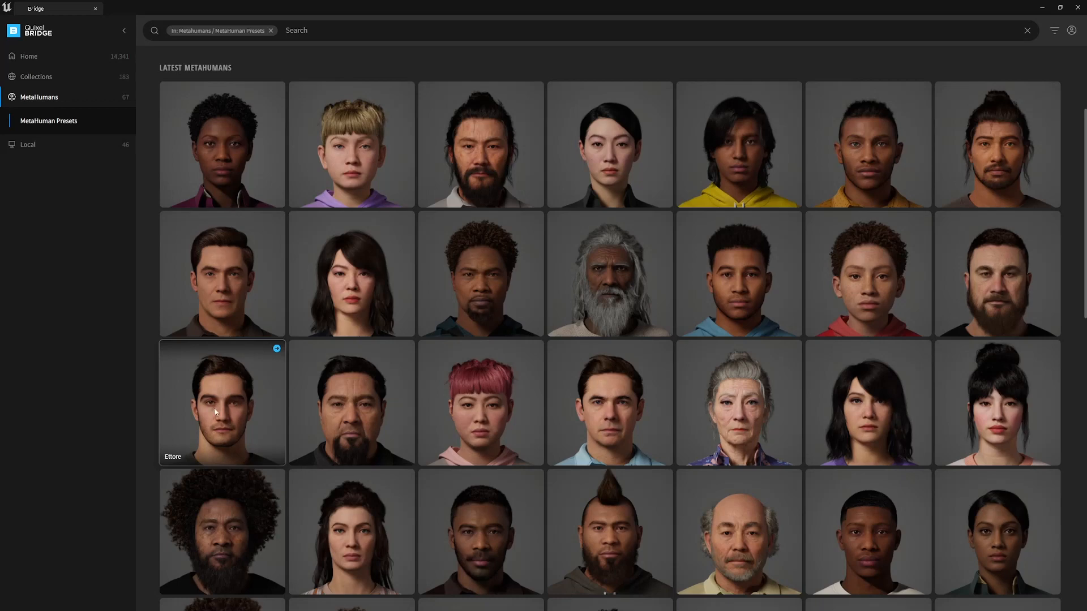
- Add the Chandra MetaHuman preset to the project and enable its missing plugins and settings
{"action": "scroll", "scroll_direction": "down", "scroll_amount": 3}
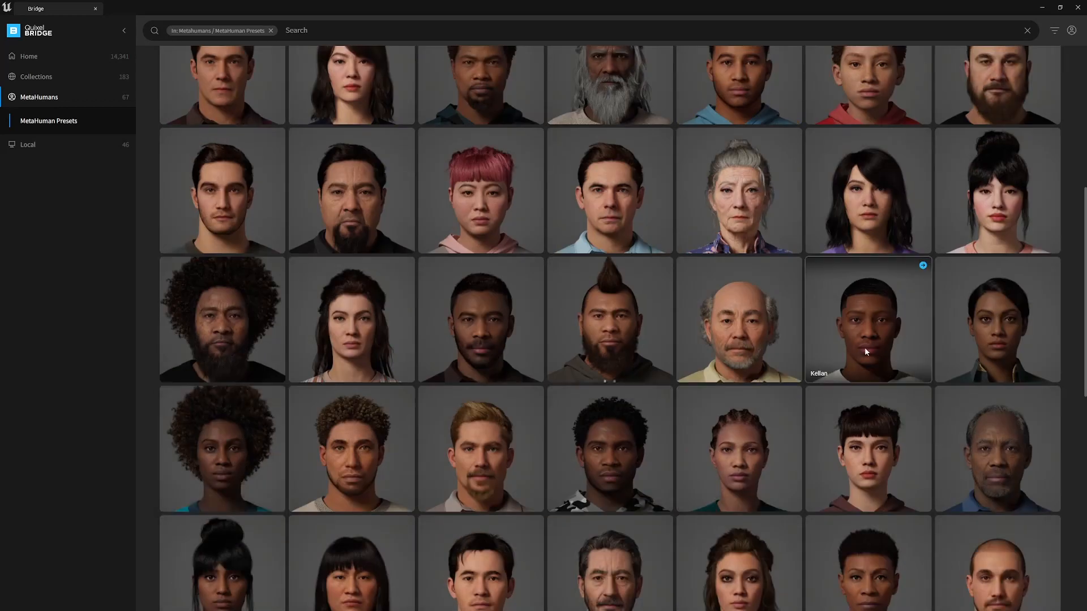
{"action": "scroll", "scroll_direction": "down", "scroll_amount": 3}
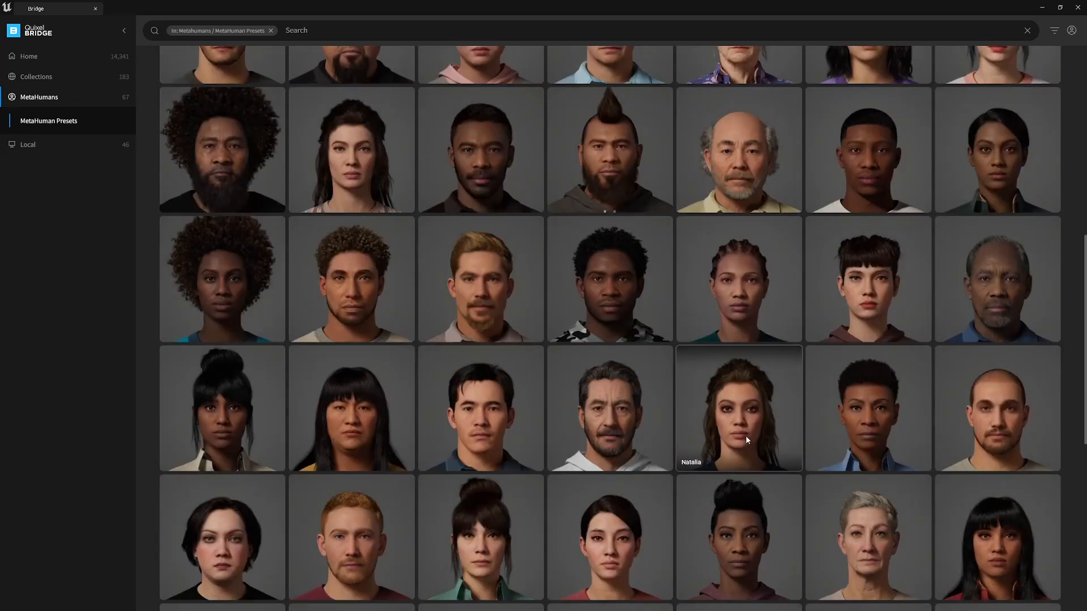
{"action": "scroll", "scroll_direction": "down", "scroll_amount": 3}
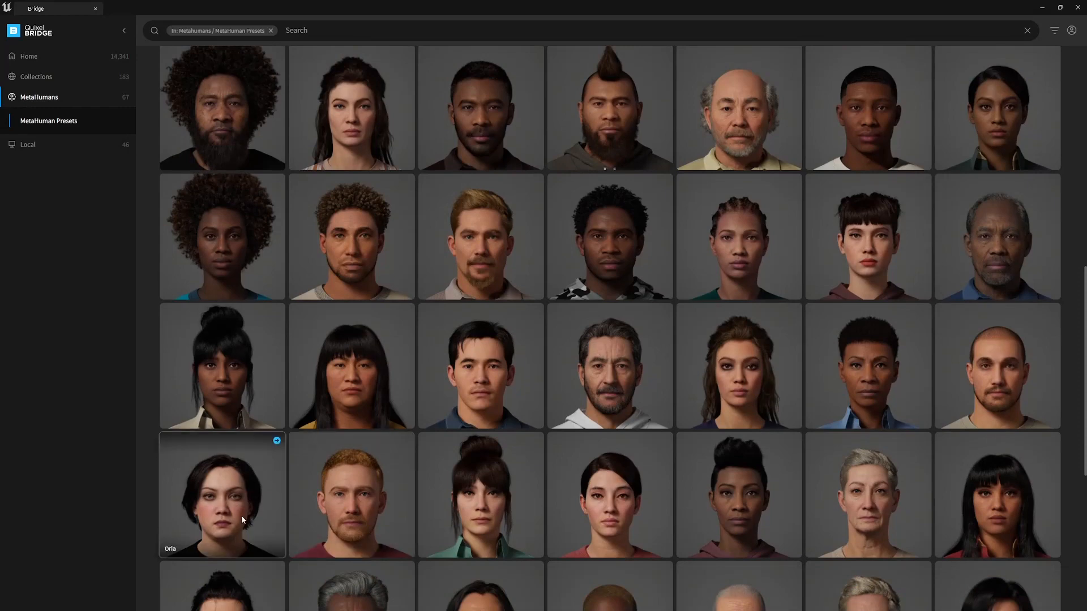
{"action": "scroll", "scroll_direction": "down", "scroll_amount": 3}
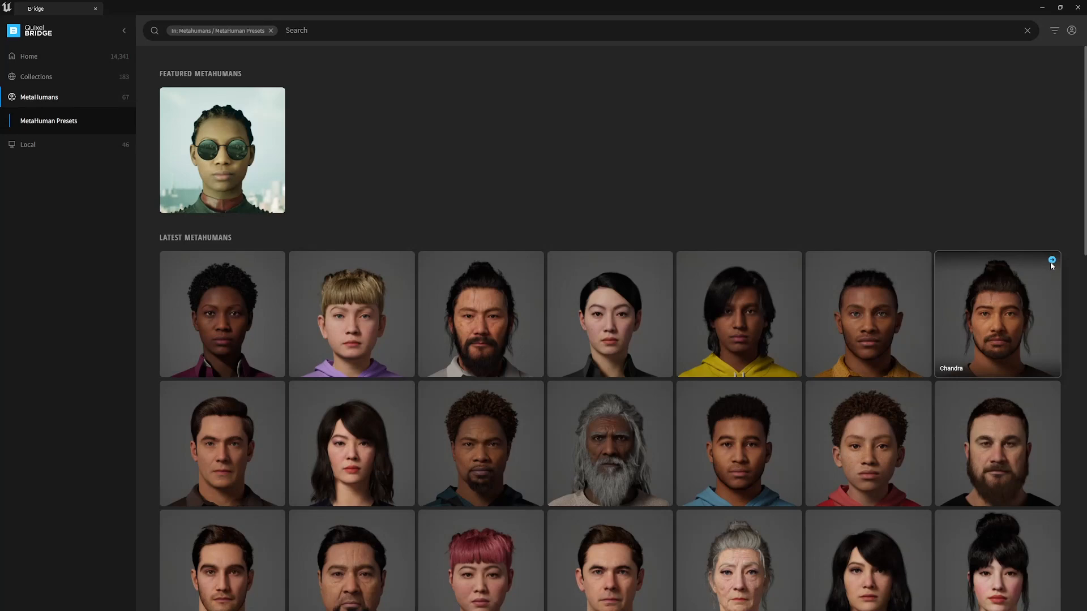
{"action": "left_click", "coordinate": [1051, 259]}
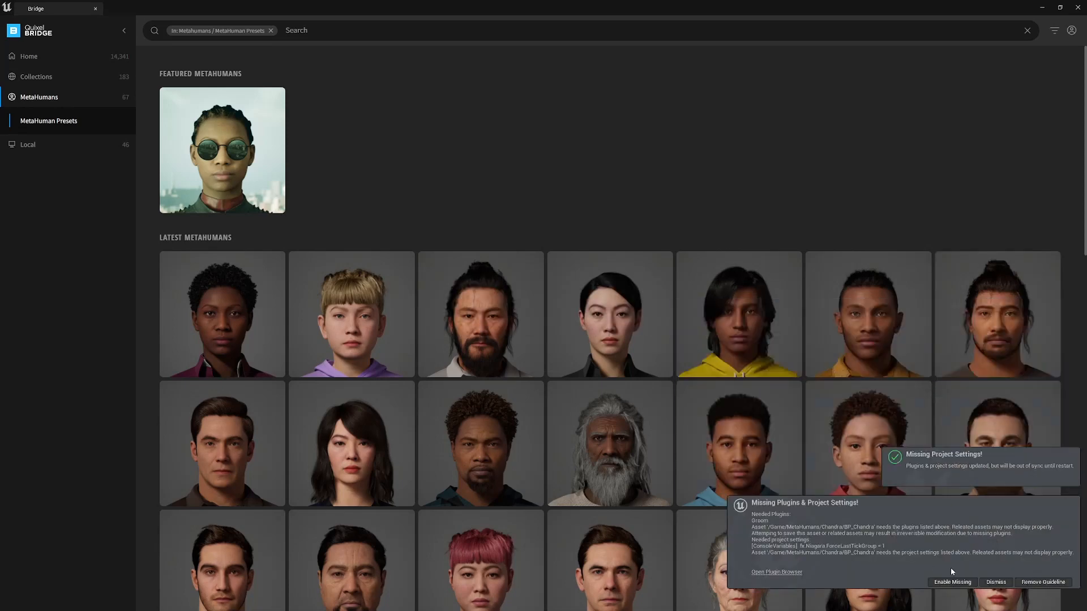
{"action": "left_click", "coordinate": [993, 581]}
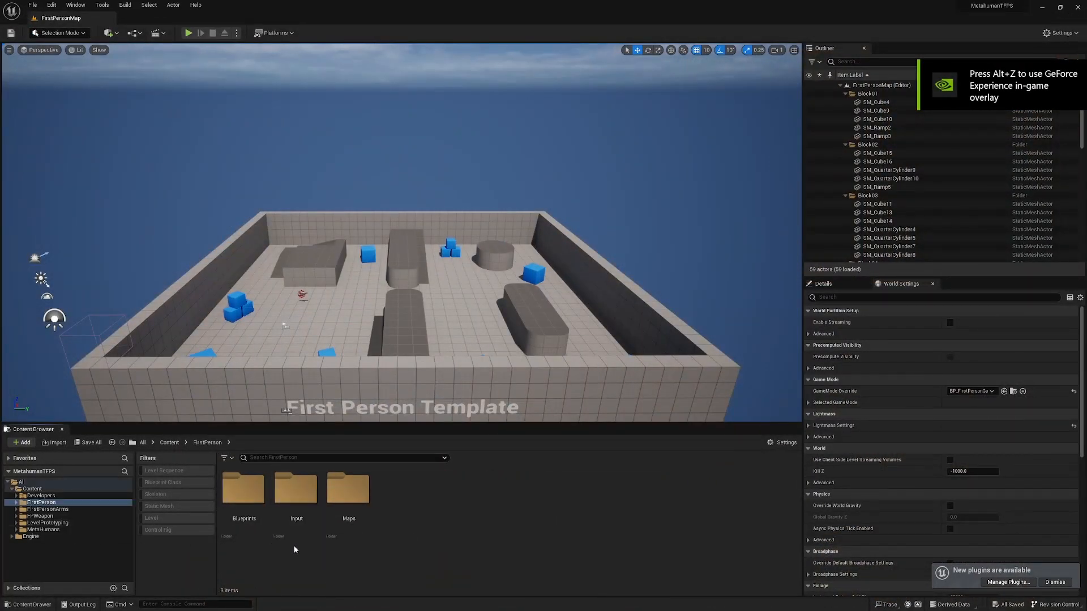
- Open BP_FirstPersonCharacter, then browse to the MetaHumans > Chandra content folder
{"action": "double_click", "coordinate": [244, 489]}
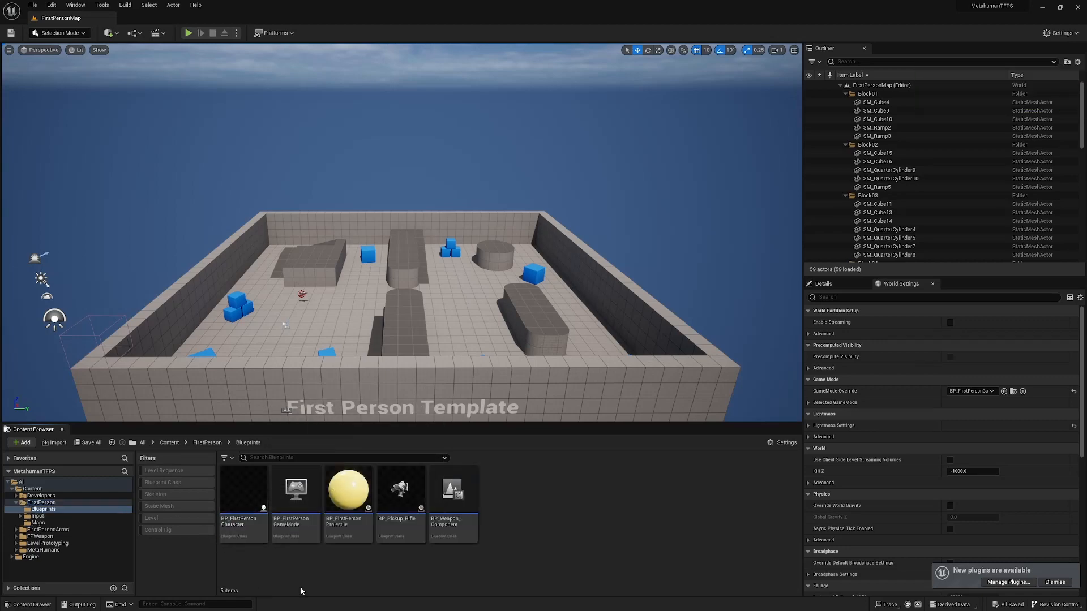
{"action": "double_click", "coordinate": [243, 489]}
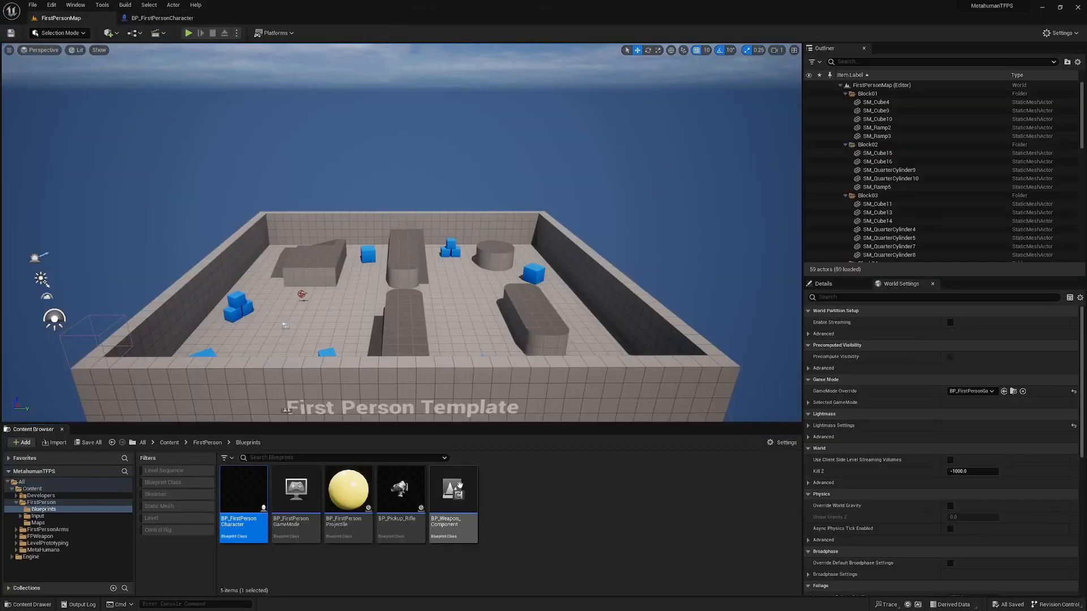
{"action": "mouse_move", "coordinate": [295, 491]}
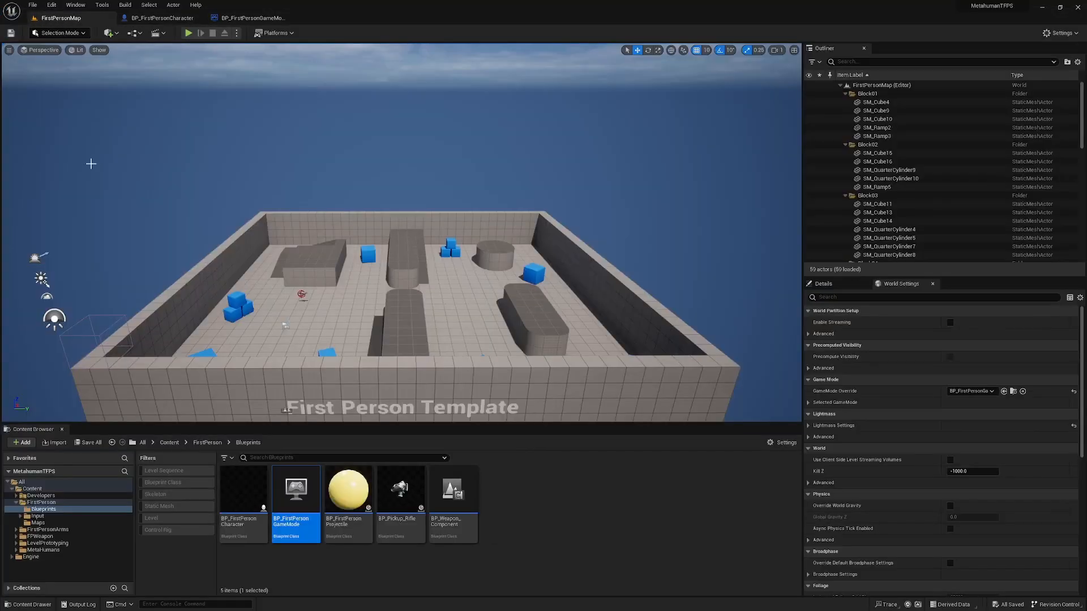
{"action": "left_click", "coordinate": [43, 549]}
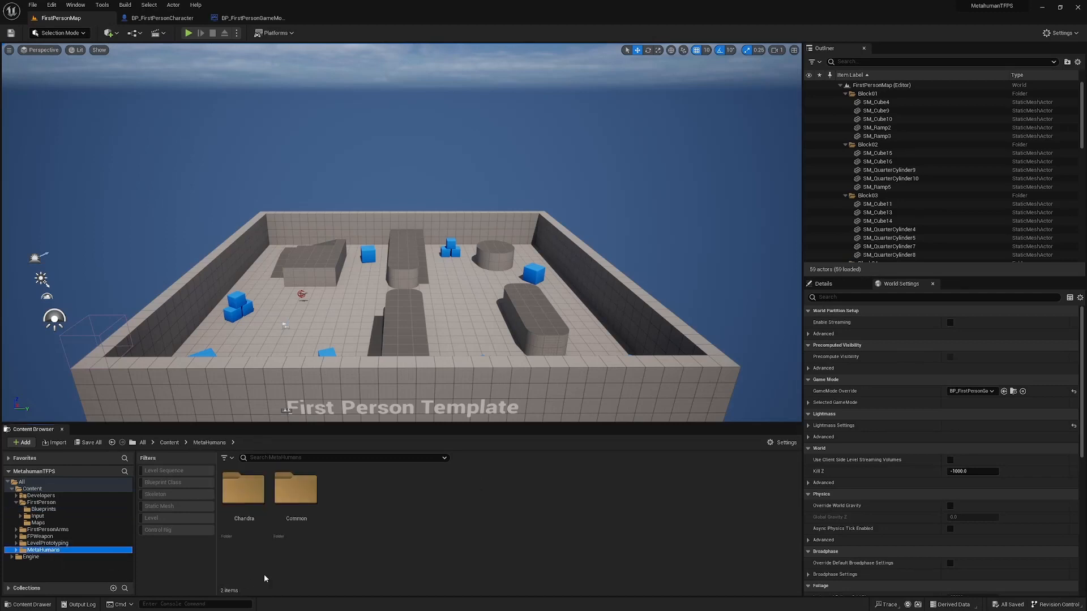
{"action": "double_click", "coordinate": [243, 489]}
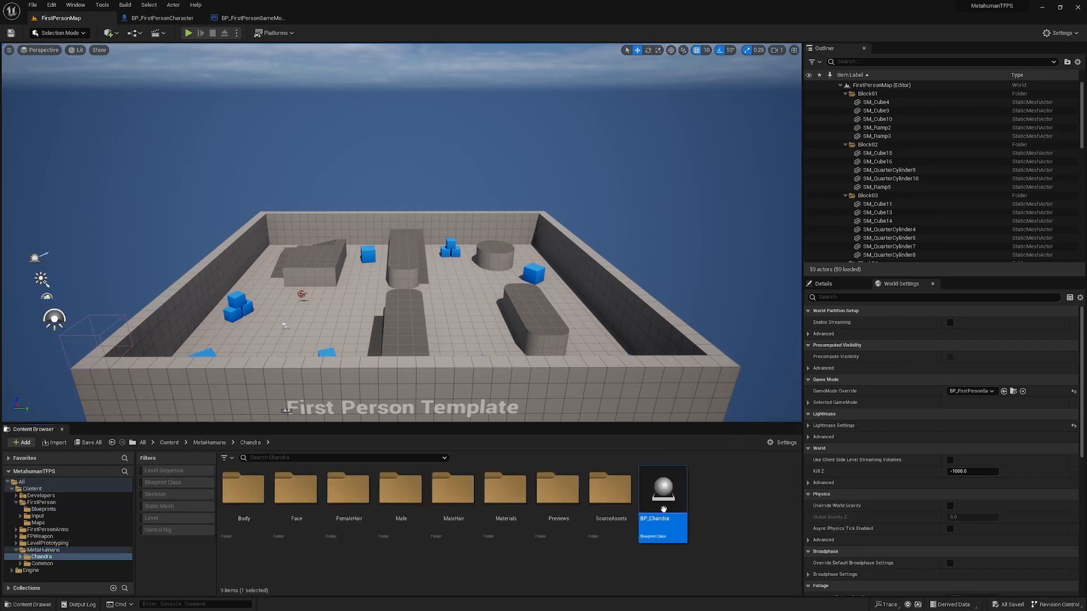
{"action": "mouse_move", "coordinate": [661, 492]}
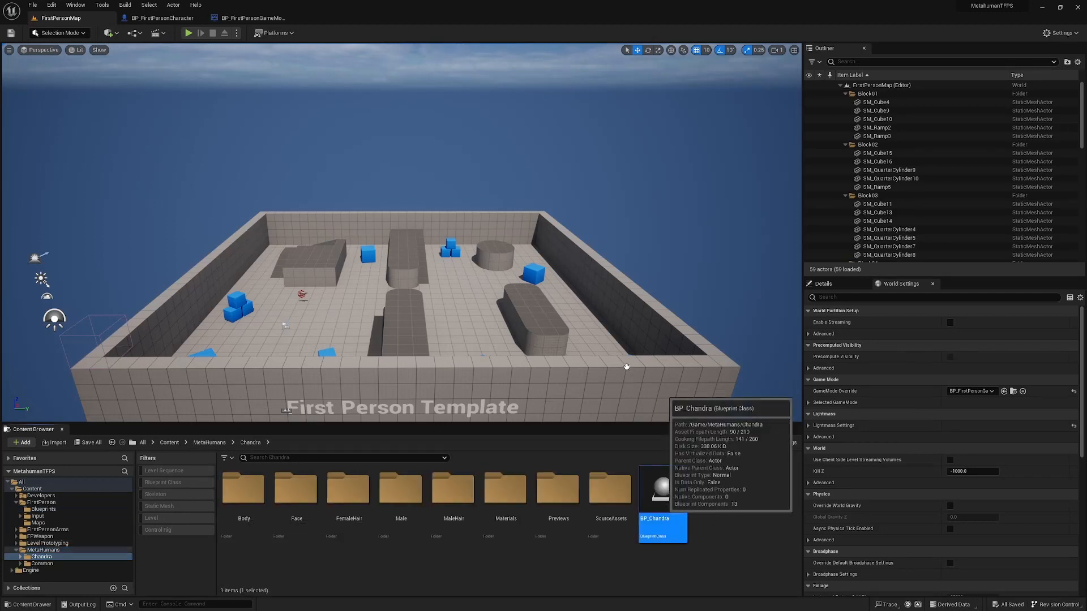
{"action": "mouse_move", "coordinate": [354, 96]}
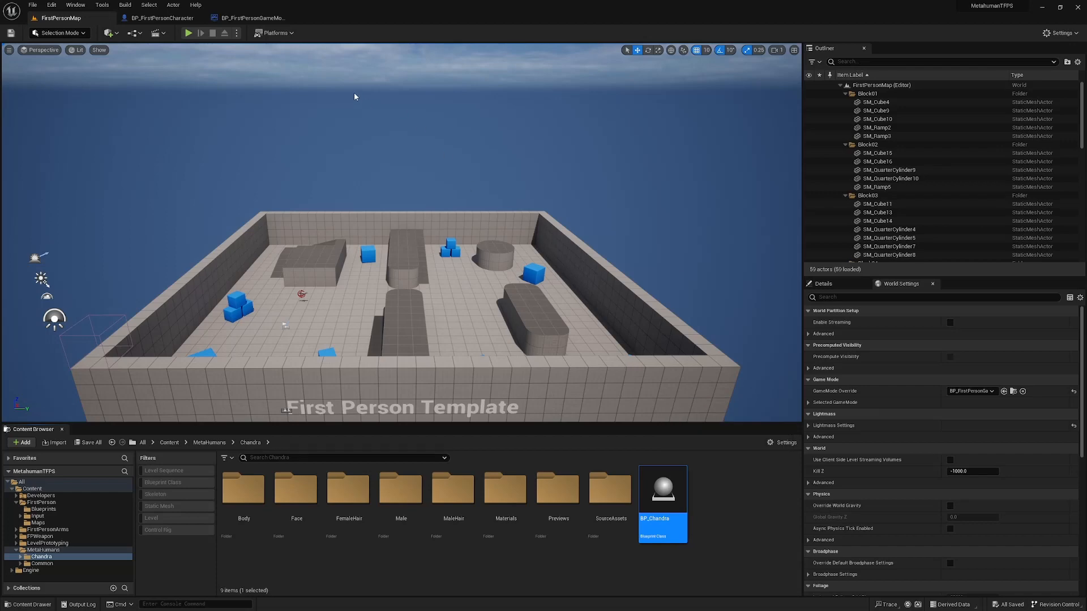
- Reparent BP_Chandra to BP_FirstPersonCharacter and nest its Root under the character Mesh
{"action": "double_click", "coordinate": [661, 491]}
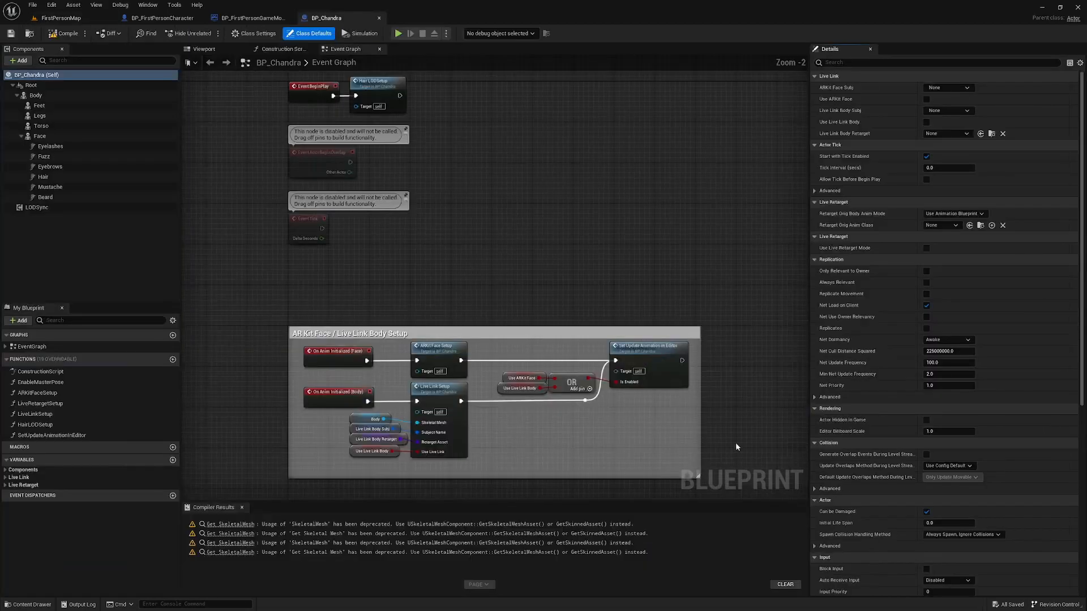
{"action": "mouse_move", "coordinate": [404, 221]}
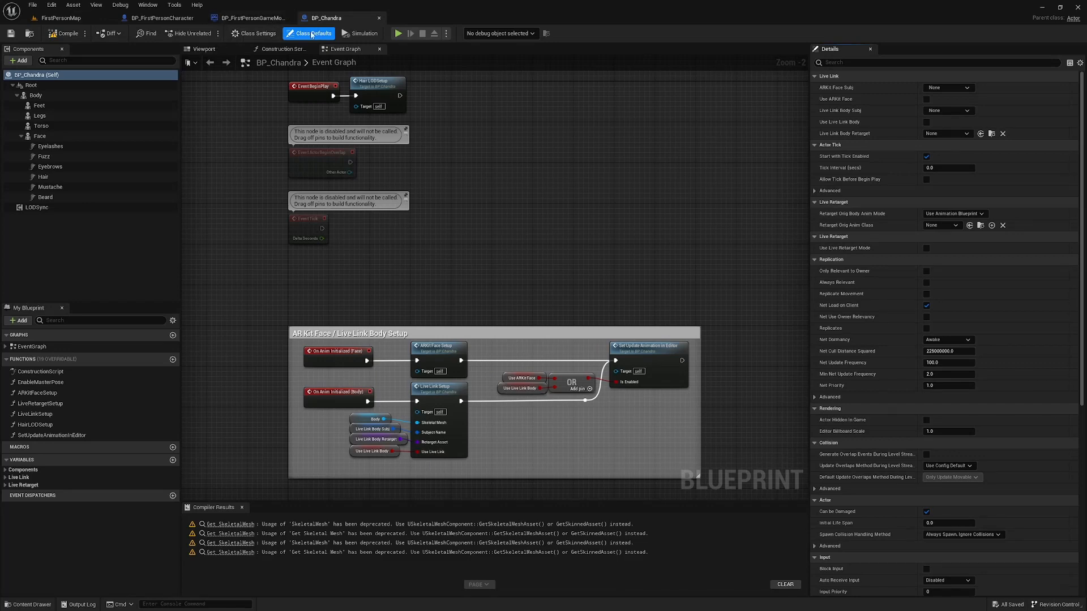
{"action": "left_click", "coordinate": [257, 34]}
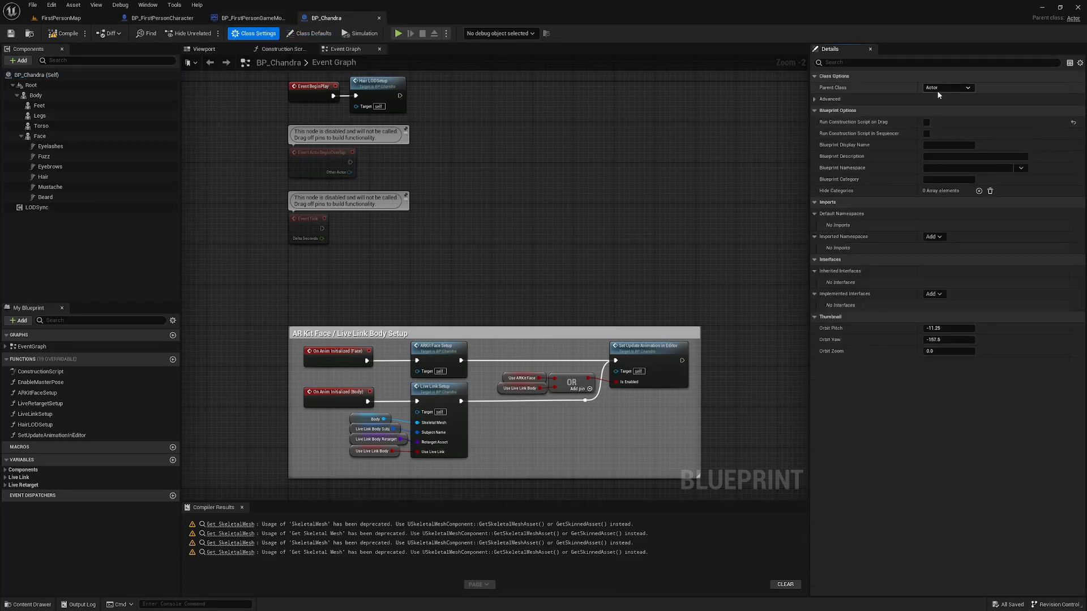
{"action": "left_click", "coordinate": [965, 87]}
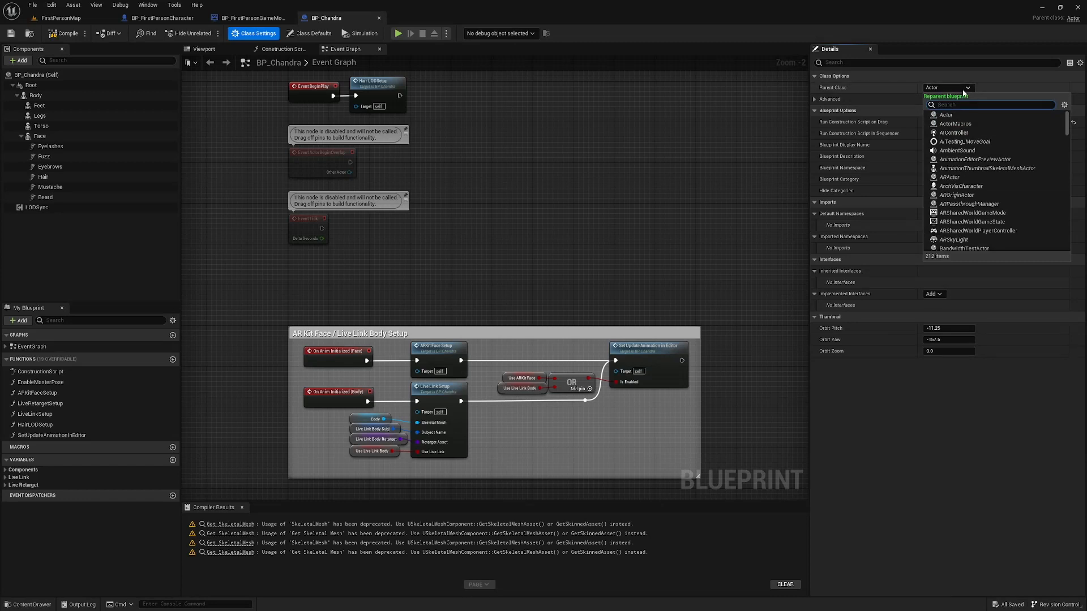
{"action": "type", "text": "firs"}
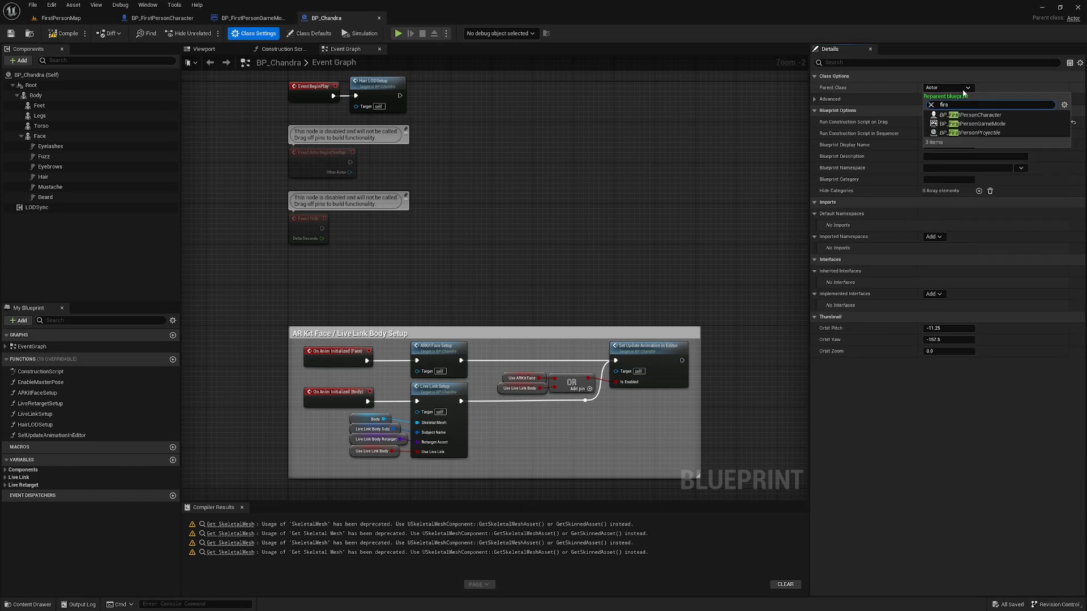
{"action": "left_click", "coordinate": [684, 143]}
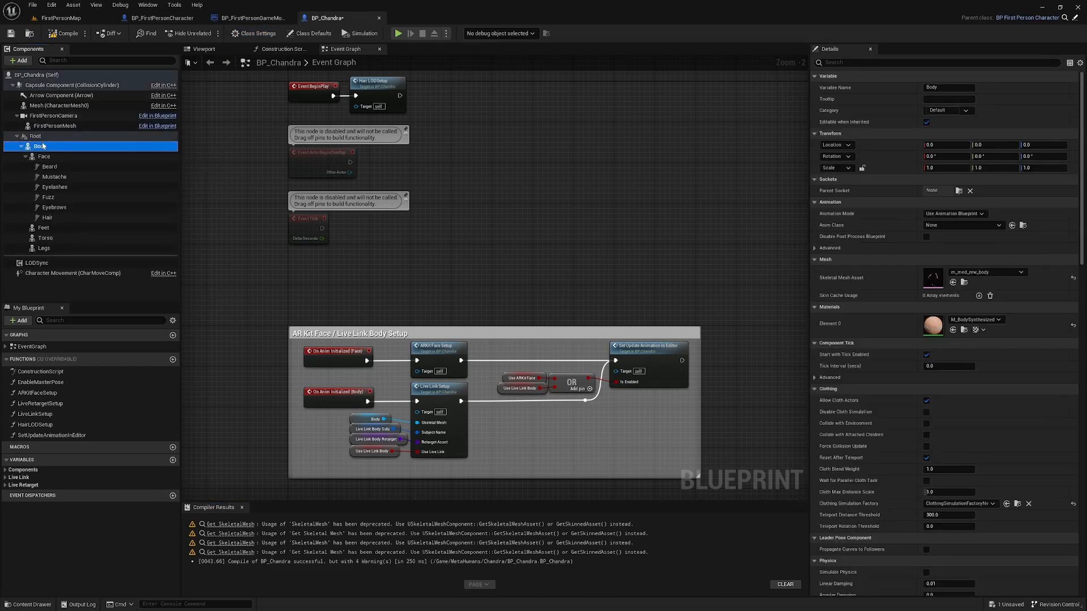
{"action": "left_click_drag", "start_coordinate": [39, 145], "coordinate": [63, 105]}
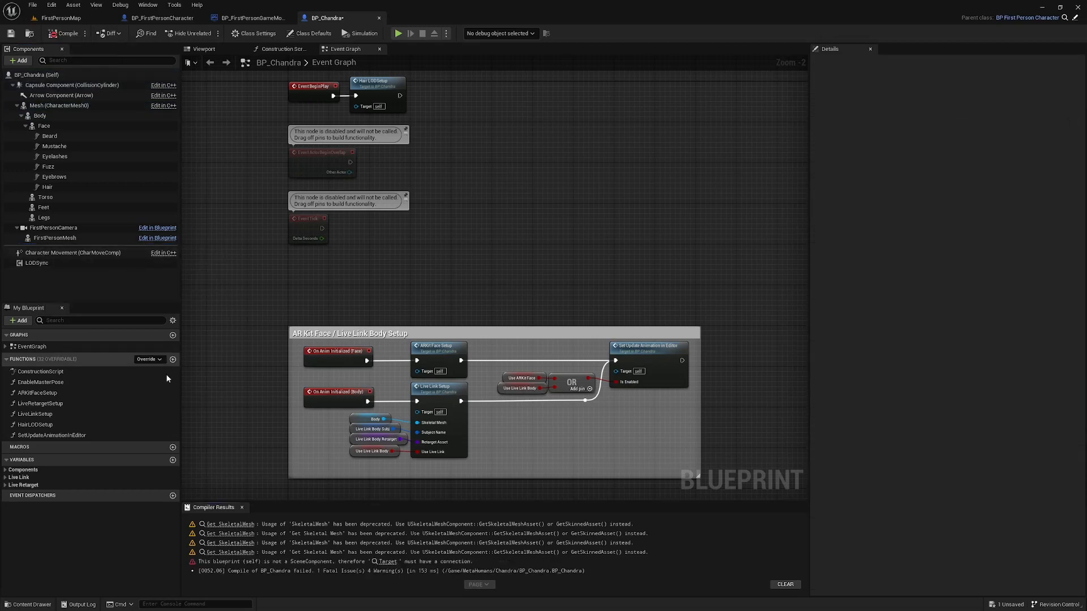
{"action": "mouse_move", "coordinate": [378, 564]}
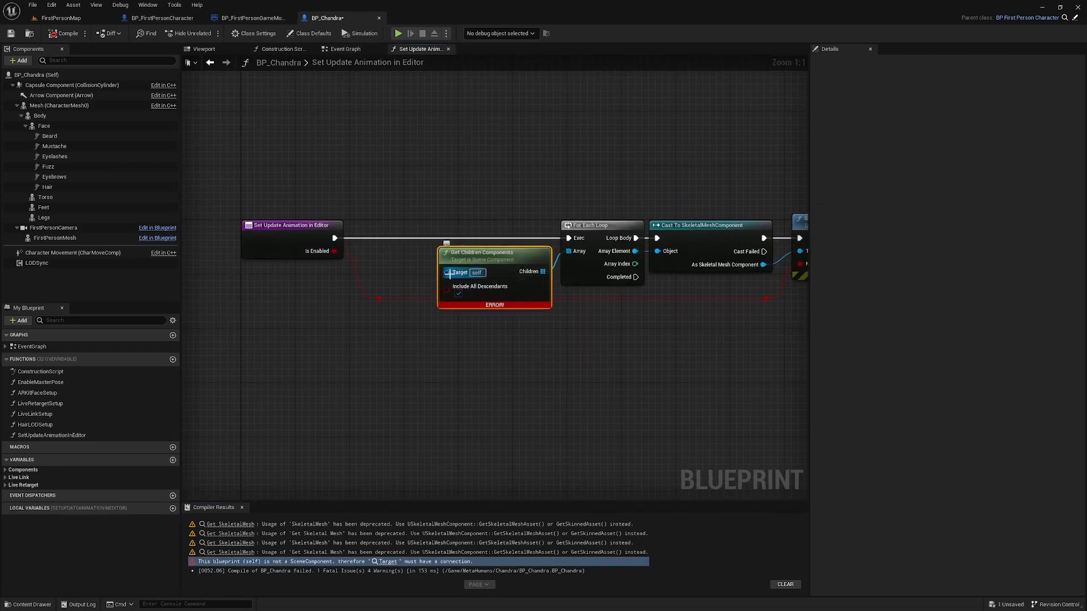
- Replace the failing skeletal mesh nodes with Get Skeletal Mesh Asset nodes and recompile
{"action": "left_click", "coordinate": [59, 105]}
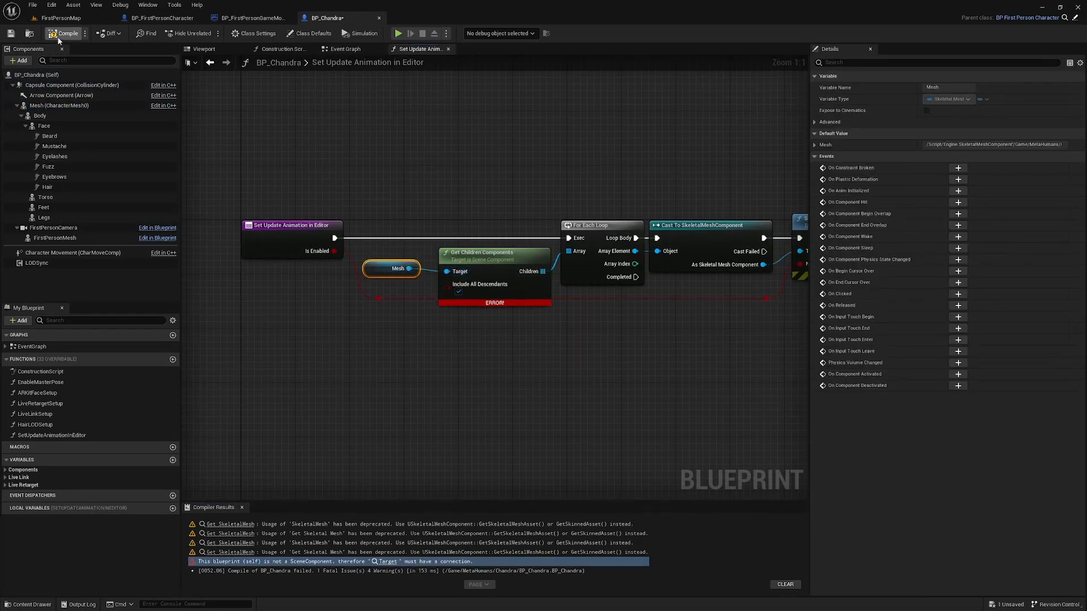
{"action": "left_click", "coordinate": [62, 33]}
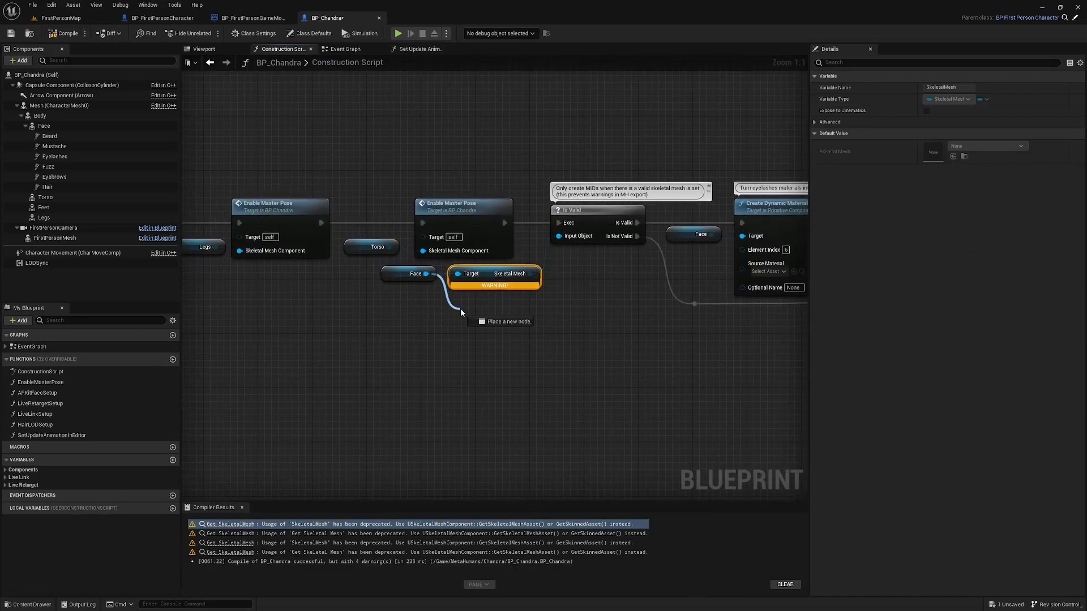
{"action": "type", "text": "get skel"}
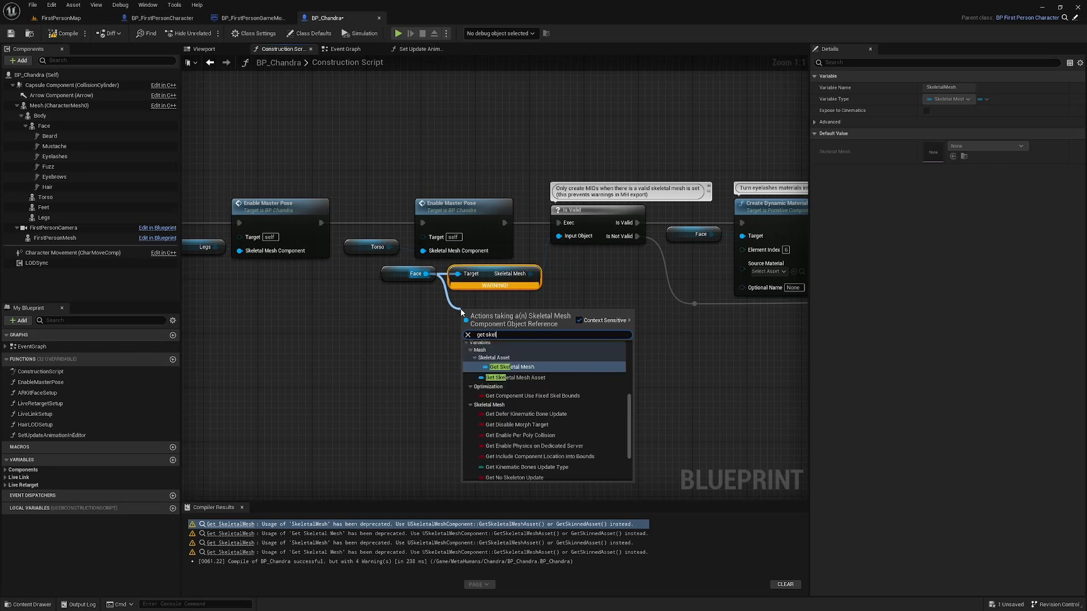
{"action": "left_click", "coordinate": [515, 377]}
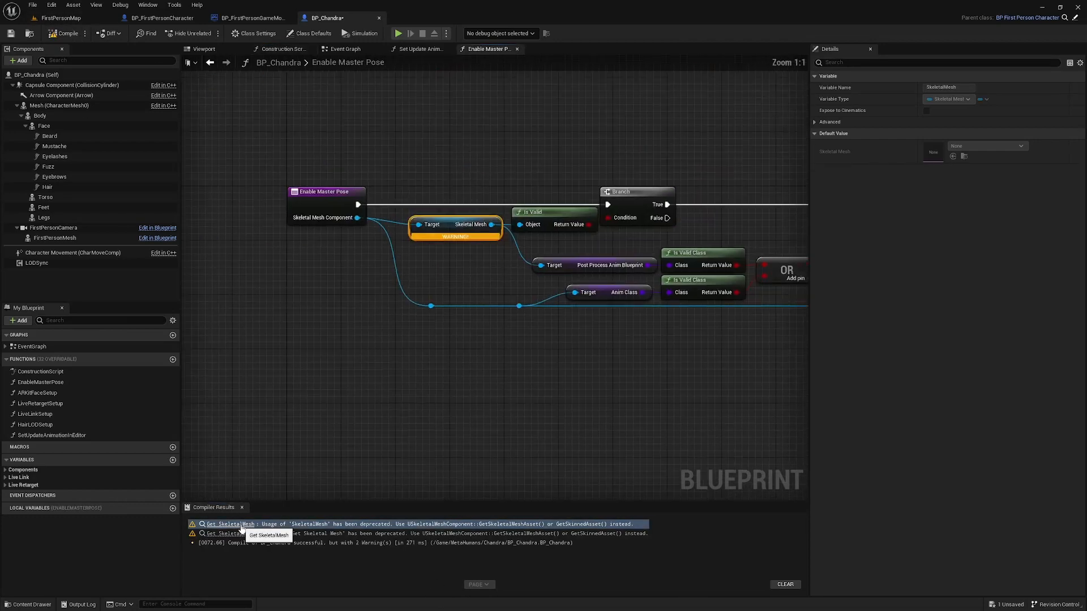
{"action": "left_click_drag", "start_coordinate": [358, 204], "coordinate": [453, 312]}
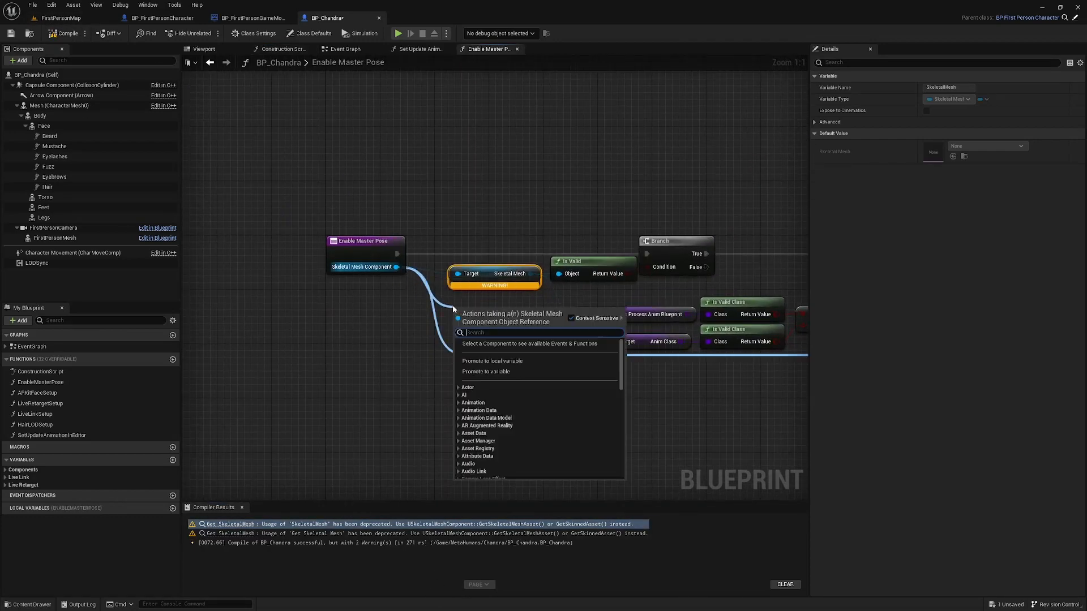
{"action": "type", "text": "get skel"}
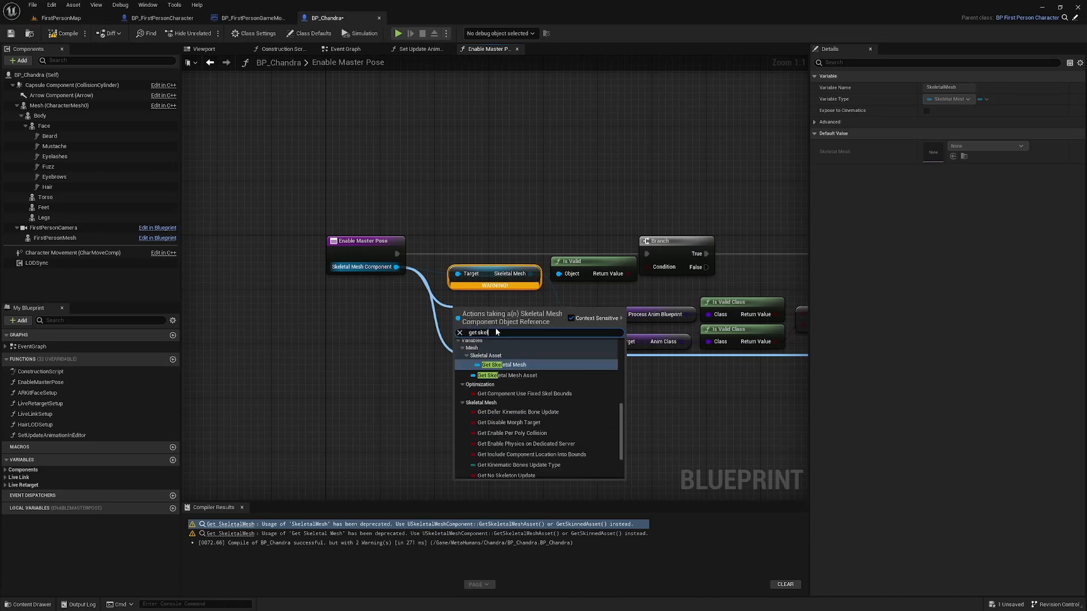
{"action": "left_click", "coordinate": [508, 375]}
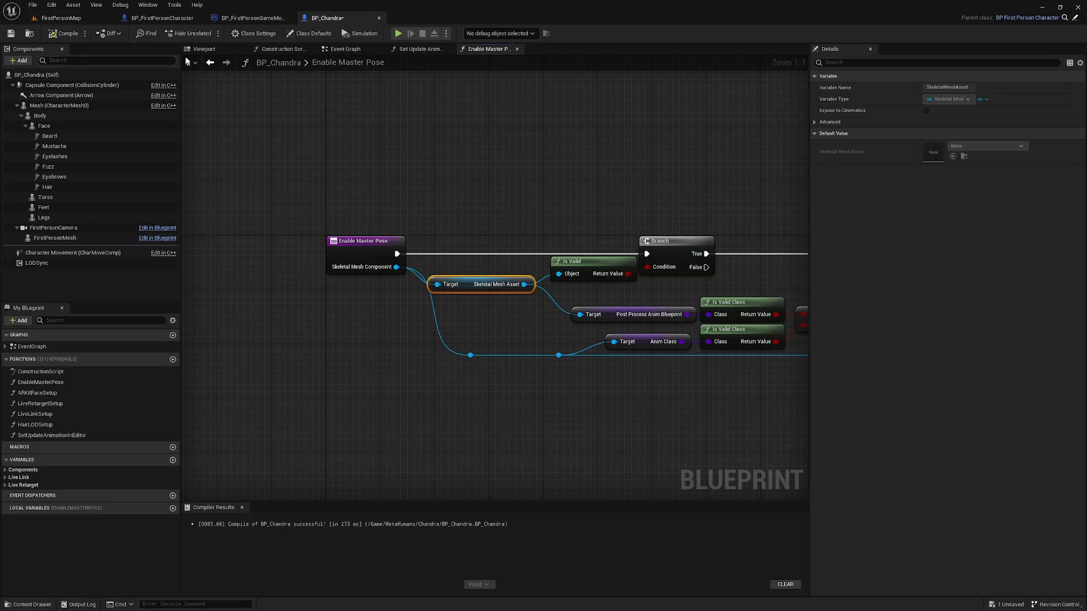
- Set Chandra's Body component Rotation Z to 270 in the Viewport
{"action": "left_click", "coordinate": [203, 49]}
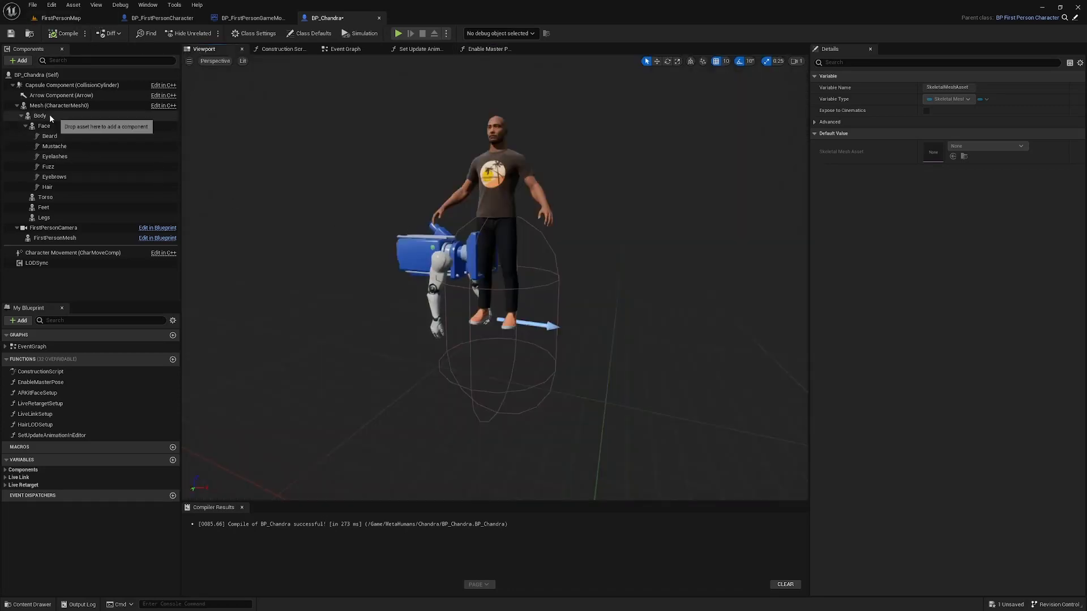
{"action": "left_click", "coordinate": [40, 115]}
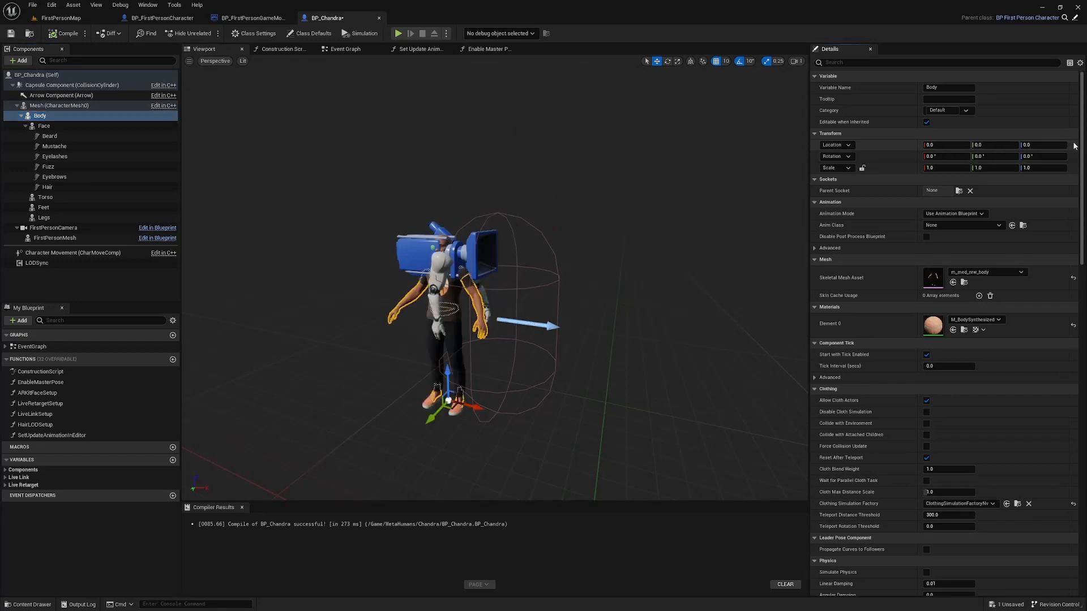
{"action": "left_click", "coordinate": [1040, 156]}
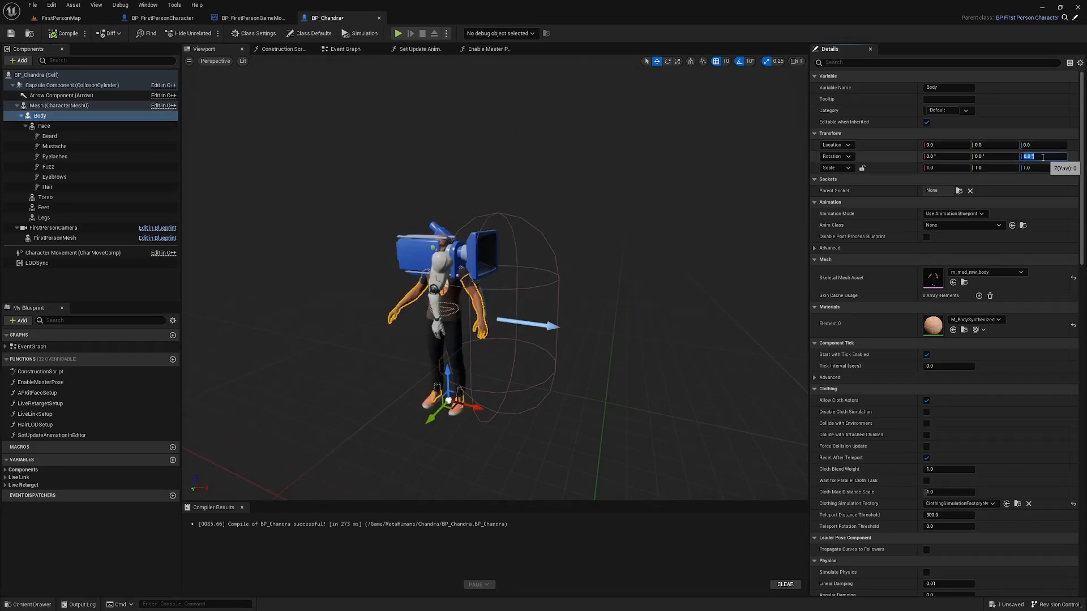
{"action": "type", "text": "-90"}
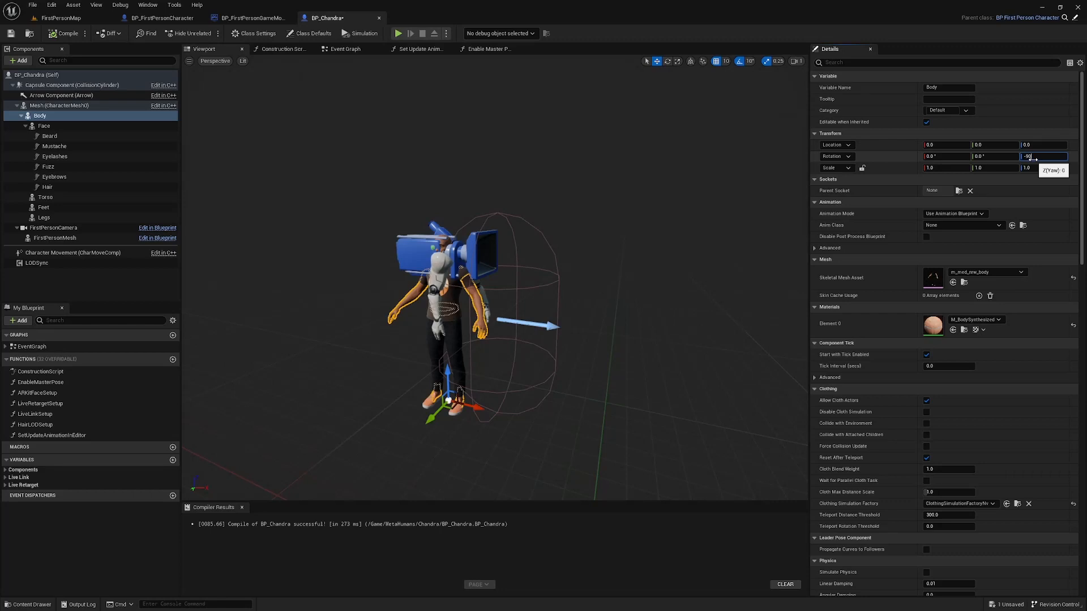
{"action": "type", "text": "270.0°"}
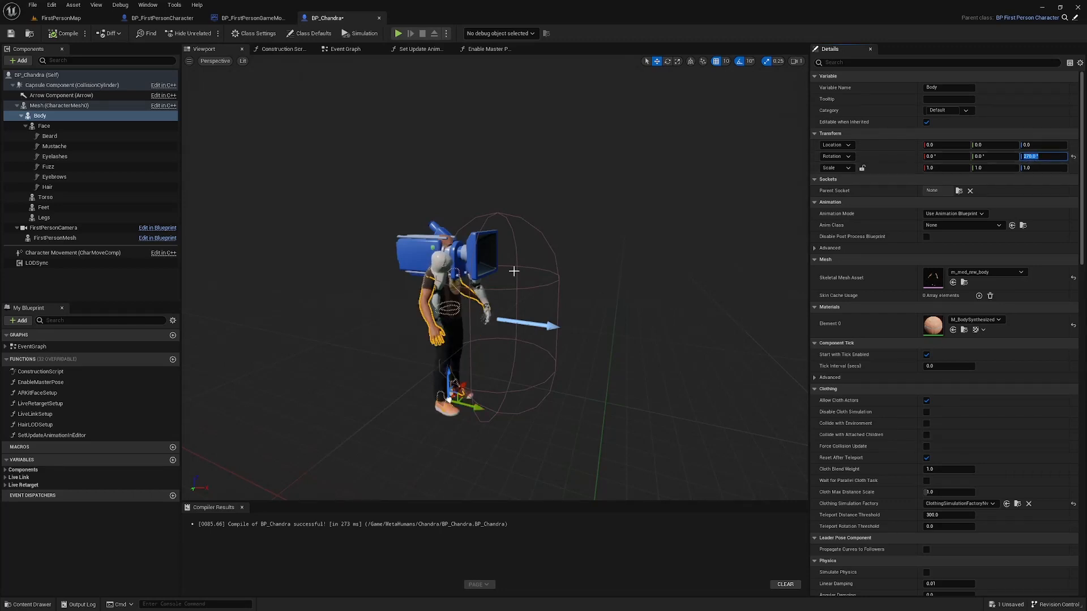
{"action": "left_click", "coordinate": [46, 197]}
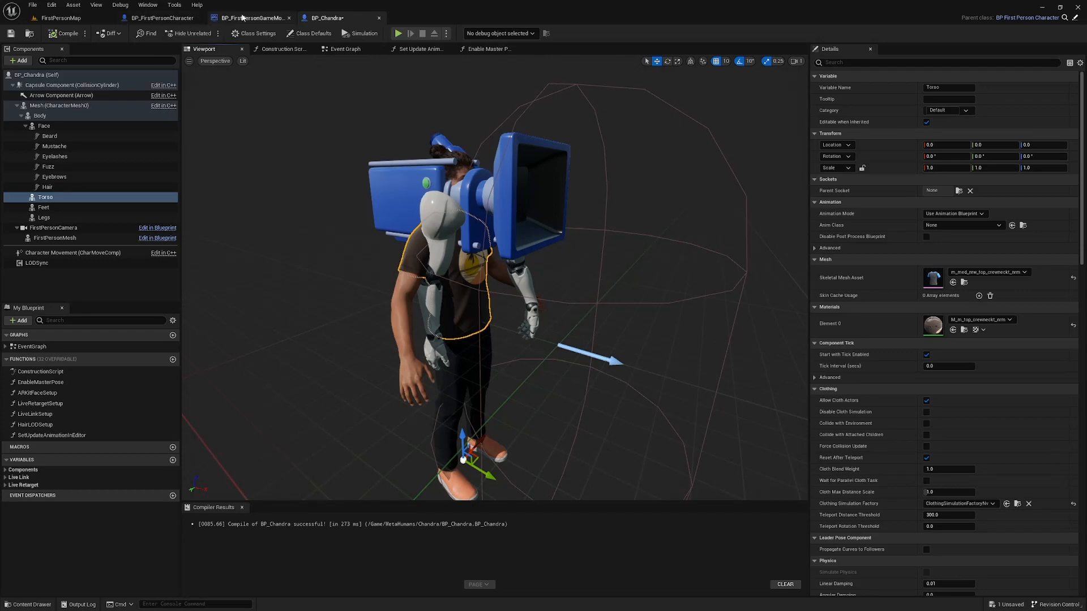
- Clear BP_FirstPersonCharacter's arms Skeletal Mesh Asset and delete its FirstPersonCamera
{"action": "left_click", "coordinate": [160, 17]}
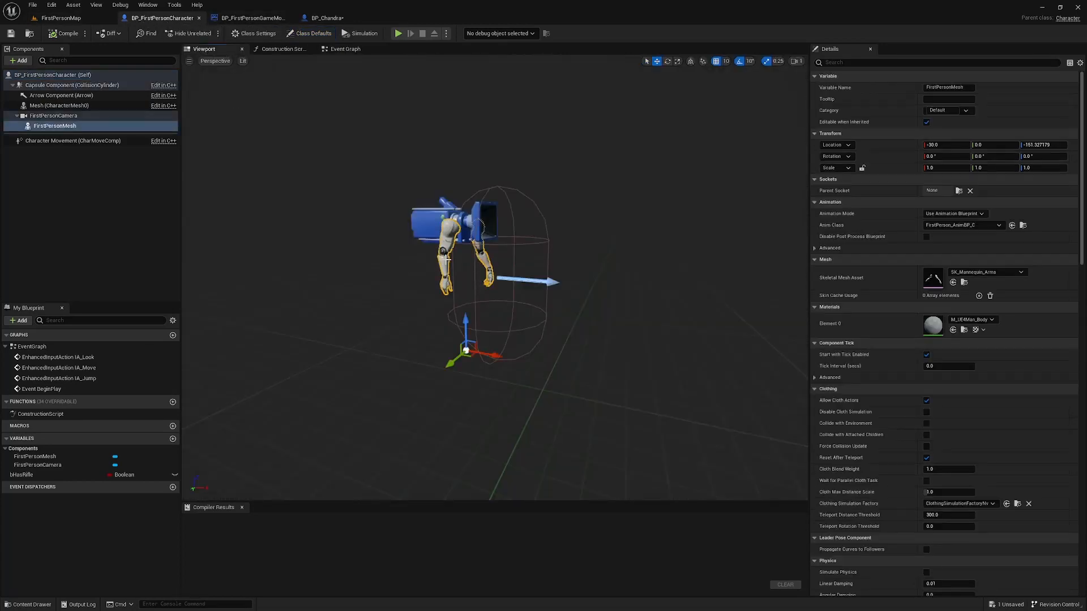
{"action": "left_click", "coordinate": [1019, 271]}
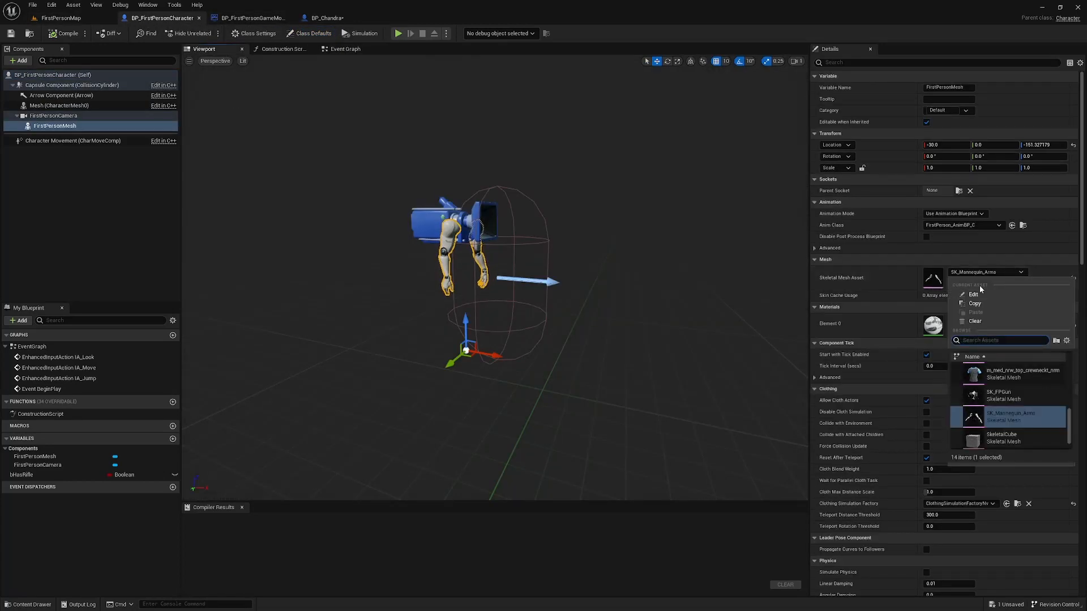
{"action": "left_click", "coordinate": [974, 320]}
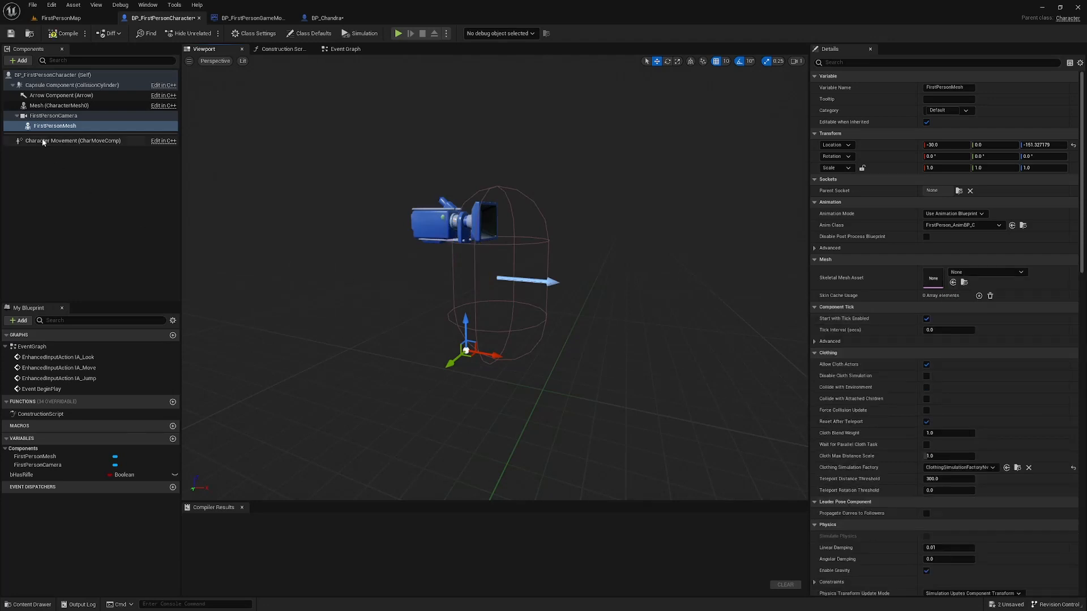
{"action": "left_click", "coordinate": [53, 115]}
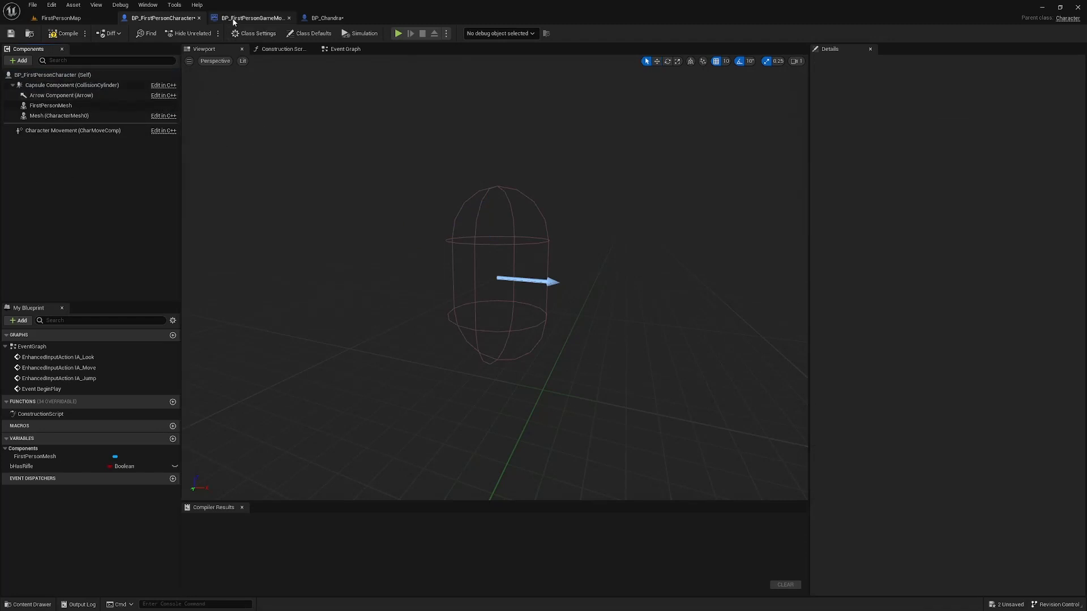
{"action": "left_click", "coordinate": [326, 18]}
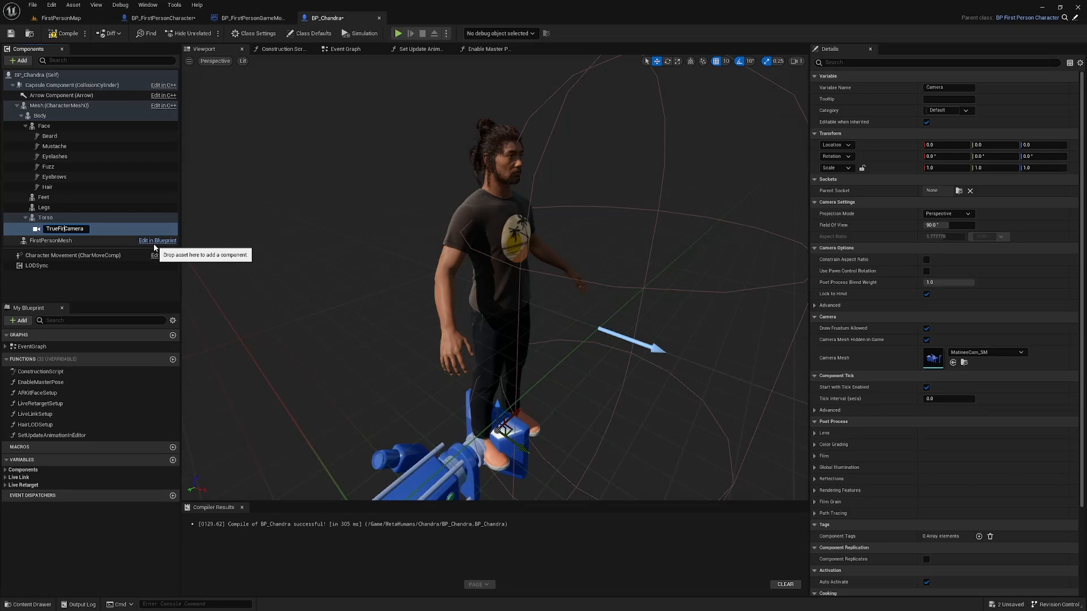
- Name the camera TrueFirstPersonCamera, attach it to the head socket, and set Location Y 10.0
{"action": "type", "text": "TrueFirstPersonCamera"}
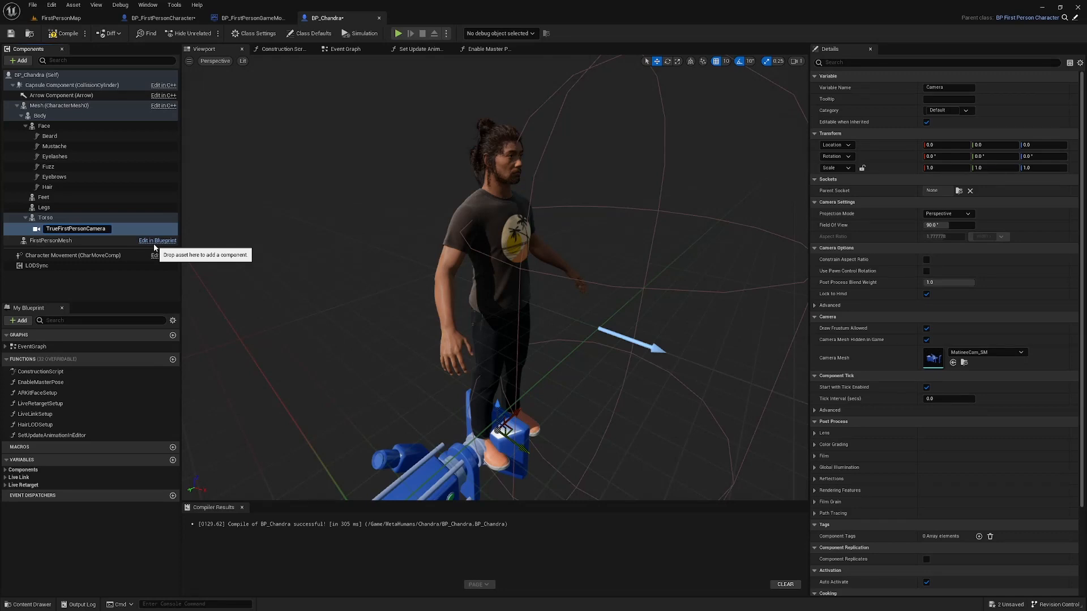
{"action": "left_click", "coordinate": [45, 217]}
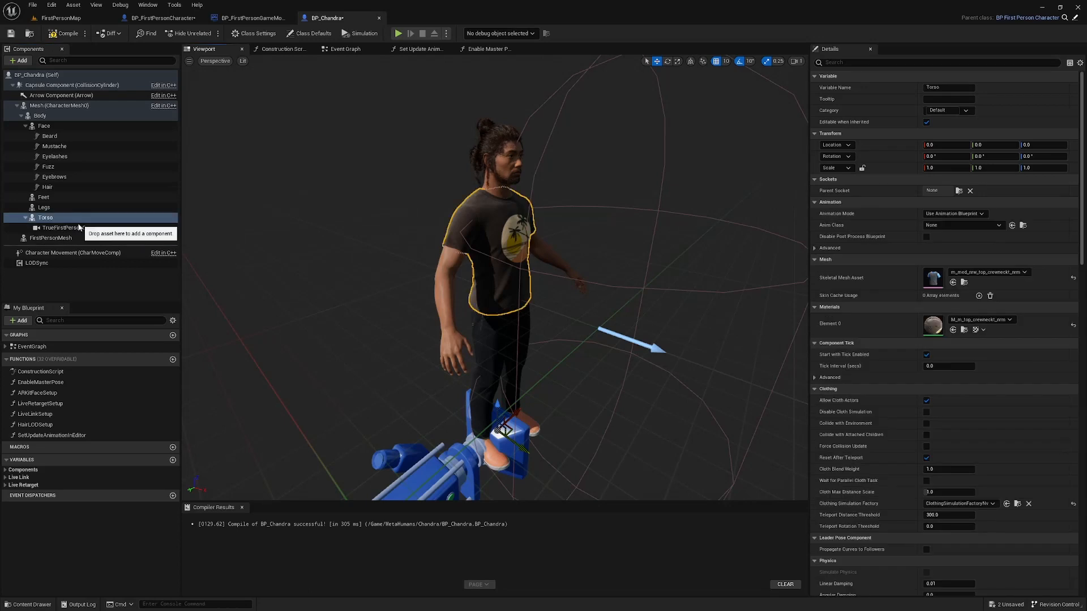
{"action": "left_click", "coordinate": [71, 227]}
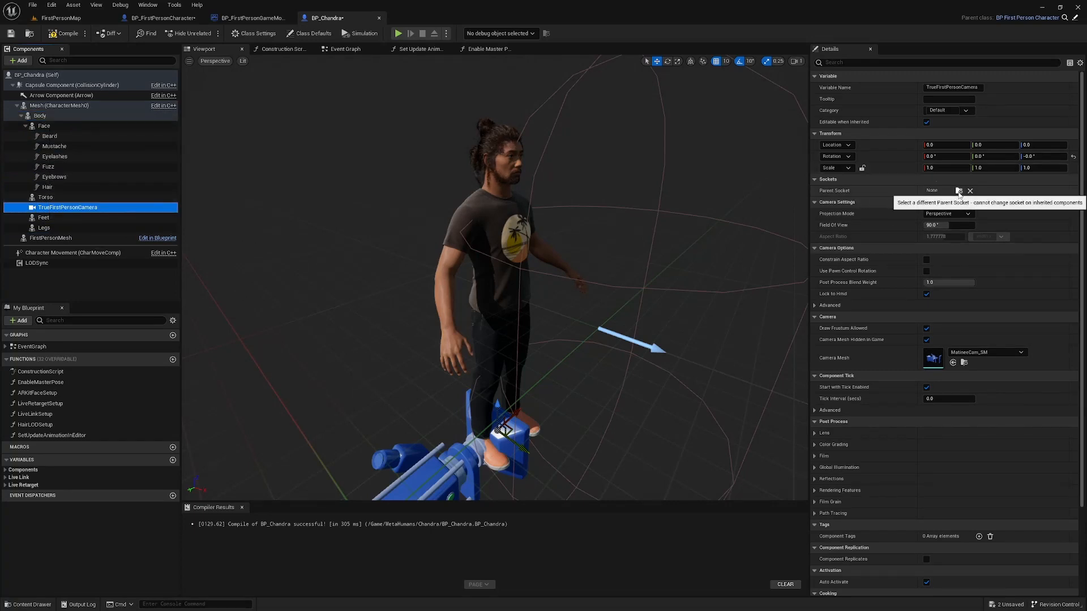
{"action": "left_click", "coordinate": [957, 190]}
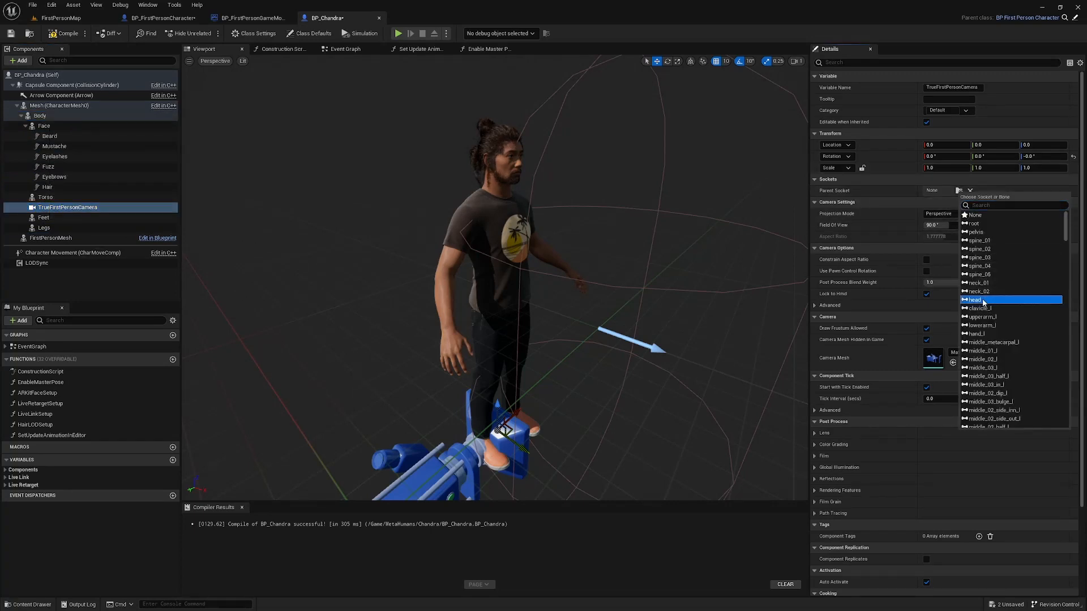
{"action": "left_click", "coordinate": [975, 300]}
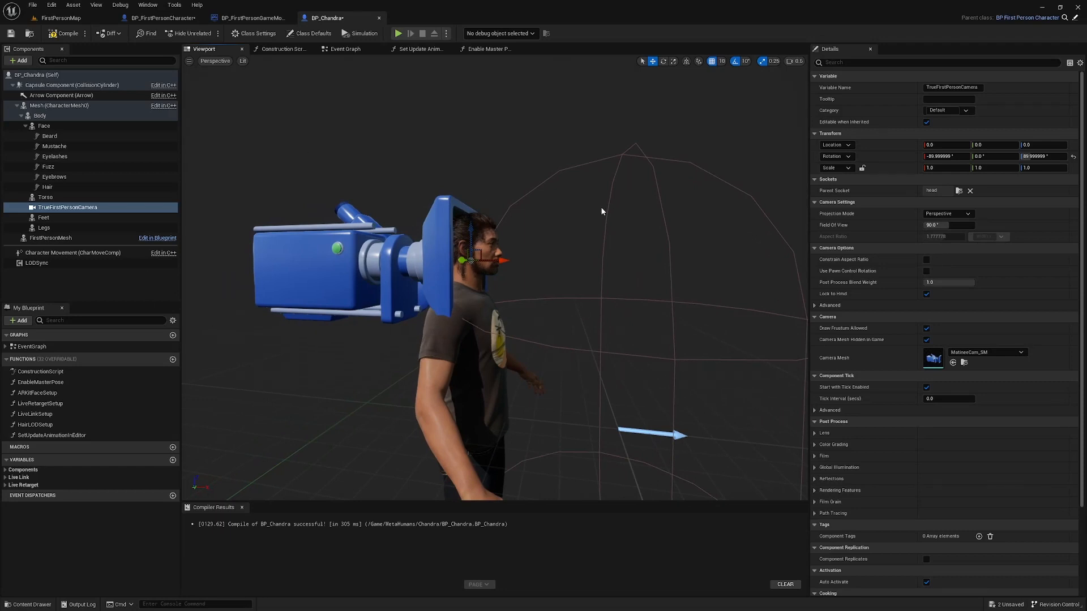
{"action": "mouse_move", "coordinate": [540, 293]}
{"action": "type", "text": "6"}
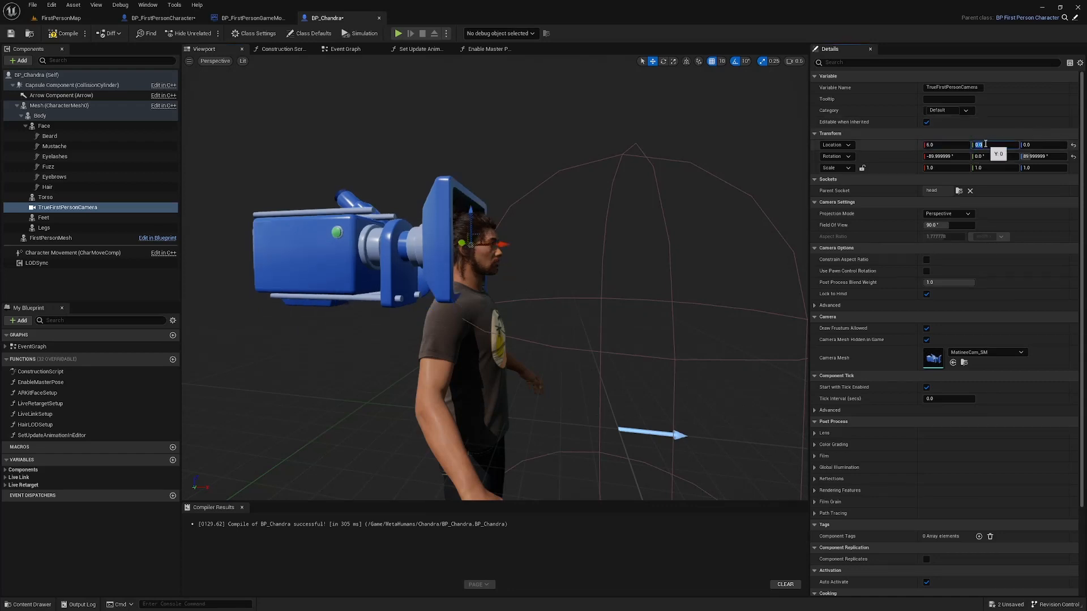
{"action": "type", "text": "10.0"}
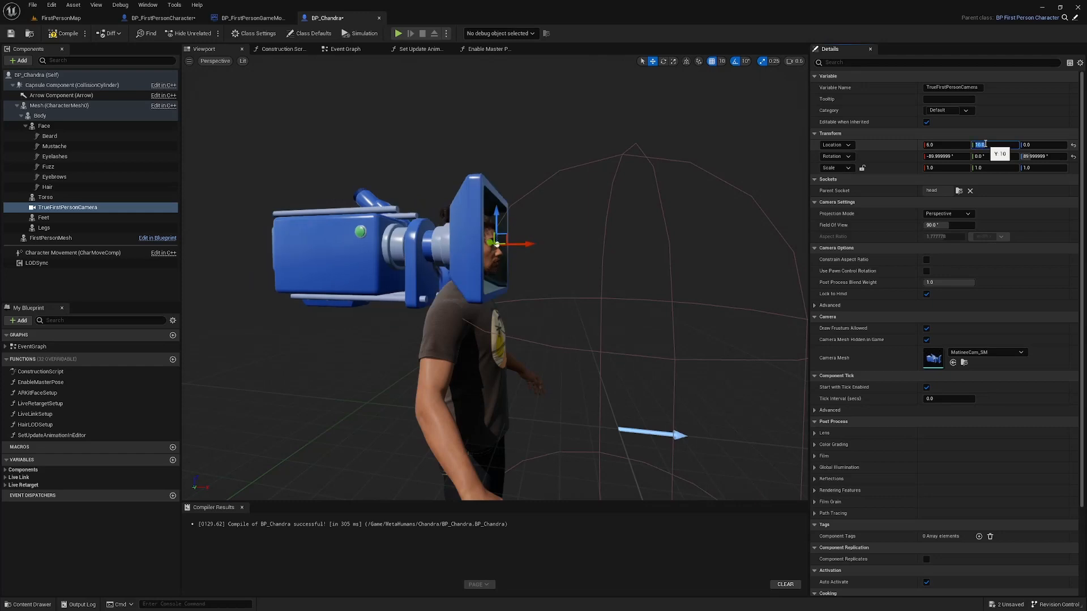
{"action": "type", "text": "10.0"}
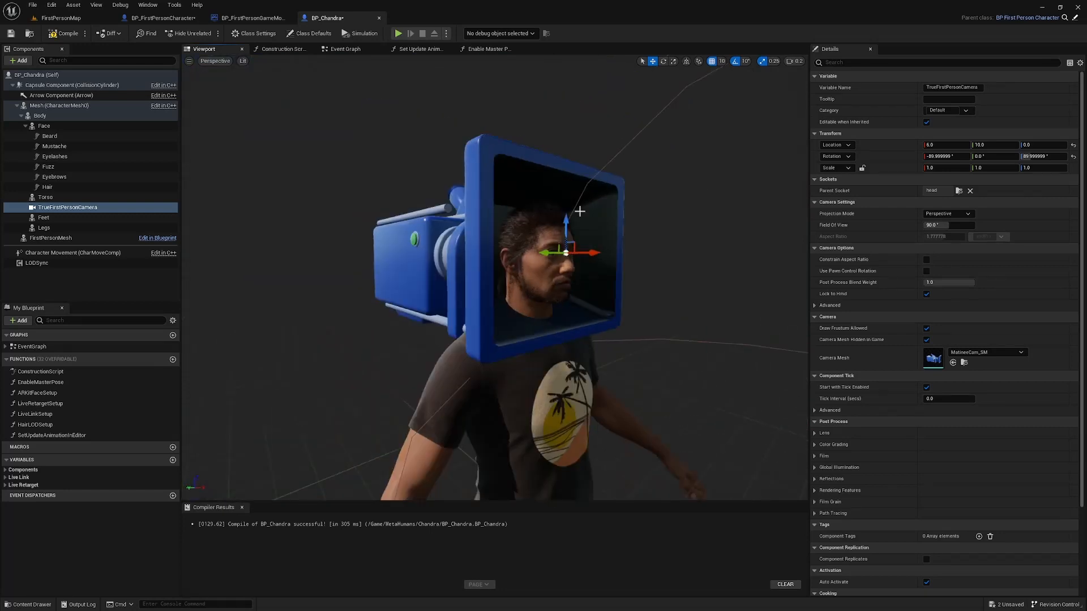
- Tick Hidden in Game for Face and its beard, mustache, eyelashes, eyebrows and hair
{"action": "left_click", "coordinate": [44, 126]}
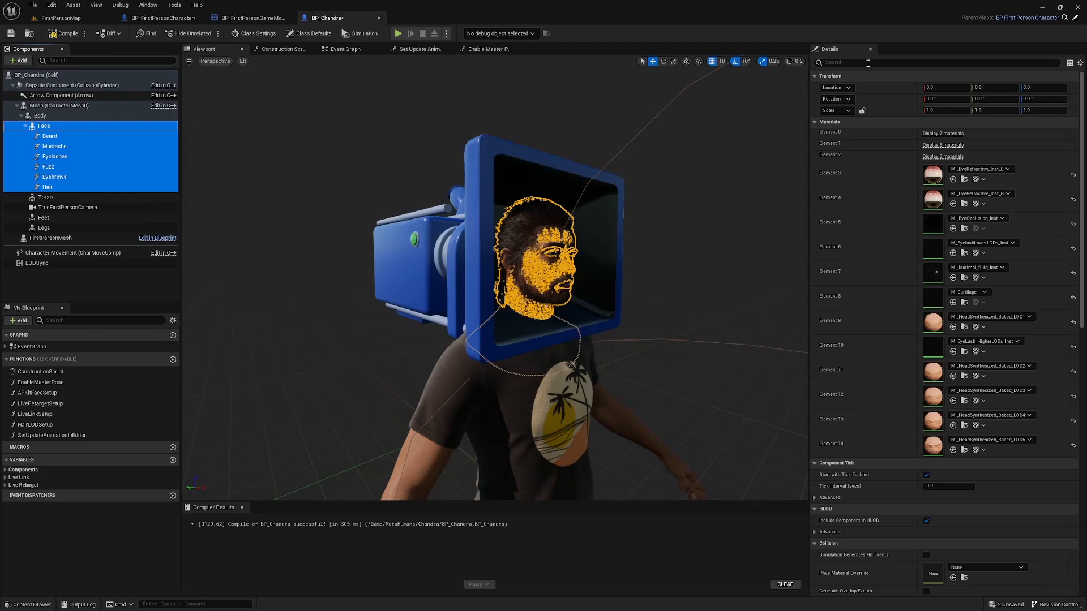
{"action": "type", "text": "hid"}
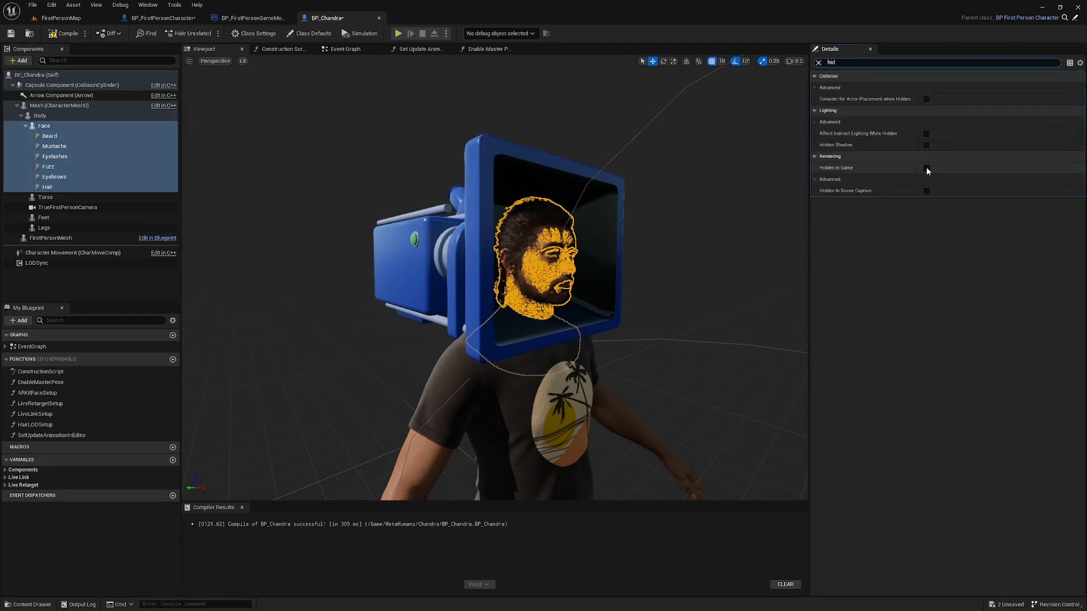
{"action": "left_click", "coordinate": [926, 167]}
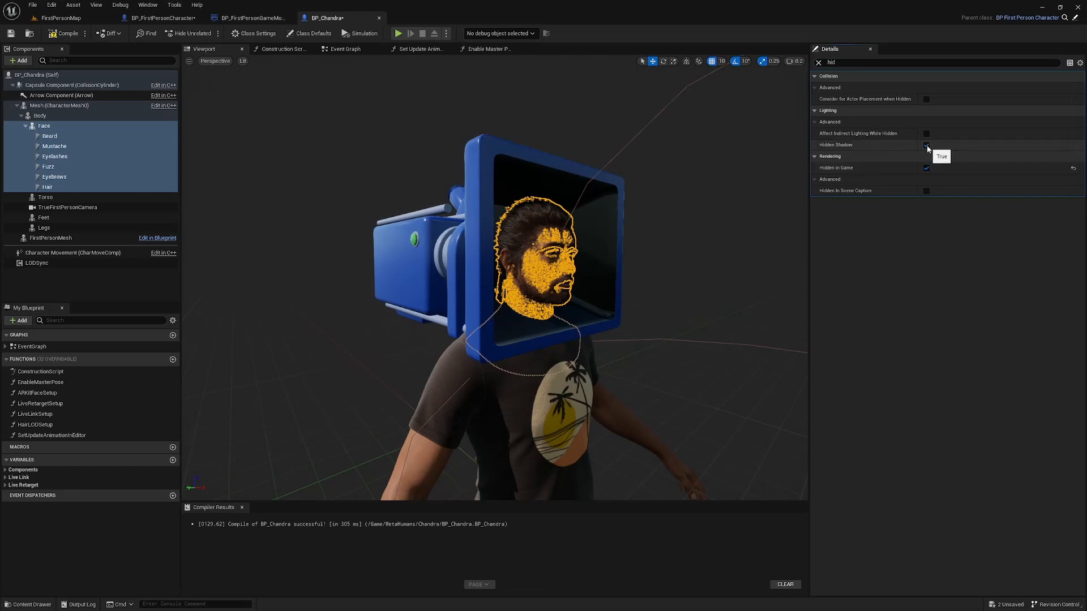
{"action": "left_click", "coordinate": [926, 145]}
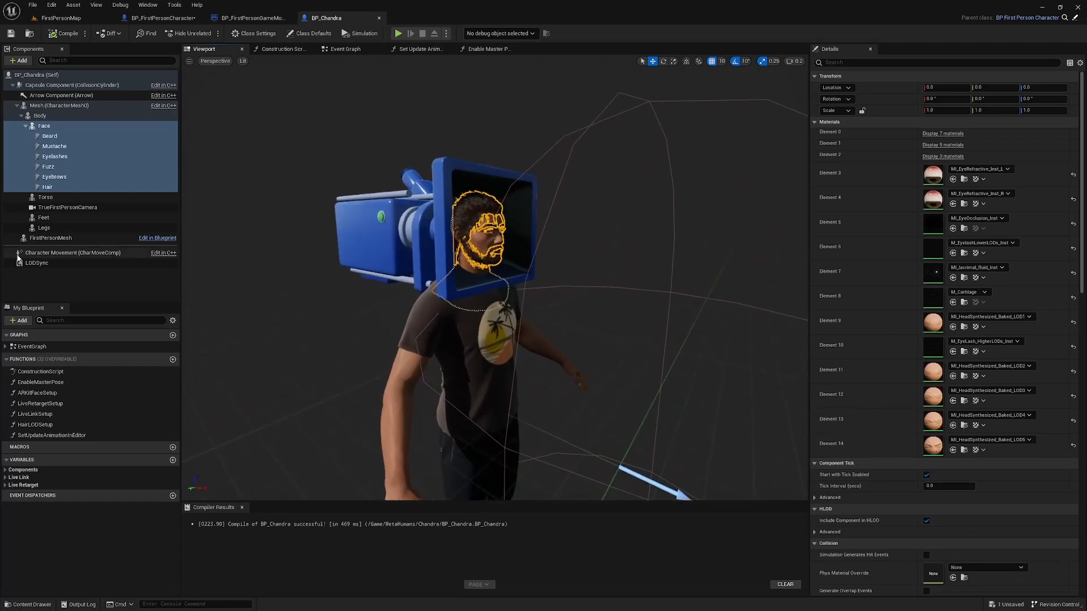
- Set LODSync's Forced LOD to 1, then return to BP_FirstPersonCharacter
{"action": "left_click", "coordinate": [36, 262]}
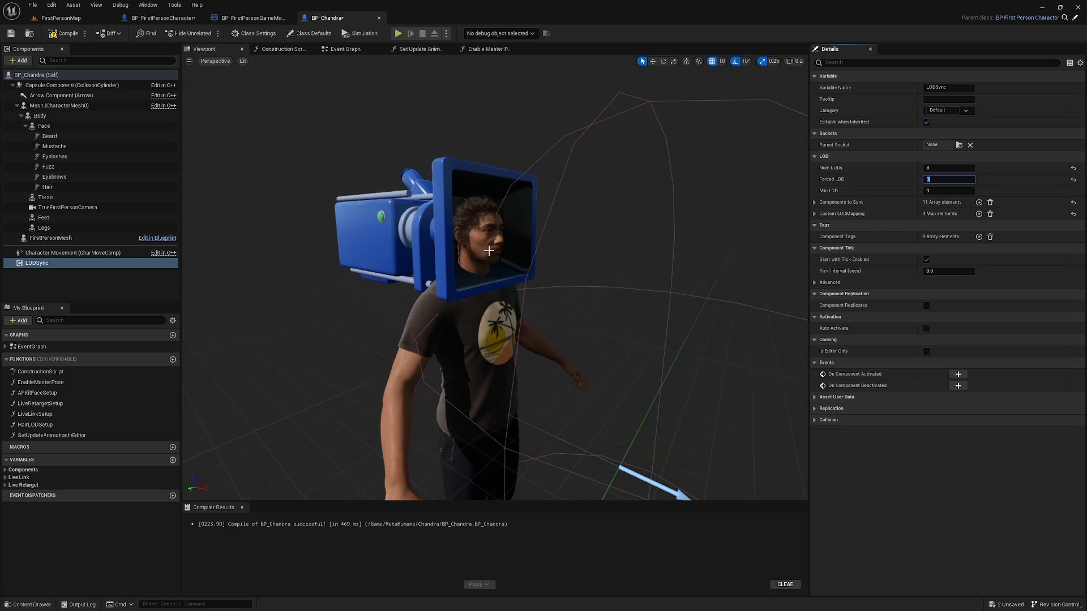
{"action": "mouse_move", "coordinate": [499, 228]}
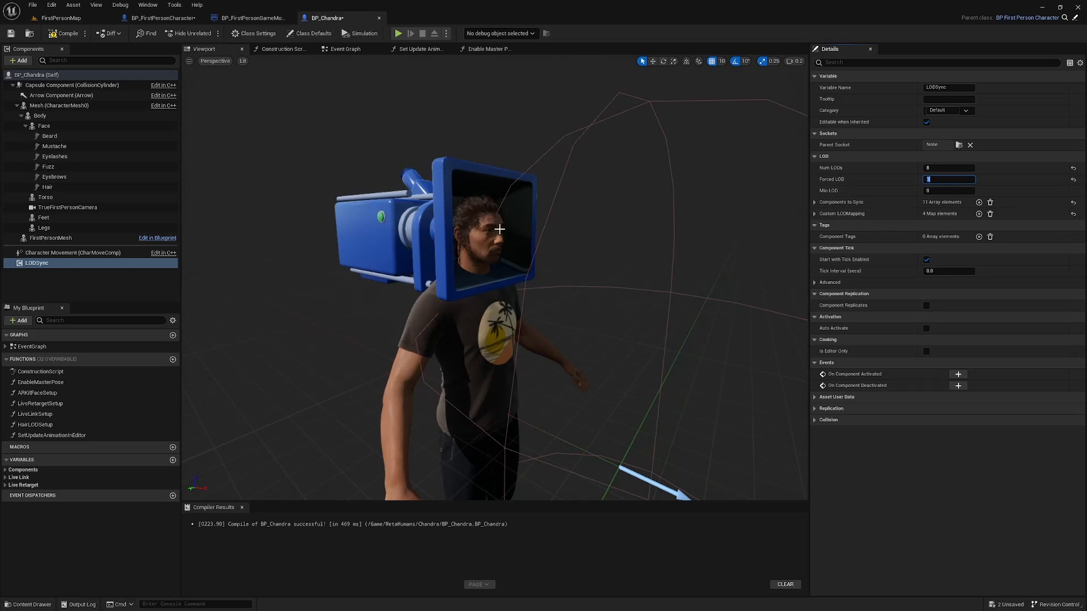
{"action": "mouse_move", "coordinate": [494, 204]}
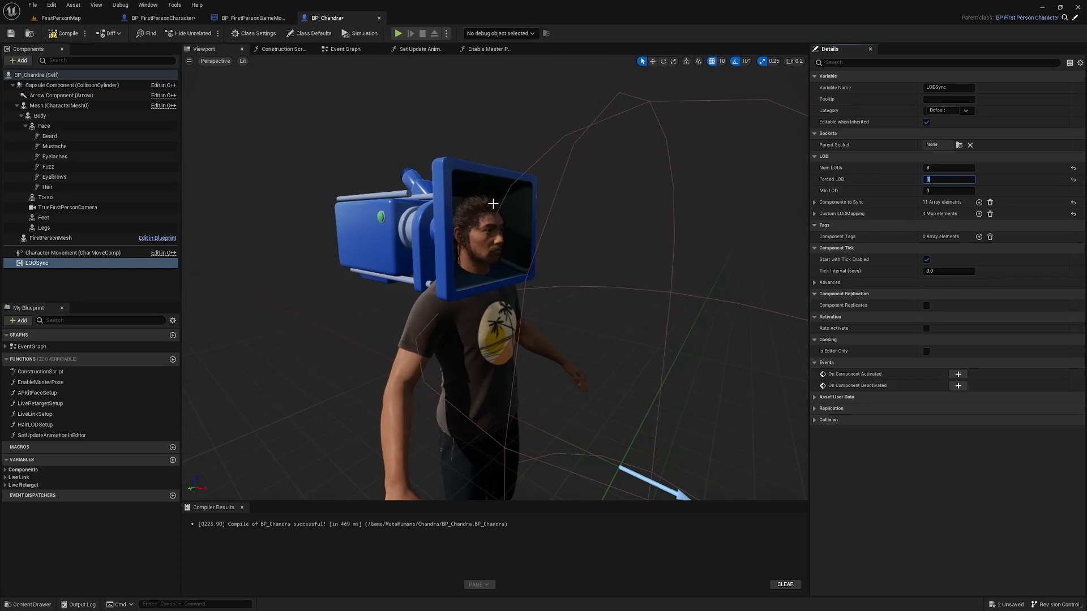
{"action": "mouse_move", "coordinate": [511, 205]}
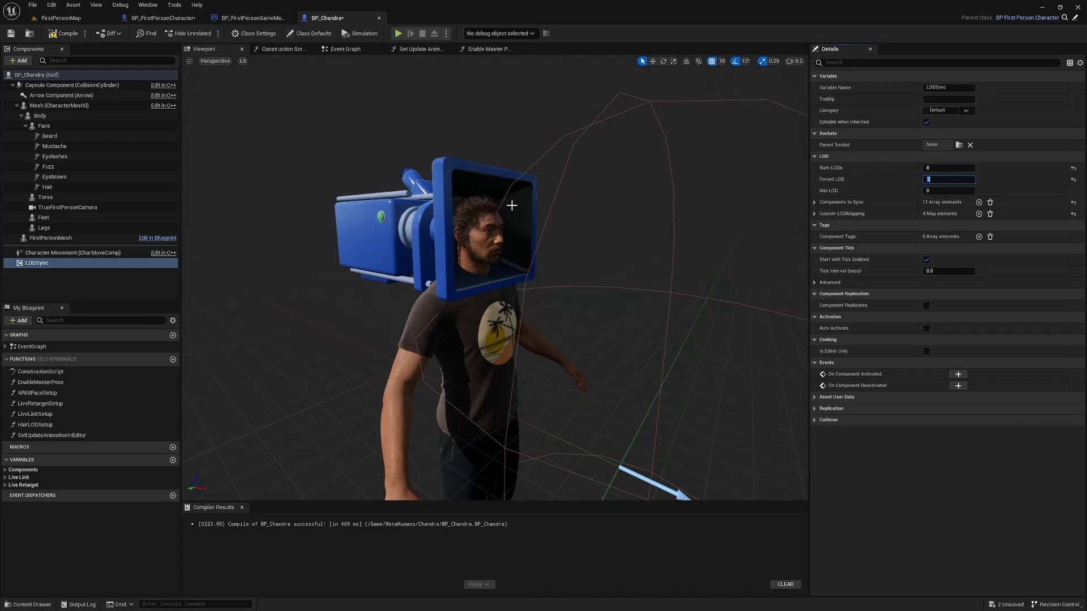
{"action": "mouse_move", "coordinate": [506, 212]}
{"action": "type", "text": "1"}
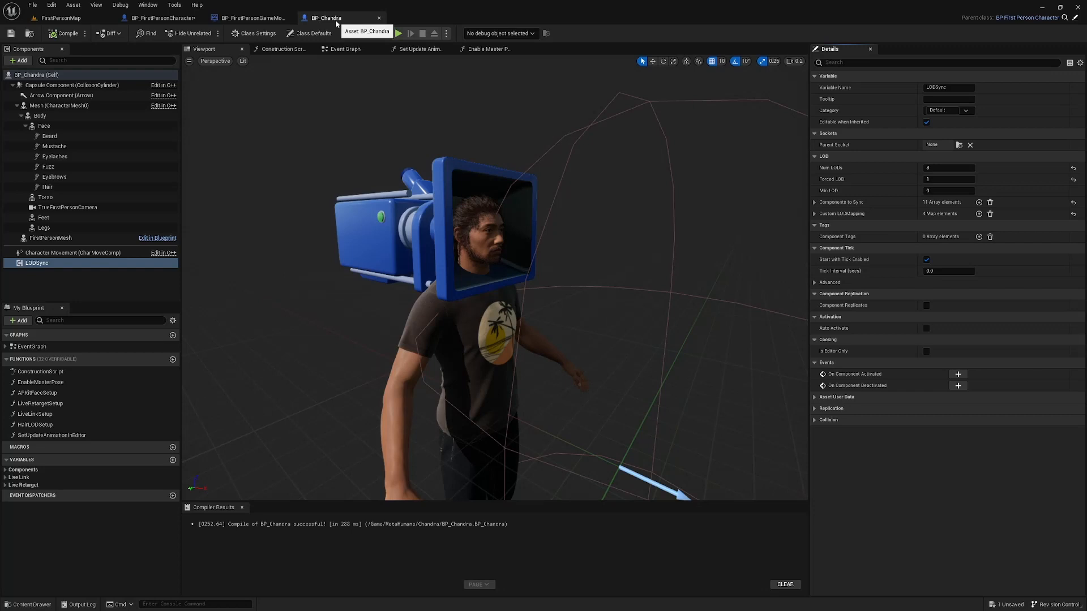
{"action": "mouse_move", "coordinate": [163, 18]}
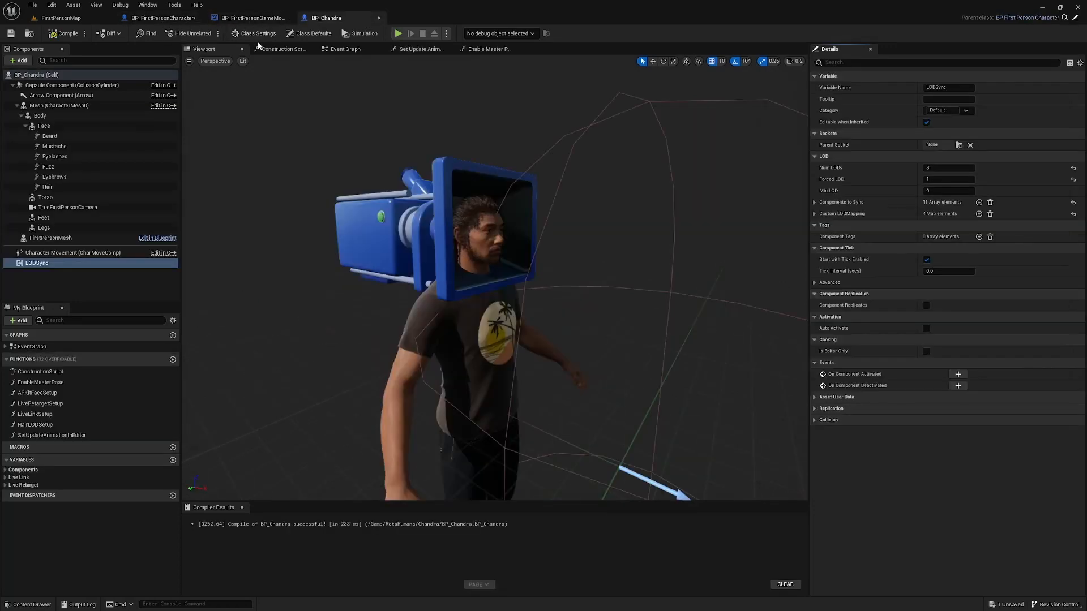
{"action": "left_click", "coordinate": [163, 17]}
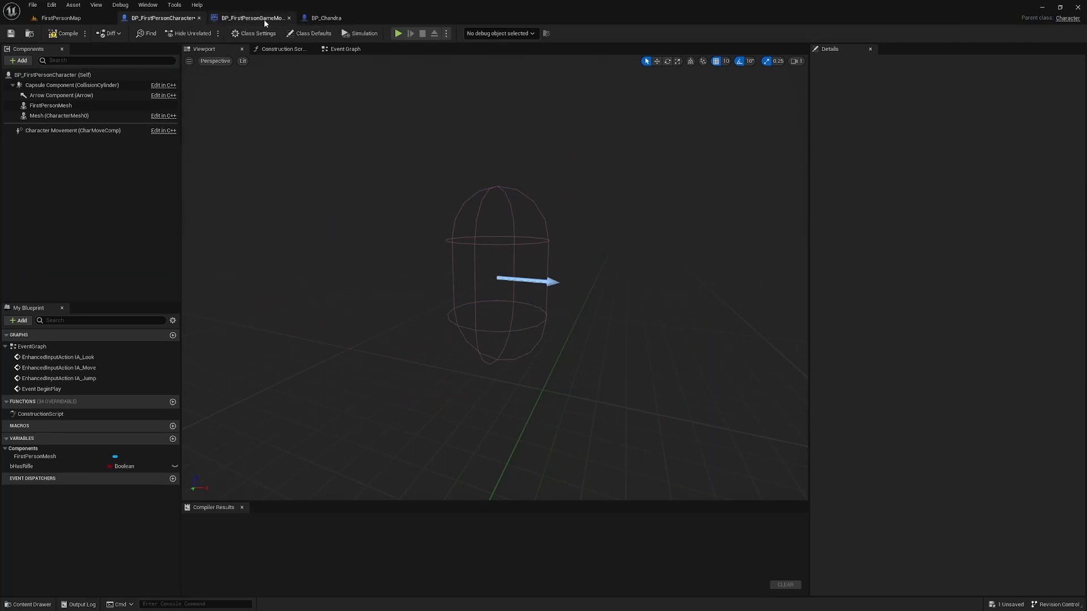
{"action": "mouse_move", "coordinate": [251, 18]}
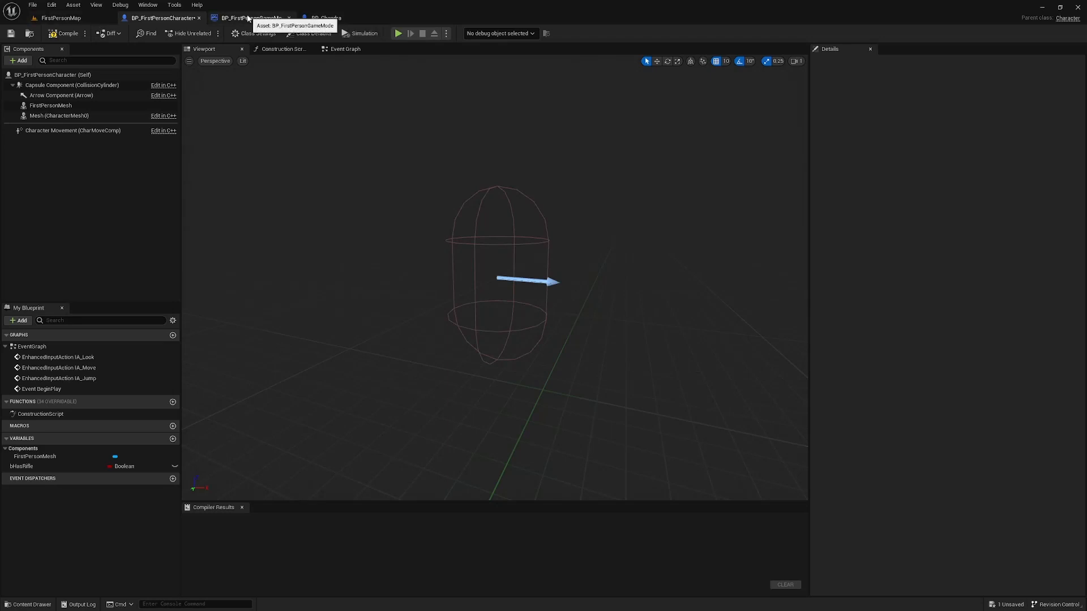
- Set BP_FirstPersonGameMode's Default Pawn Class to BP_Chandra
{"action": "left_click", "coordinate": [252, 17]}
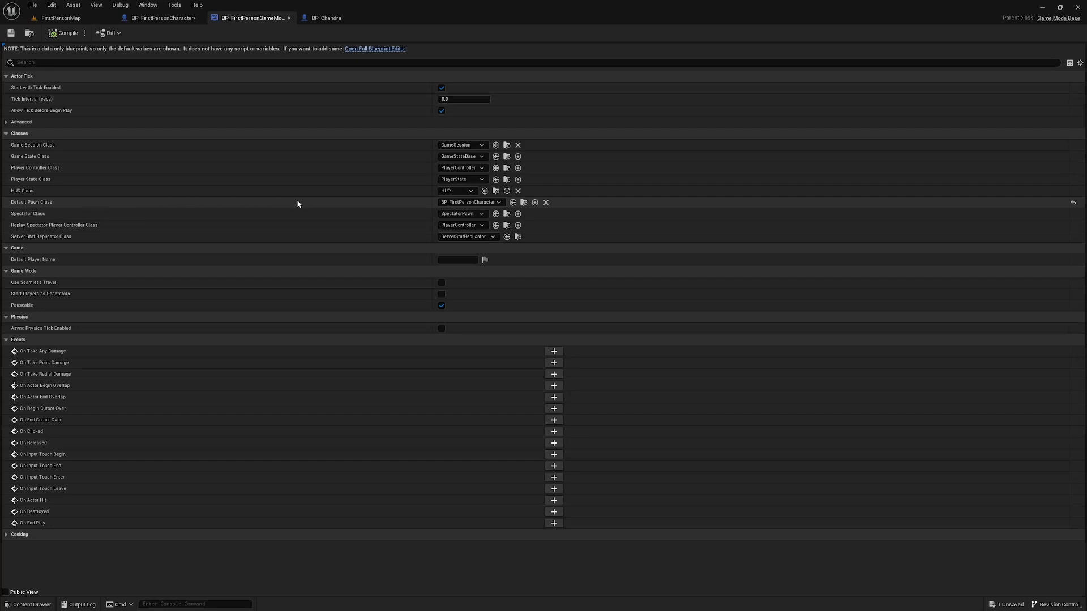
{"action": "left_click", "coordinate": [498, 202]}
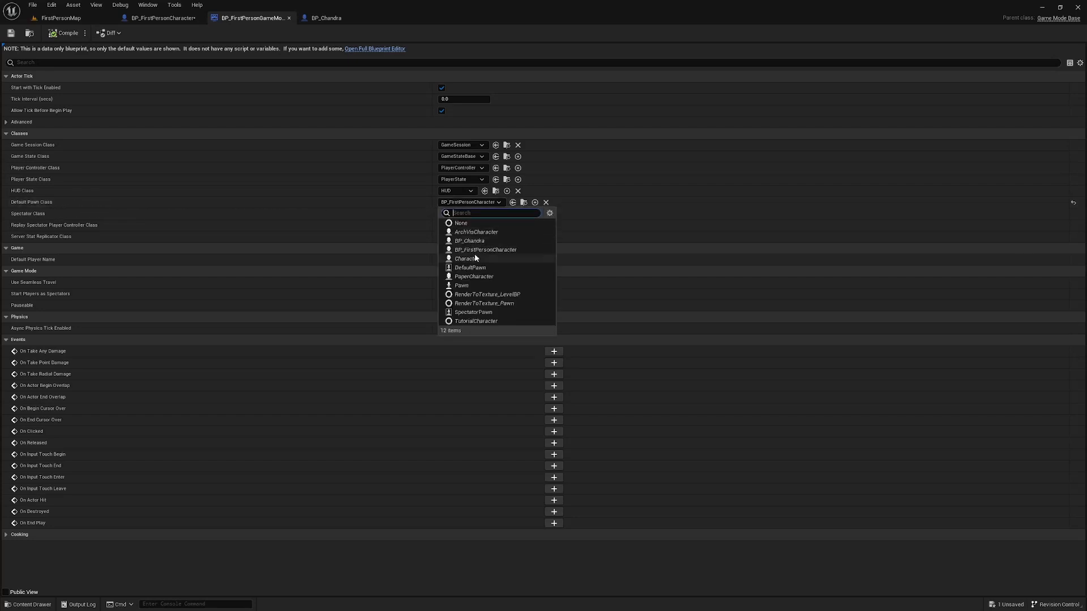
{"action": "left_click", "coordinate": [469, 240]}
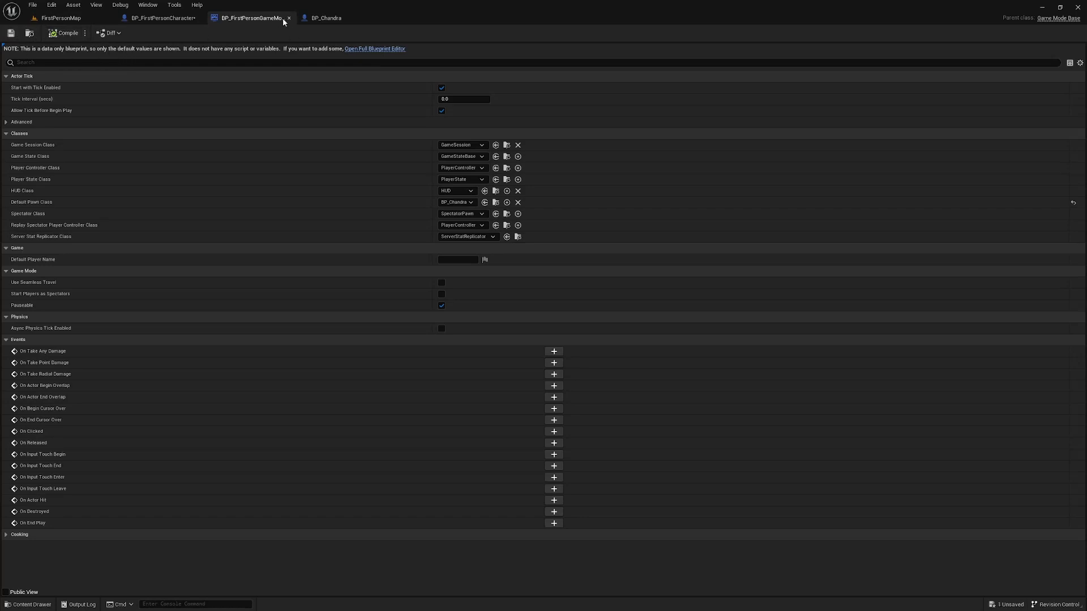
- Close the game mode blueprint, then compile and close BP_FirstPersonCharacter
{"action": "left_click", "coordinate": [163, 17]}
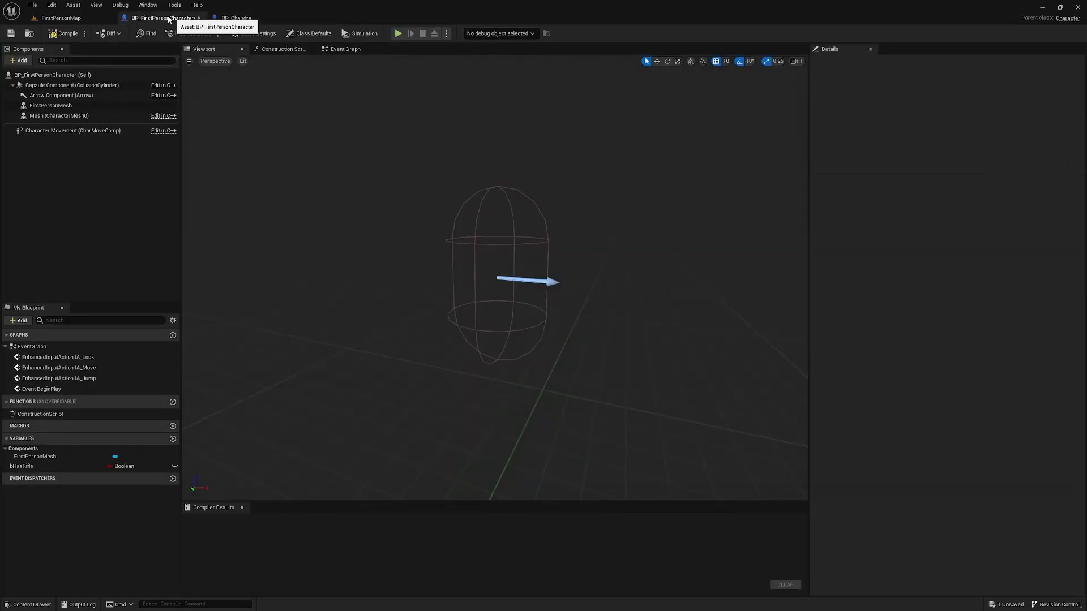
{"action": "left_click", "coordinate": [67, 32]}
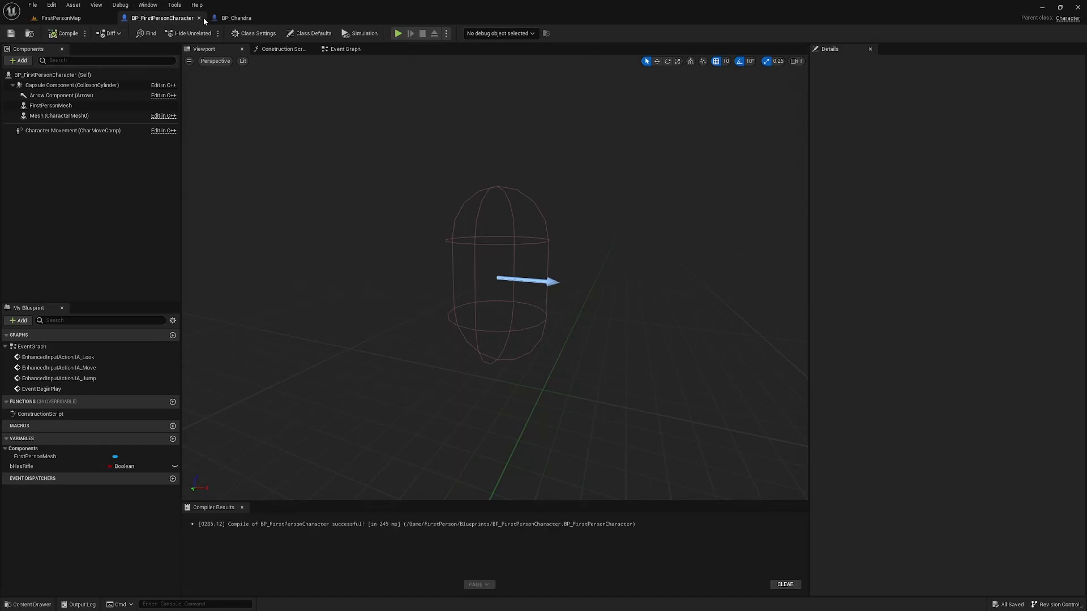
{"action": "left_click", "coordinate": [61, 18]}
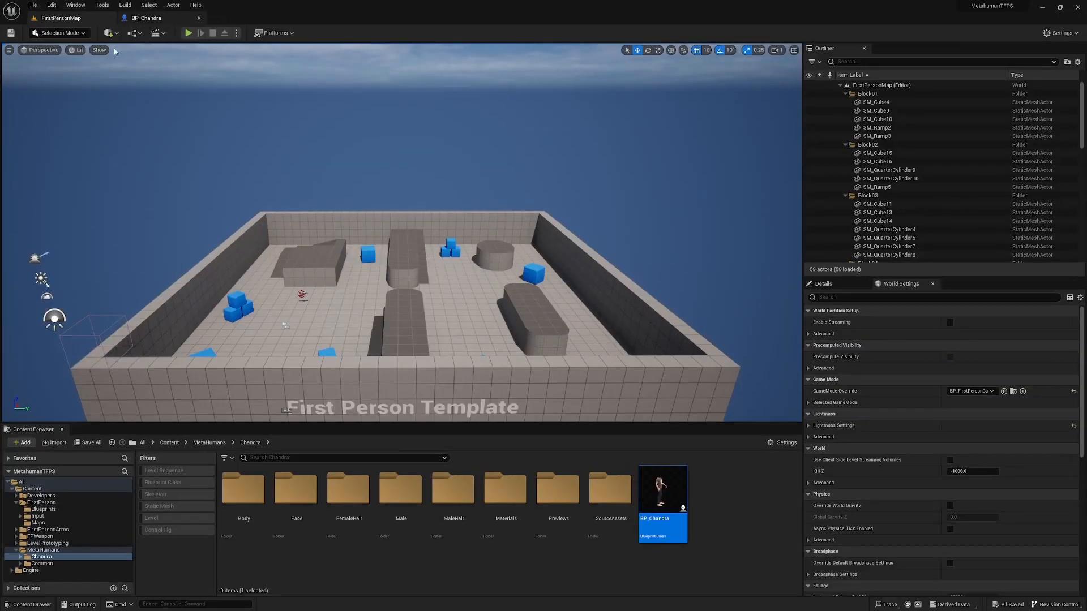
- Search Project Settings for 'shadow', set Shadow Map Method to Shadow Maps, and close
{"action": "left_click", "coordinate": [1060, 33]}
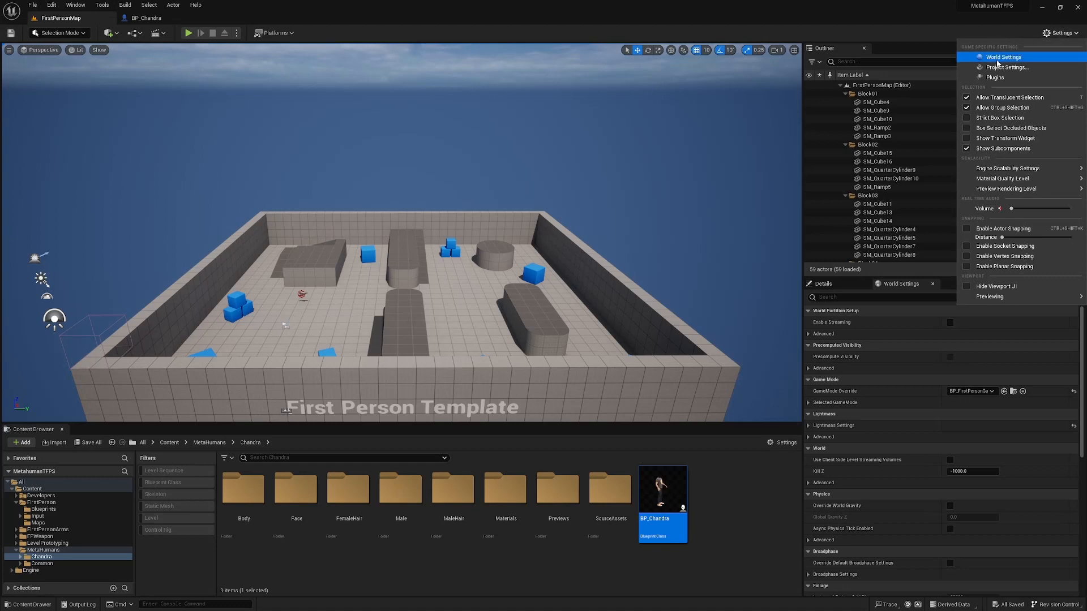
{"action": "left_click", "coordinate": [1006, 68]}
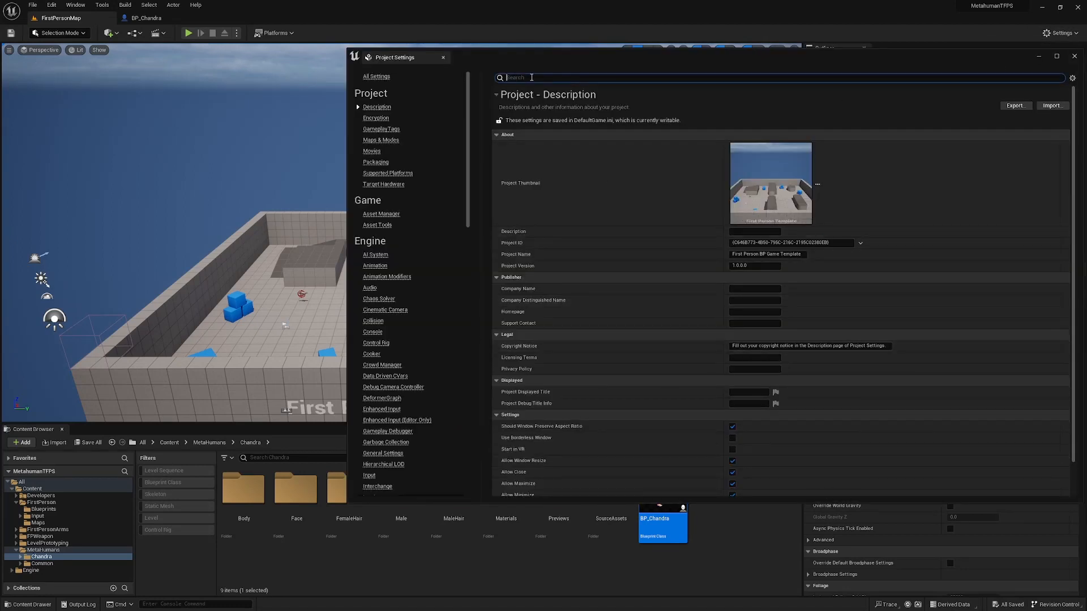
{"action": "type", "text": "shadow"}
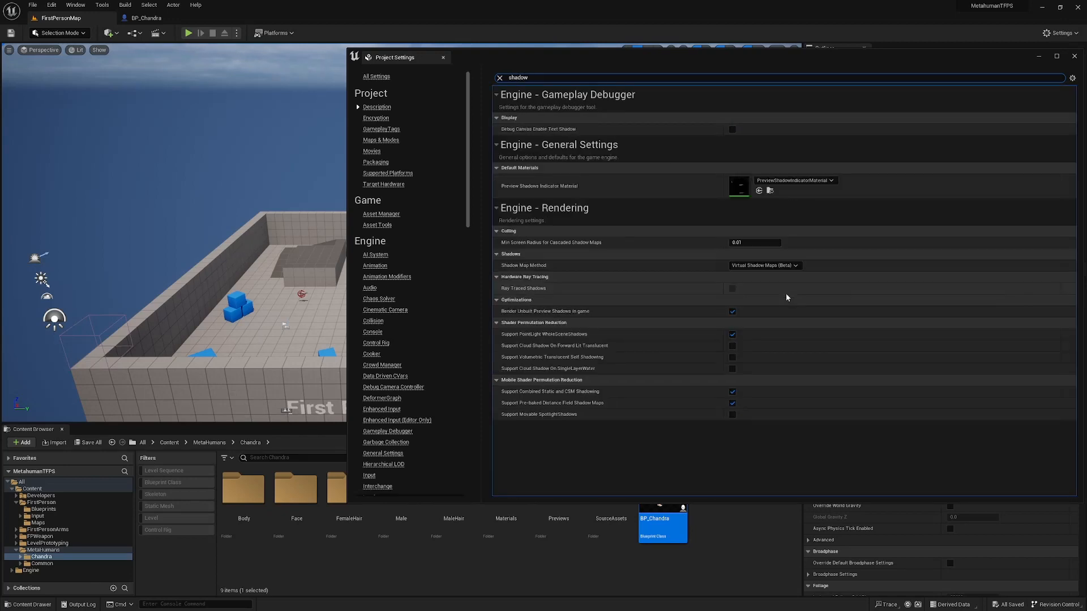
{"action": "mouse_move", "coordinate": [523, 265]}
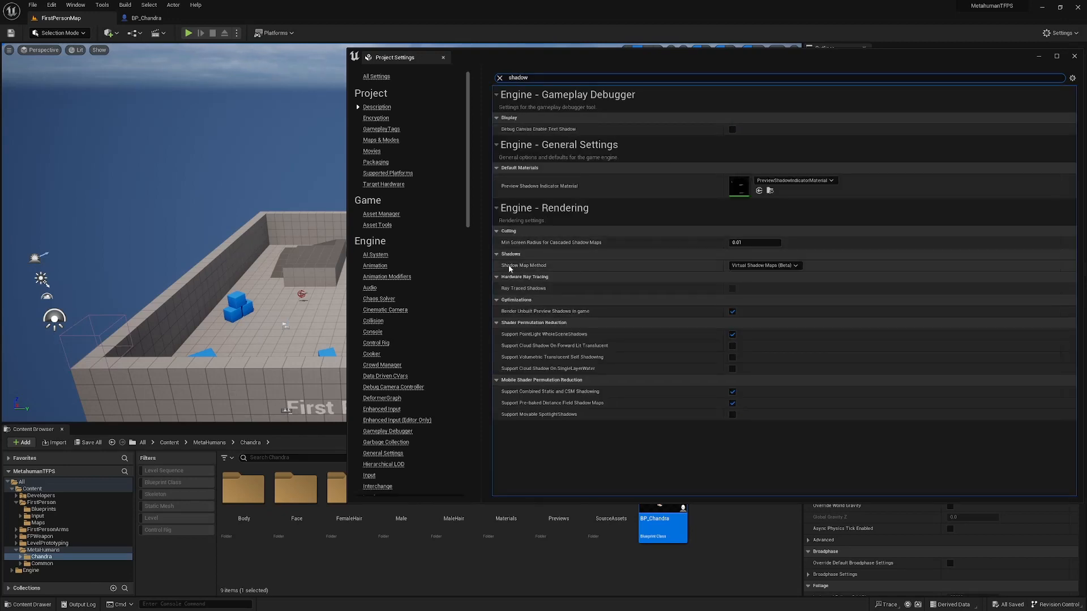
{"action": "left_click", "coordinate": [765, 266]}
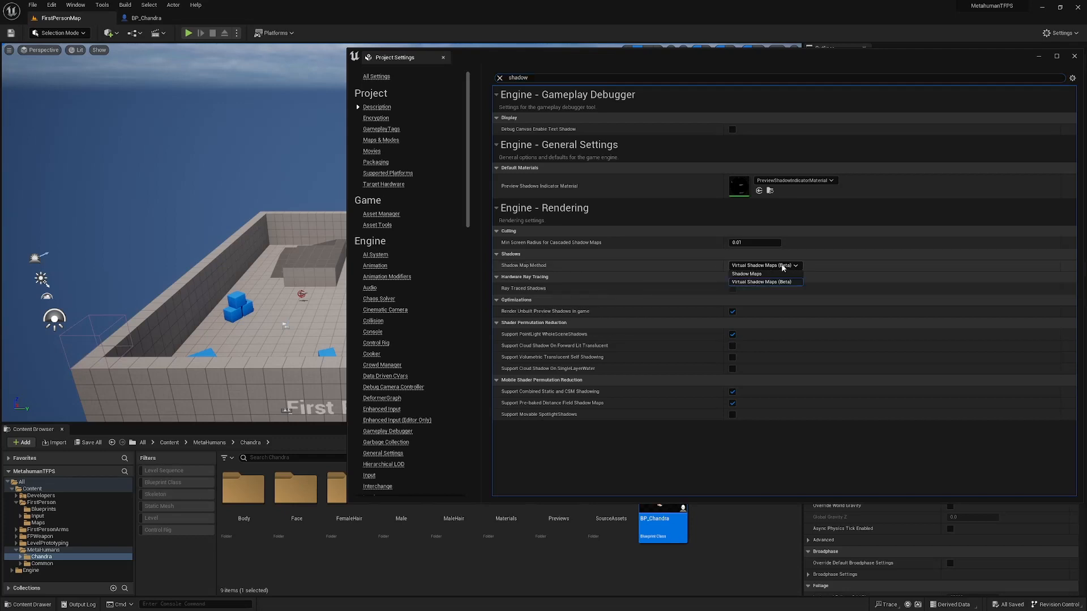
{"action": "left_click", "coordinate": [746, 274]}
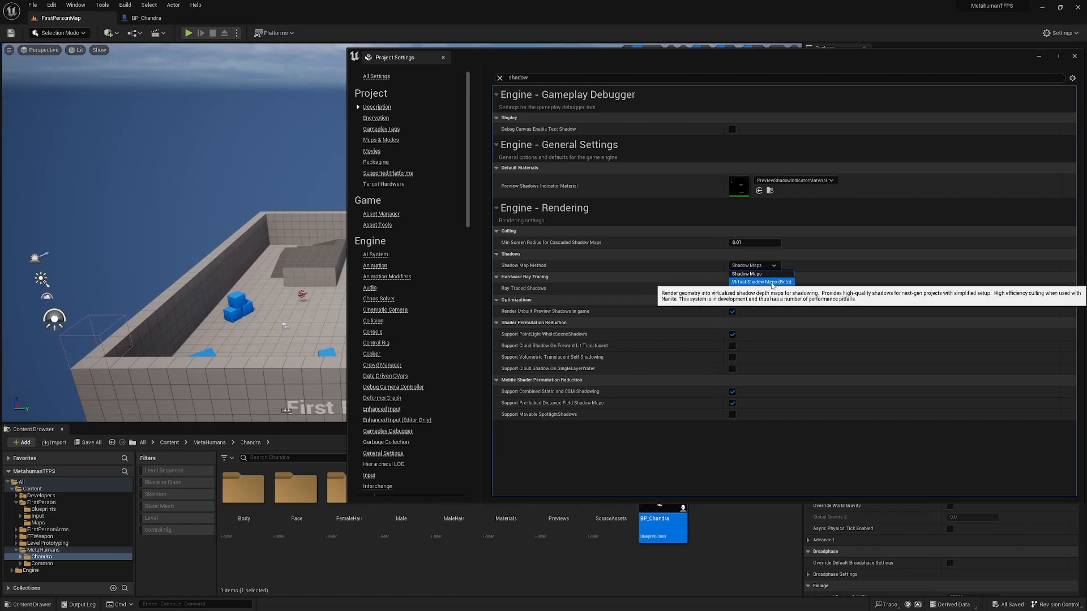
{"action": "mouse_move", "coordinate": [759, 274]}
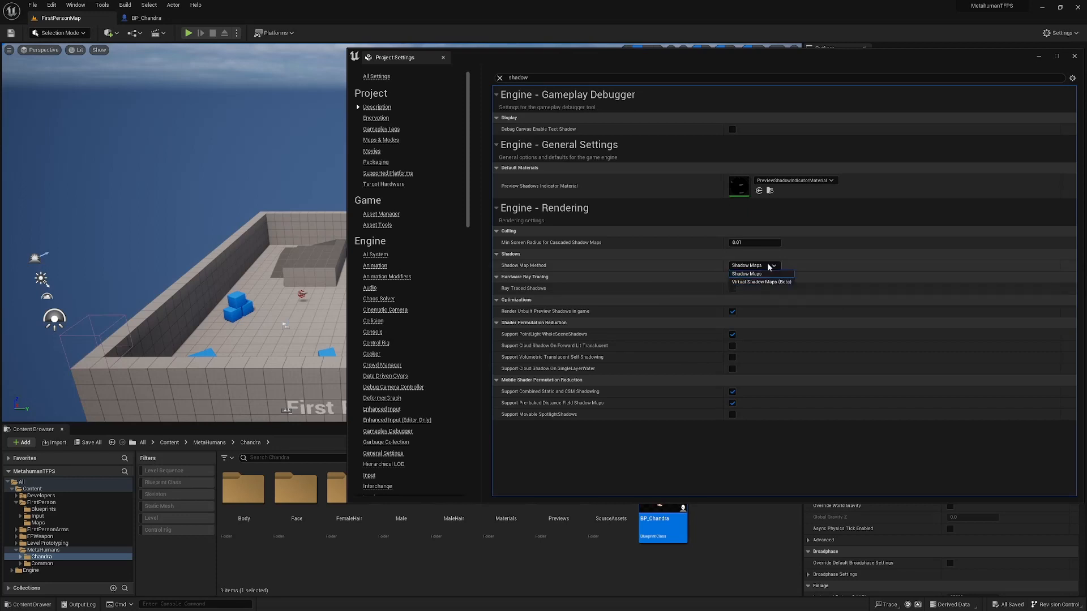
{"action": "mouse_move", "coordinate": [760, 281]}
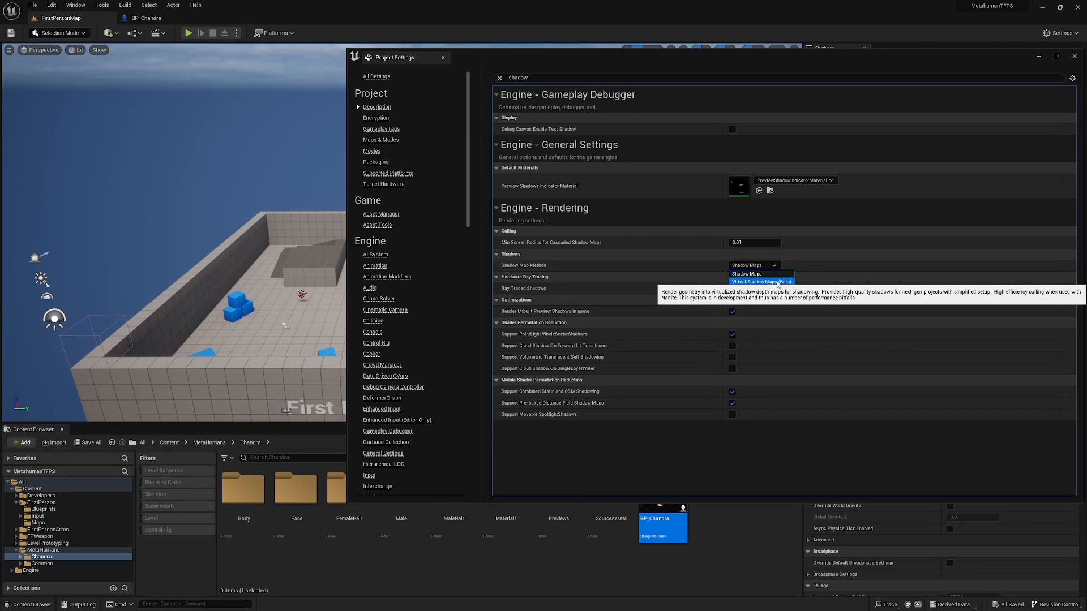
{"action": "left_click", "coordinate": [747, 273]}
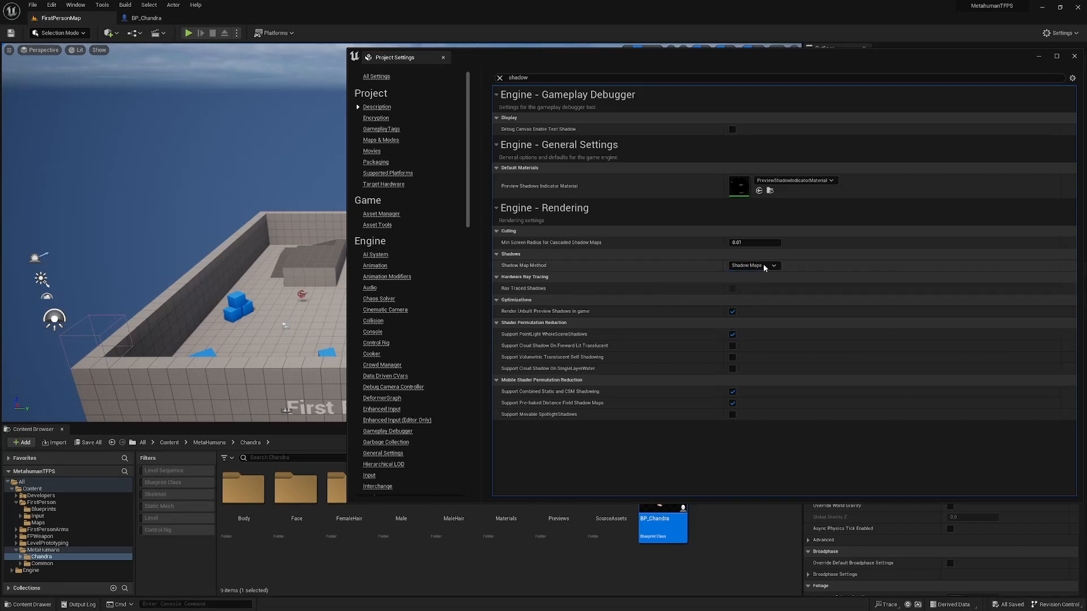
{"action": "mouse_move", "coordinate": [752, 266]}
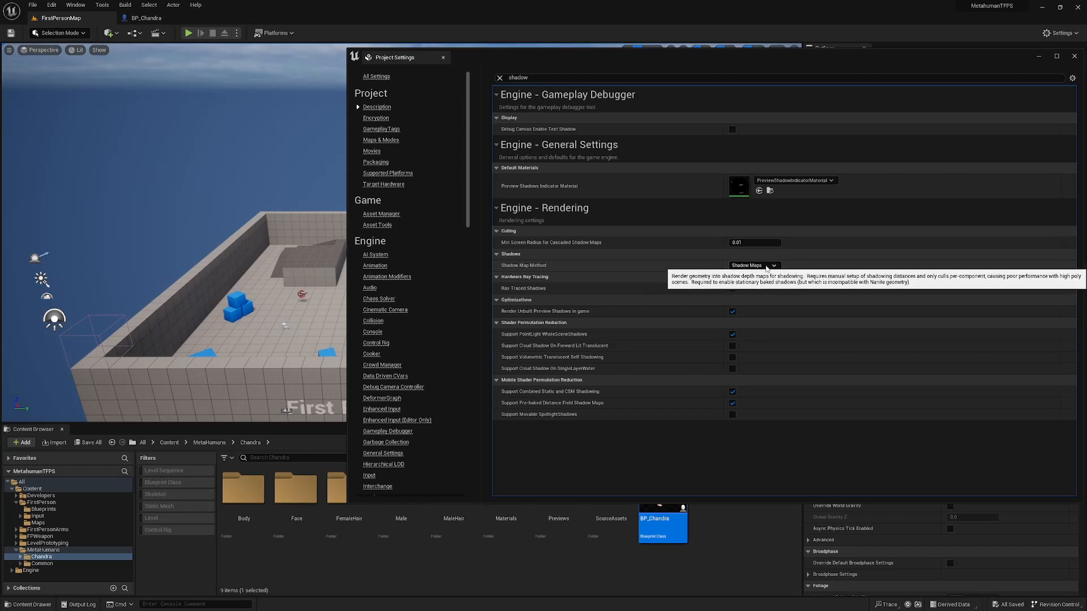
{"action": "mouse_move", "coordinate": [783, 272]}
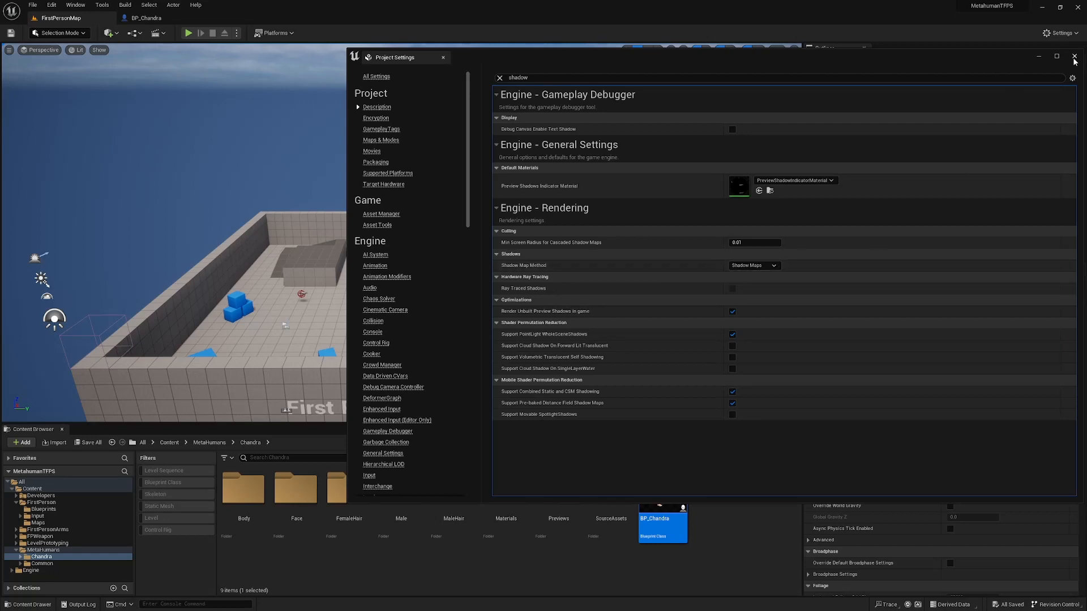
{"action": "left_click", "coordinate": [1075, 56]}
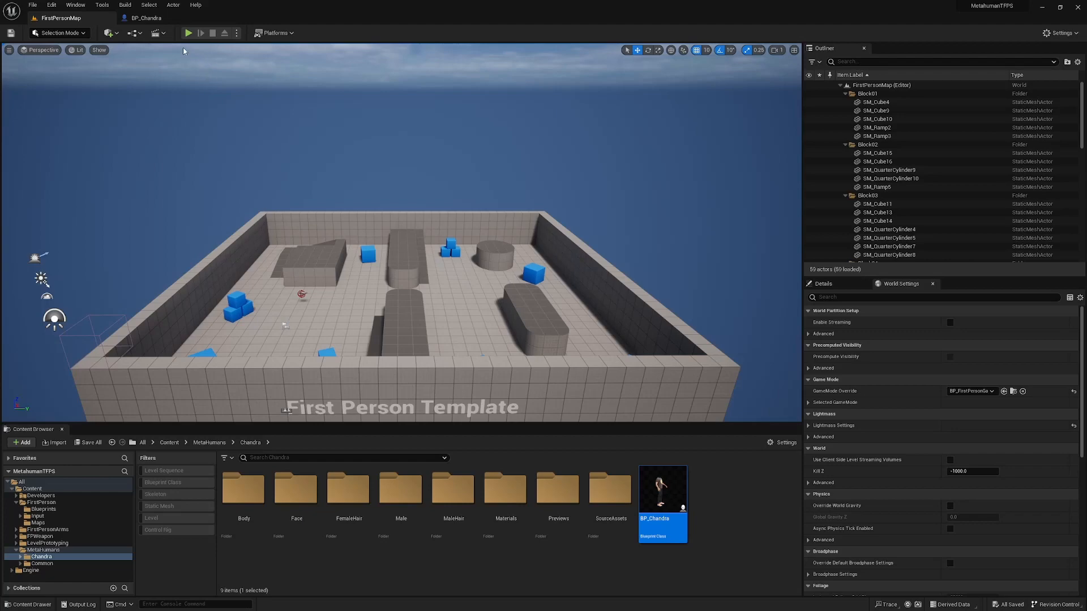
- Copy BP_FirstPersonCharacter's input, camera and movement nodes into BP_Chandra's Event Graph and compile
{"action": "left_click", "coordinate": [188, 33]}
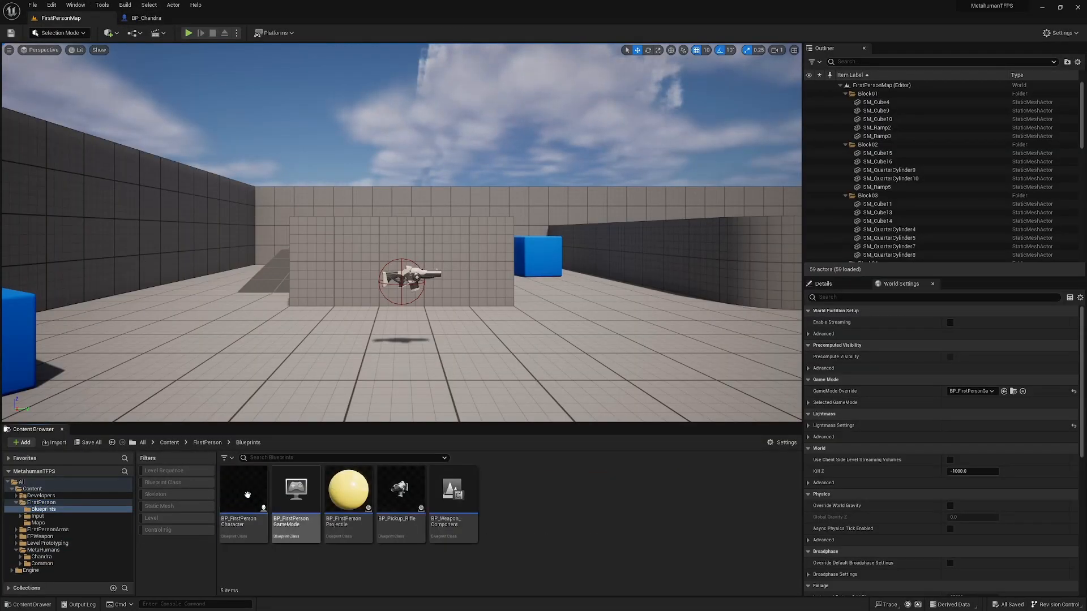
{"action": "double_click", "coordinate": [242, 488]}
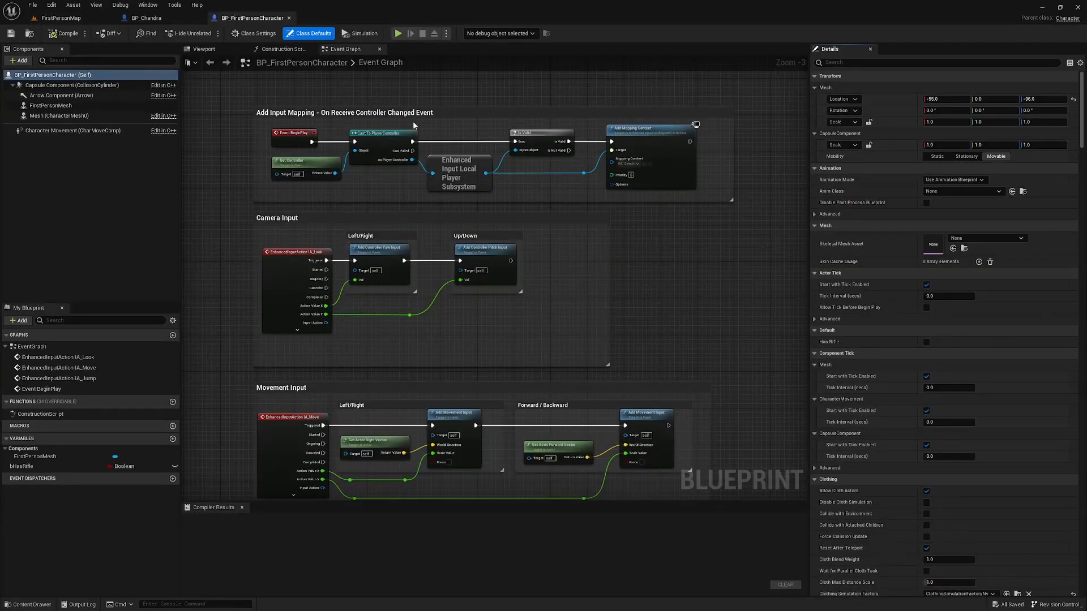
{"action": "scroll", "scroll_direction": "down", "scroll_amount": 3}
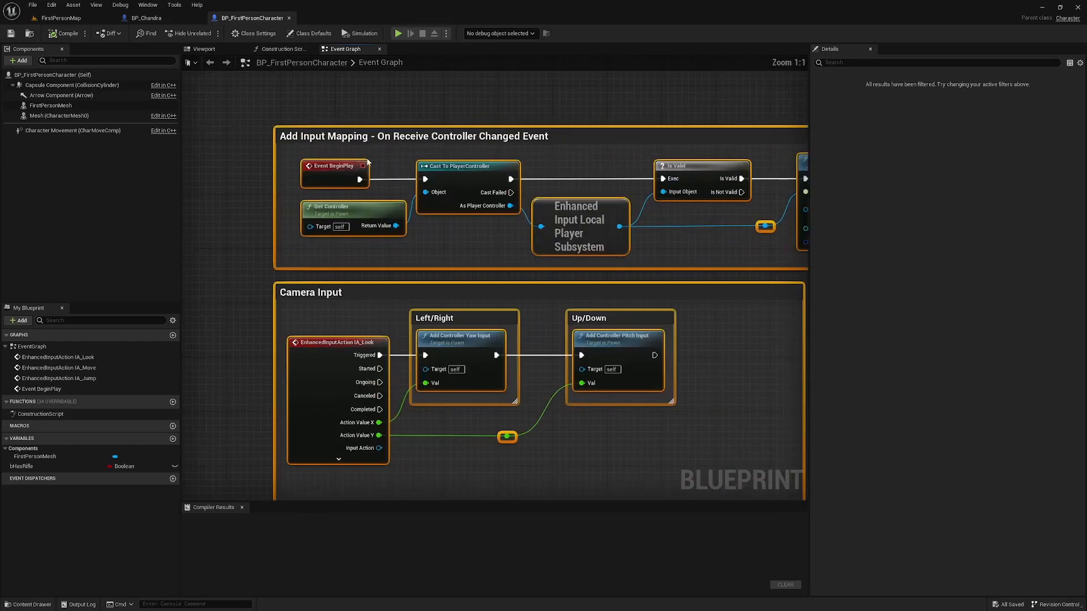
{"action": "mouse_move", "coordinate": [339, 164]}
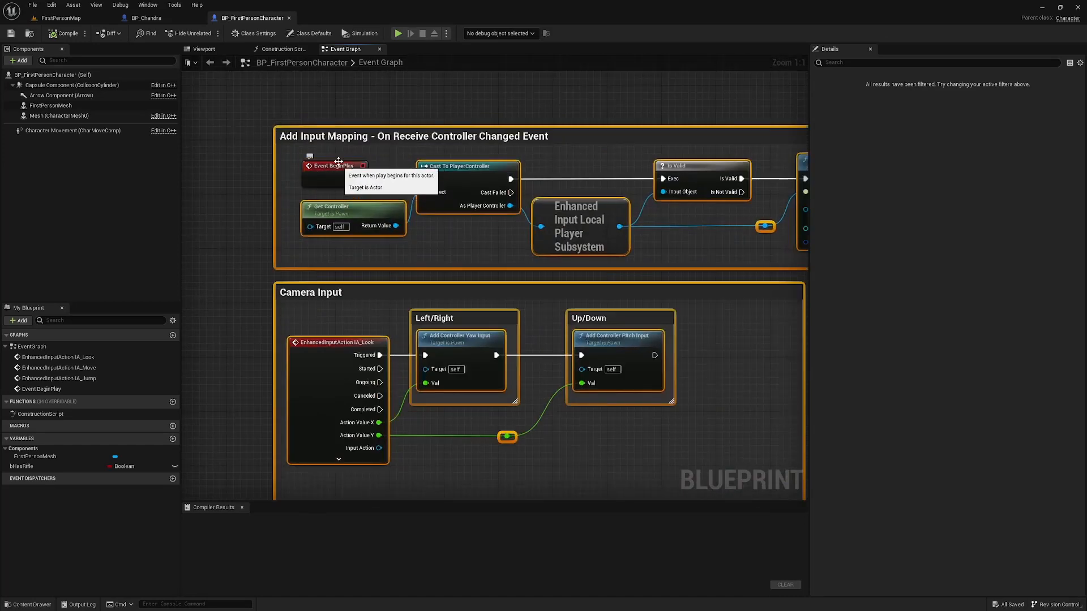
{"action": "scroll", "scroll_direction": "down", "scroll_amount": 3}
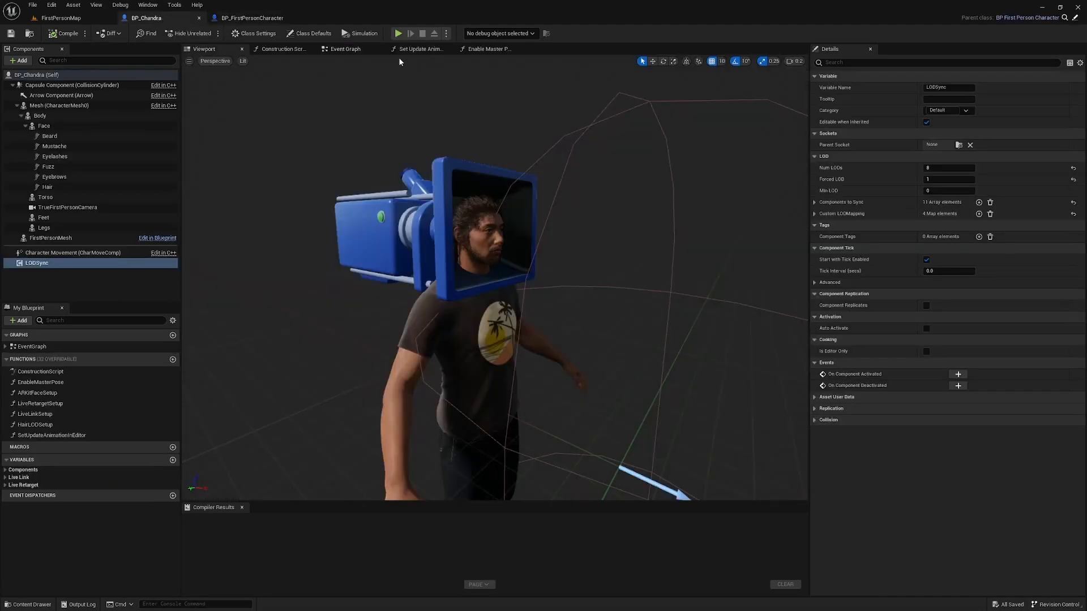
{"action": "left_click", "coordinate": [344, 48]}
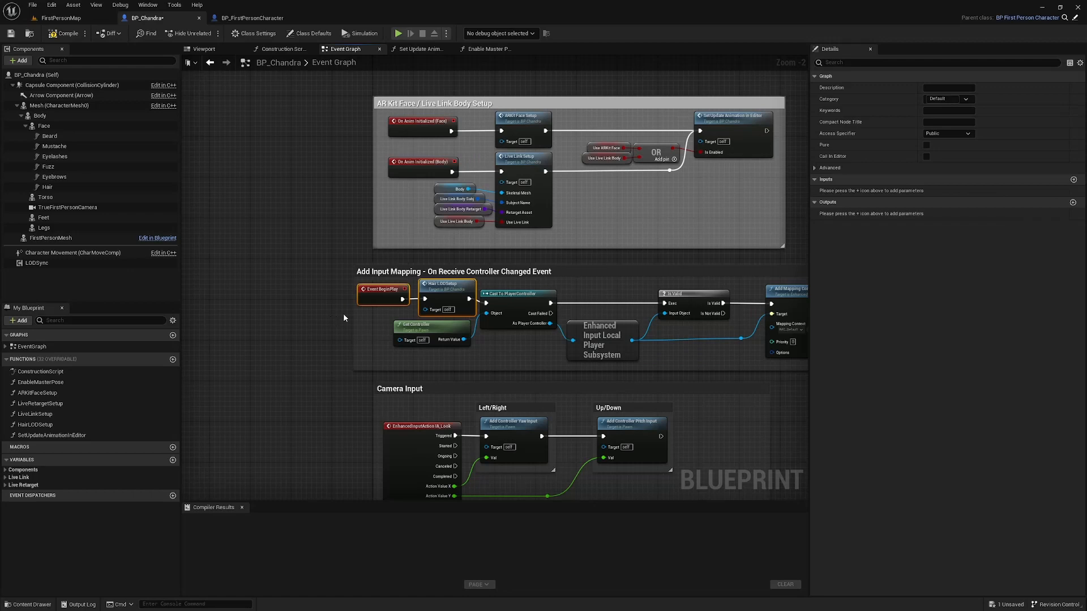
{"action": "left_click", "coordinate": [473, 271]}
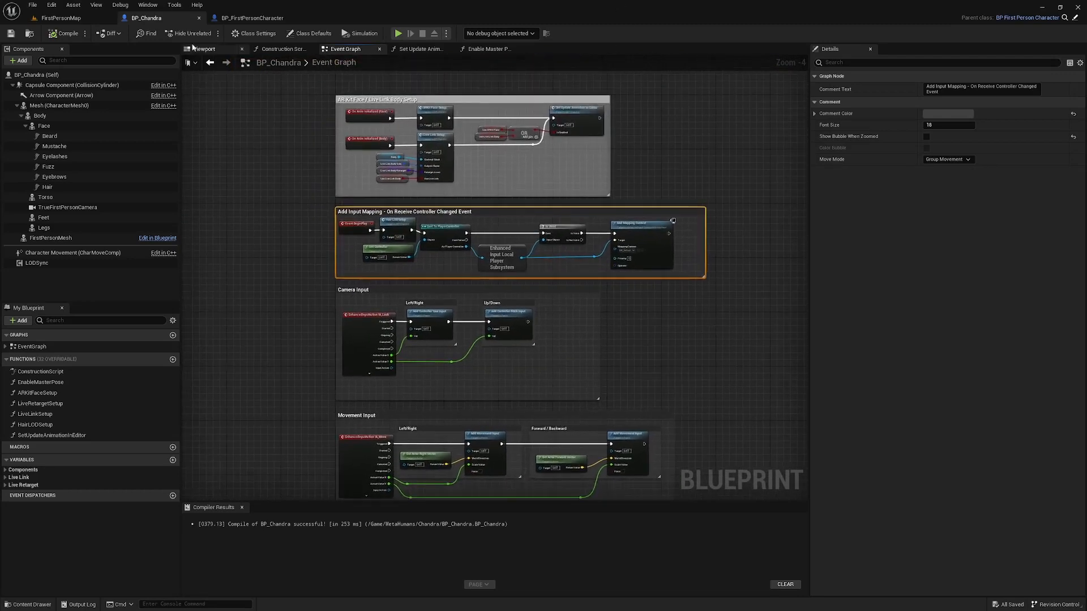
{"action": "left_click", "coordinate": [61, 18]}
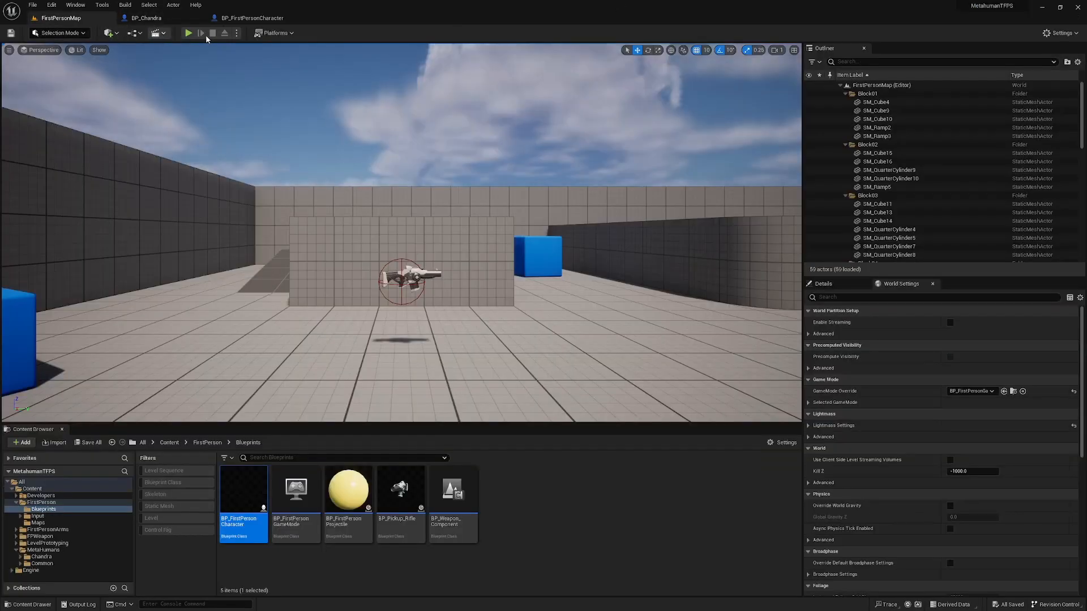
{"action": "left_click", "coordinate": [188, 33]}
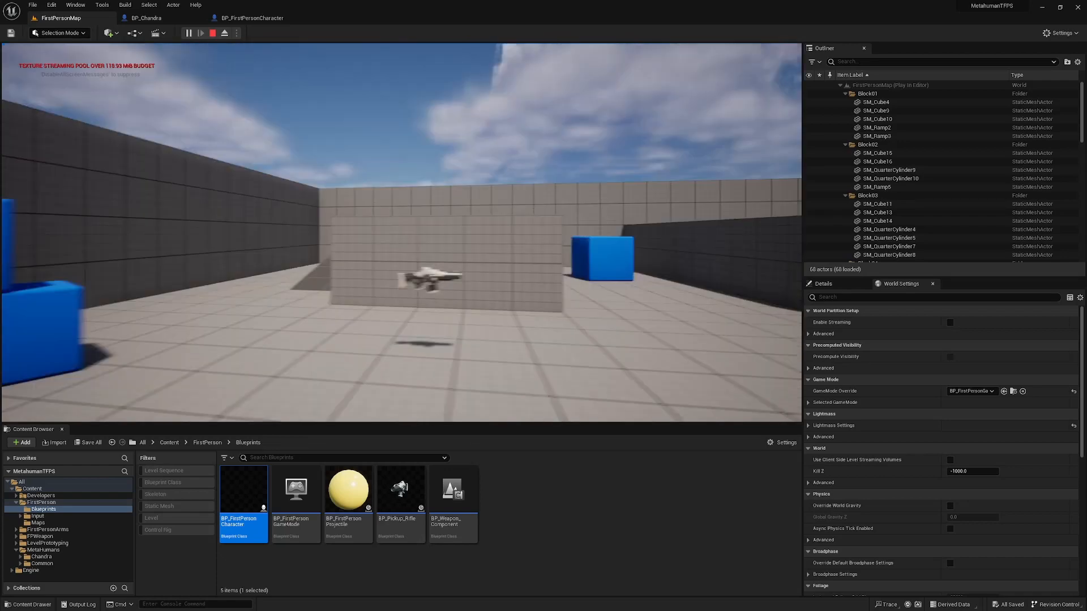
{"action": "left_click", "coordinate": [212, 33]}
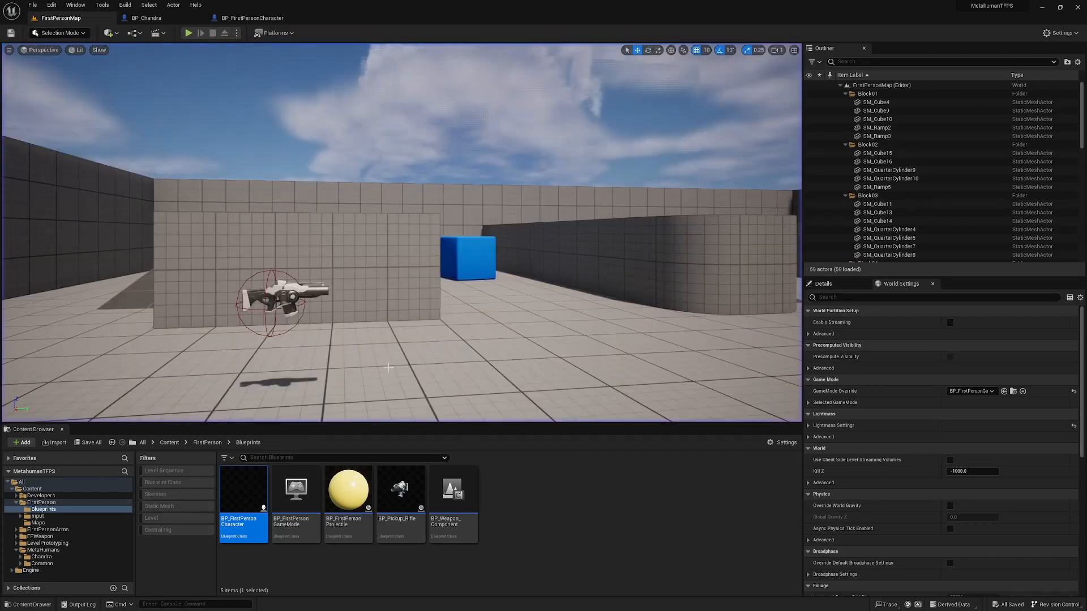
{"action": "left_click", "coordinate": [145, 17]}
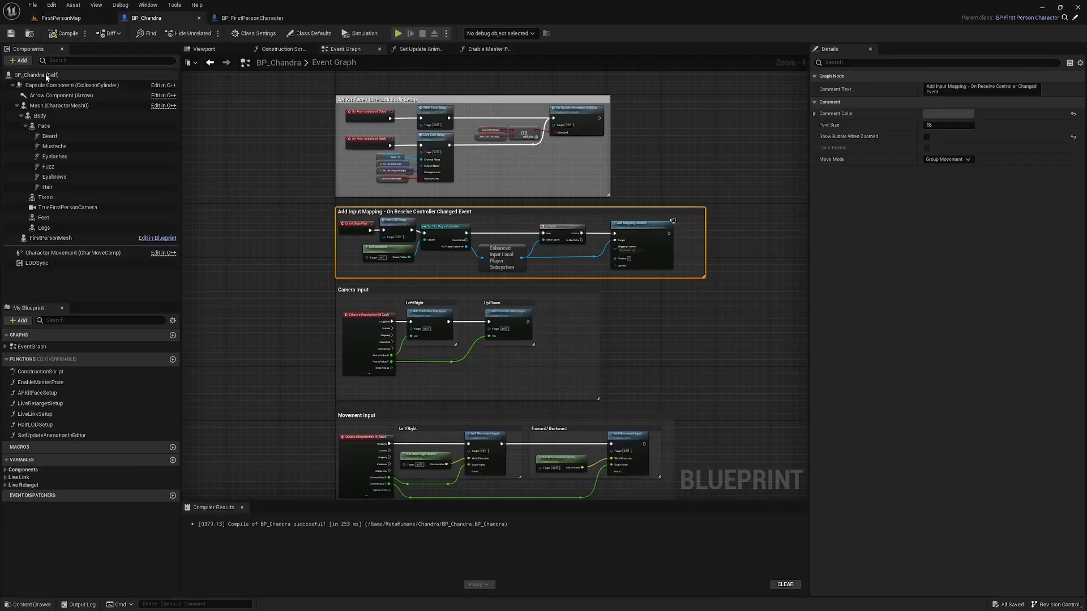
- Tick Use Controller Rotation Pitch in BP_Chandra's Class Defaults, then return to FirstPersonMap
{"action": "left_click", "coordinate": [311, 34]}
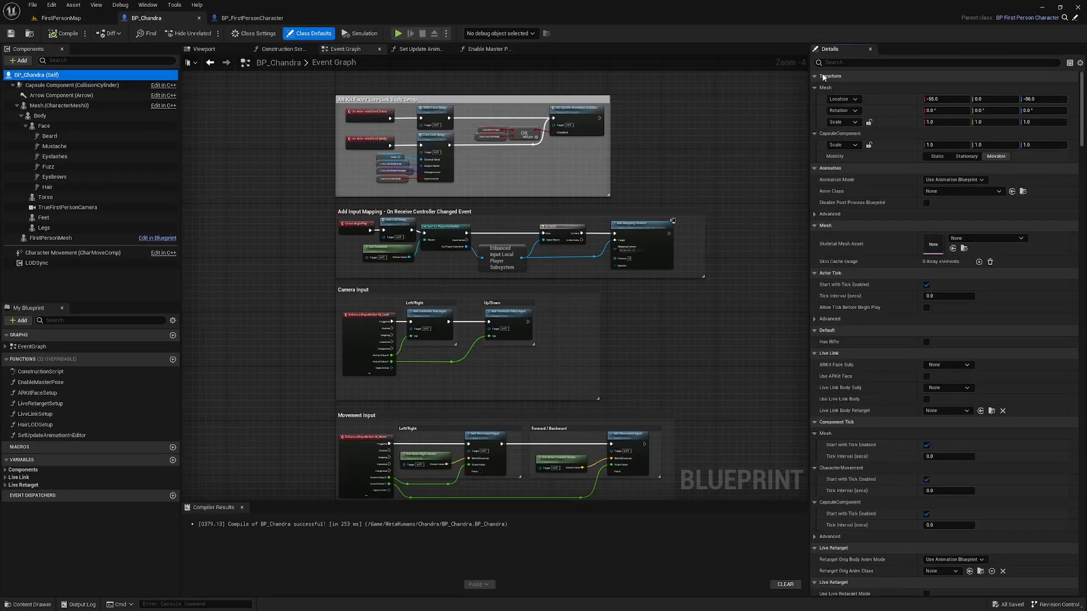
{"action": "type", "text": "com"}
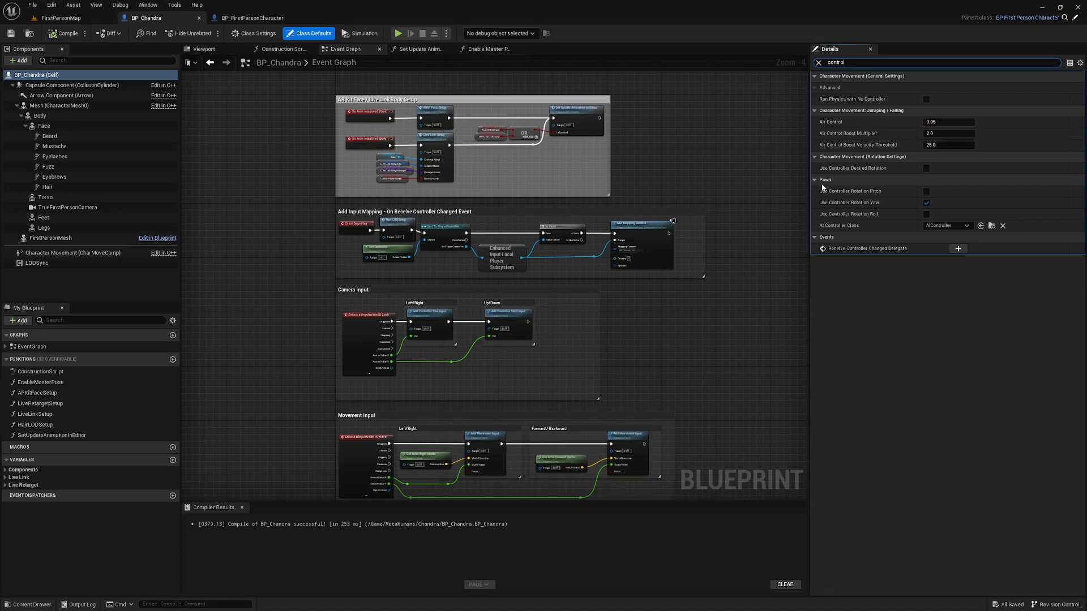
{"action": "mouse_move", "coordinate": [851, 191]}
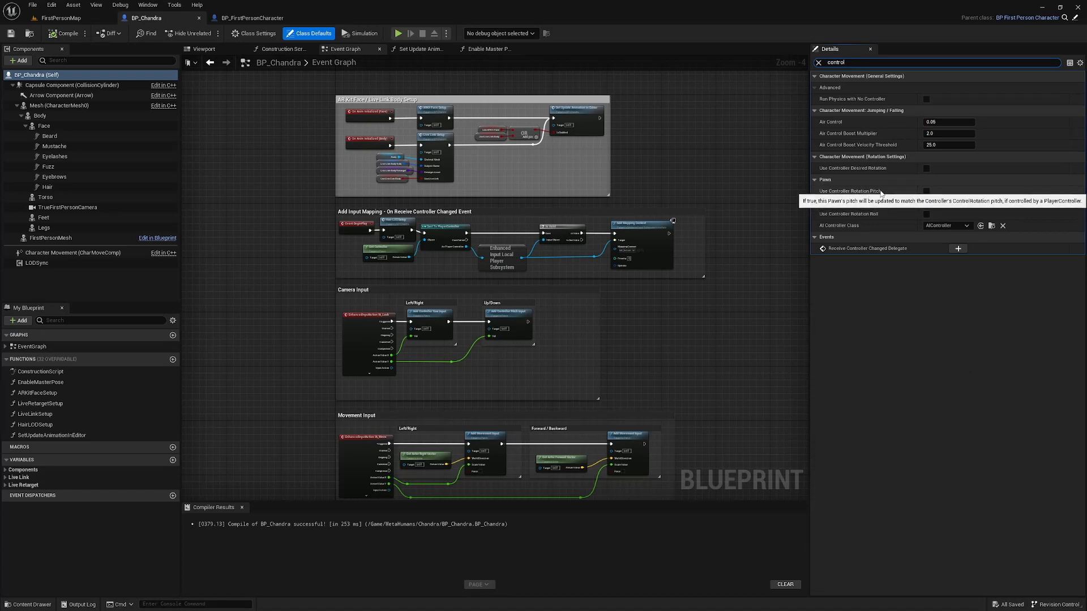
{"action": "left_click", "coordinate": [926, 191]}
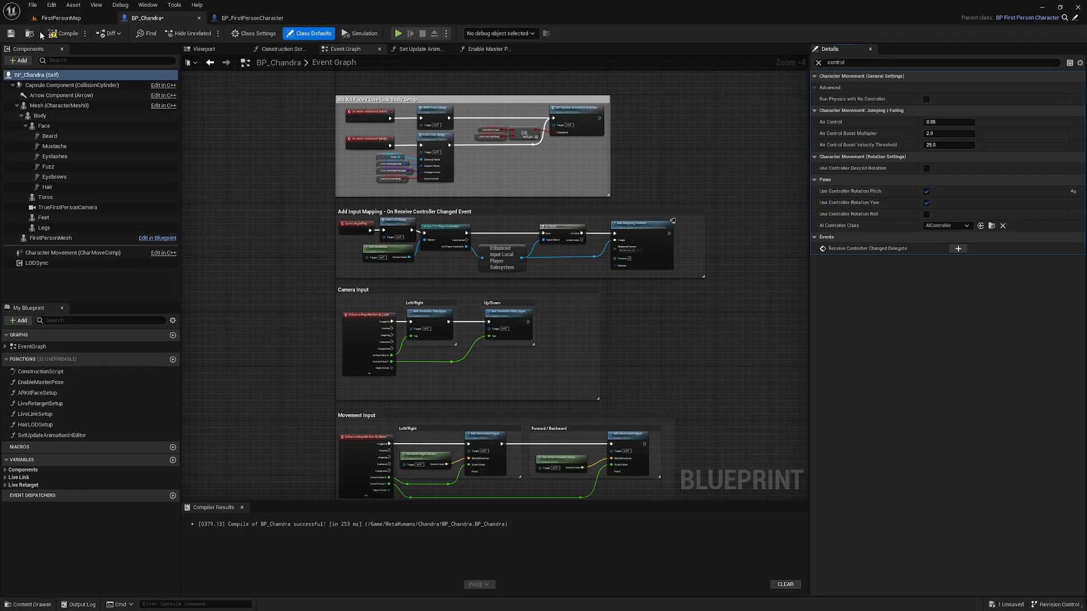
{"action": "left_click", "coordinate": [62, 18]}
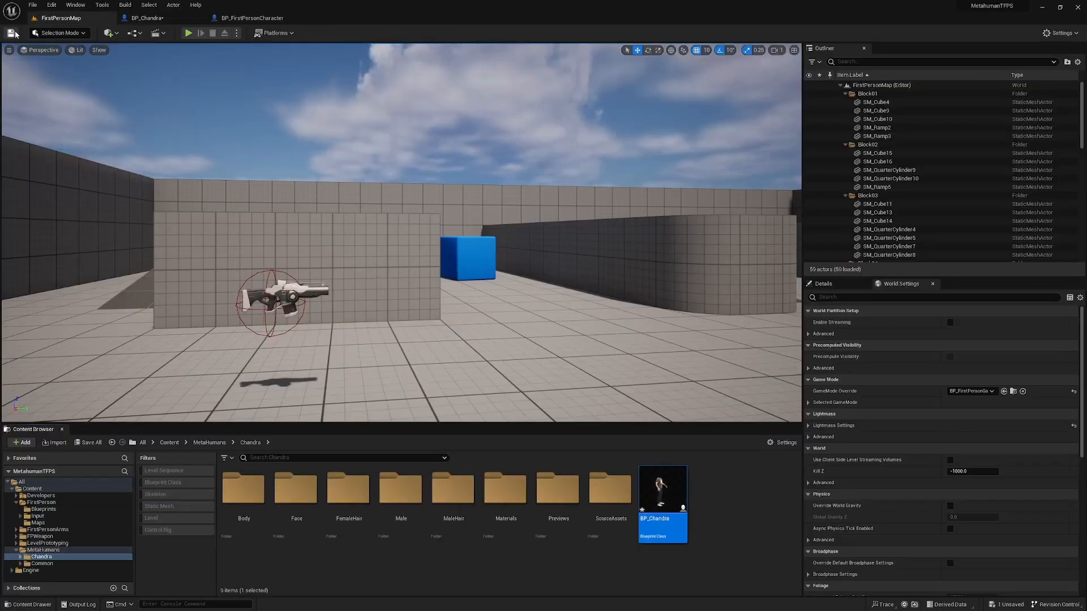
- Enter a 't.' console command, play-test FirstPersonMap as BP_Chandra, stop, and return to the map
{"action": "left_click", "coordinate": [188, 33]}
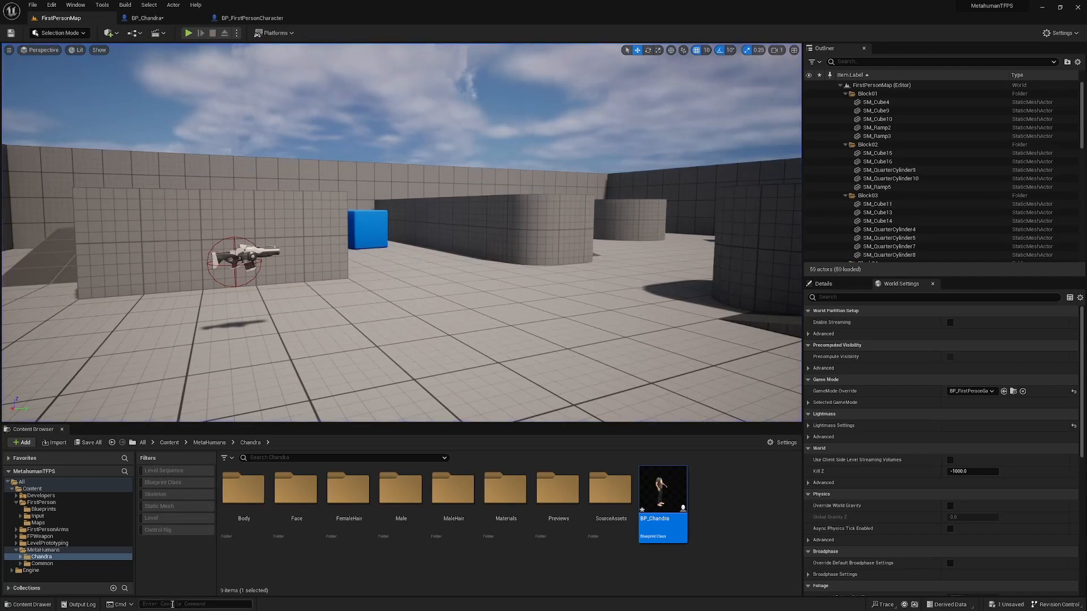
{"action": "type", "text": "t."}
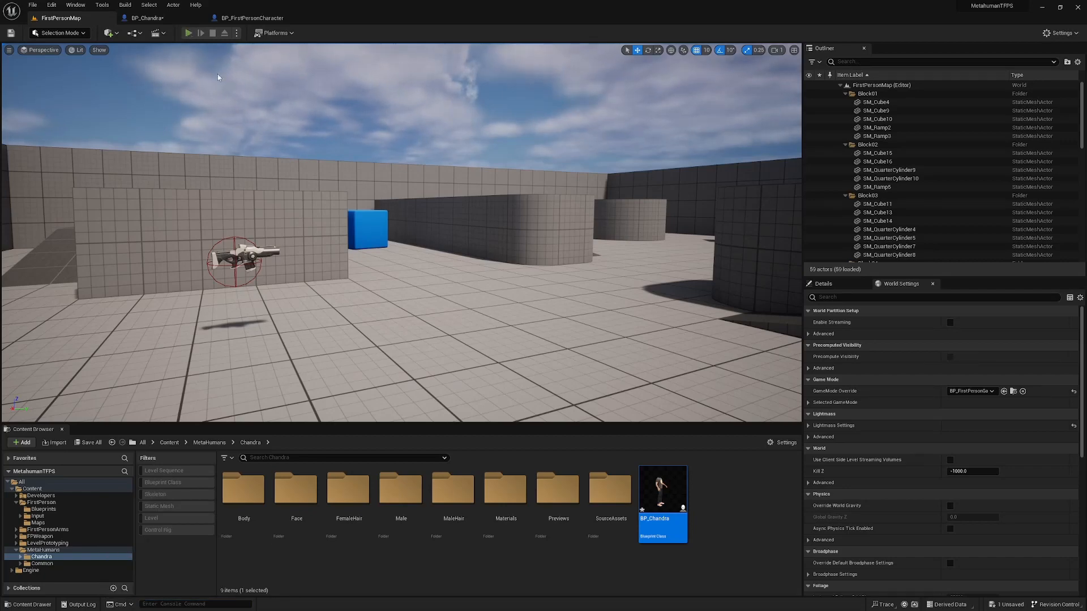
{"action": "left_click", "coordinate": [188, 33]}
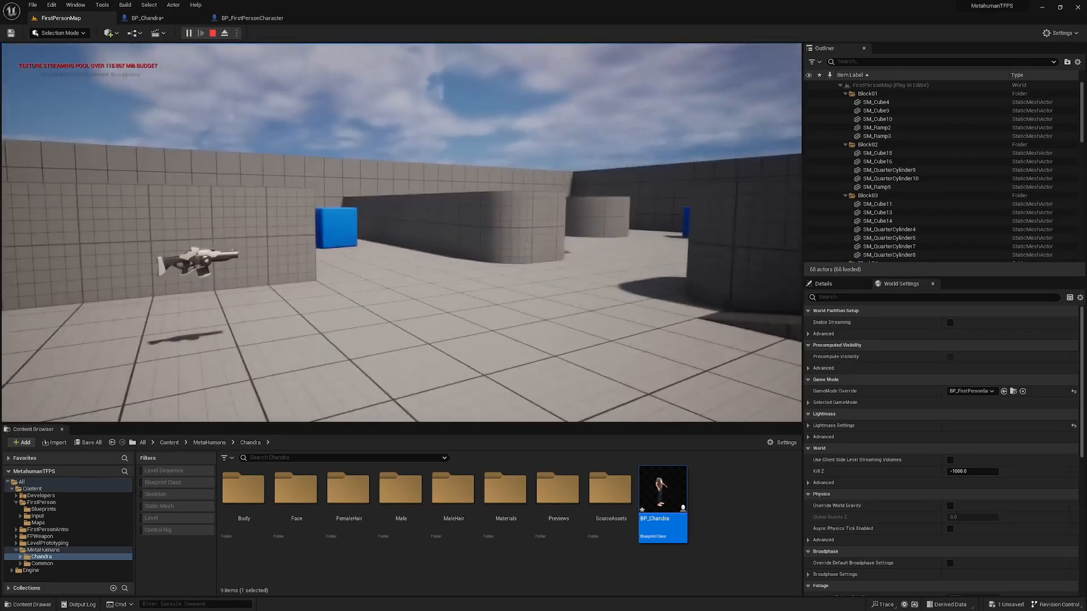
{"action": "left_click", "coordinate": [213, 32]}
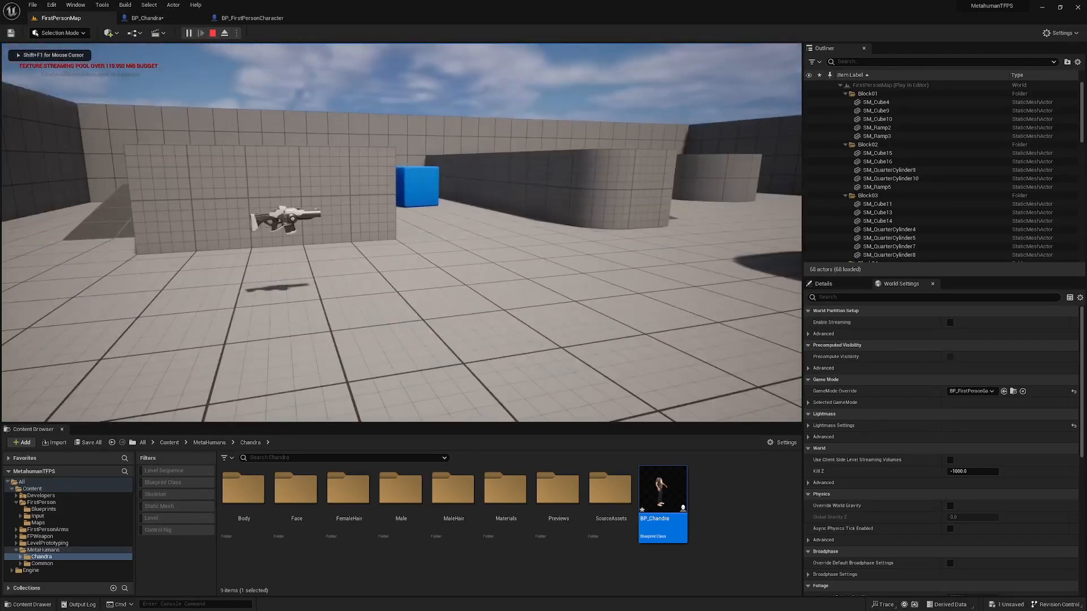
{"action": "left_click", "coordinate": [223, 33]}
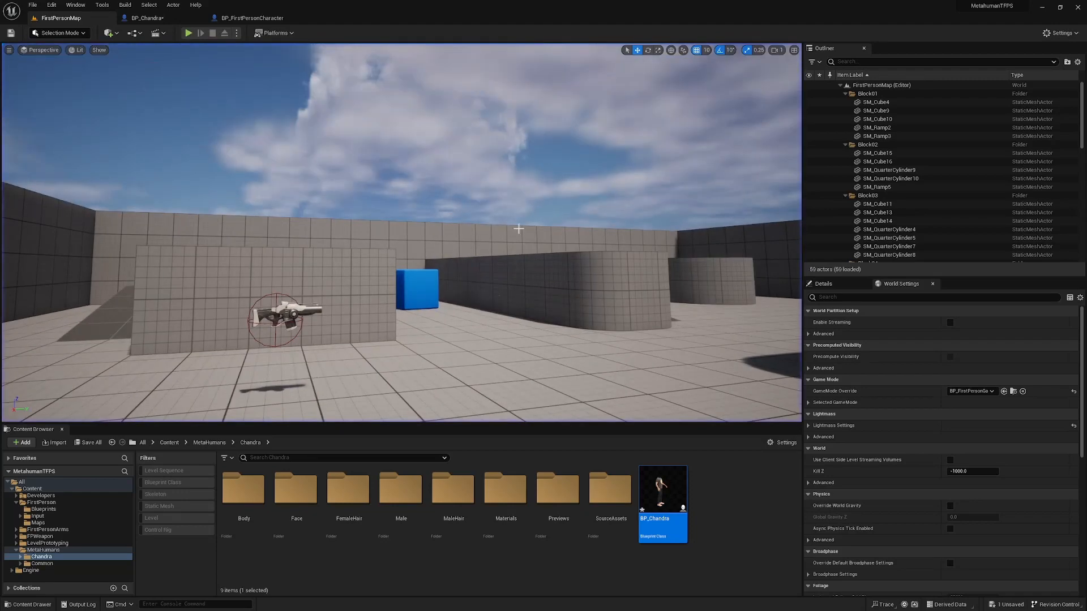
{"action": "mouse_move", "coordinate": [167, 21]}
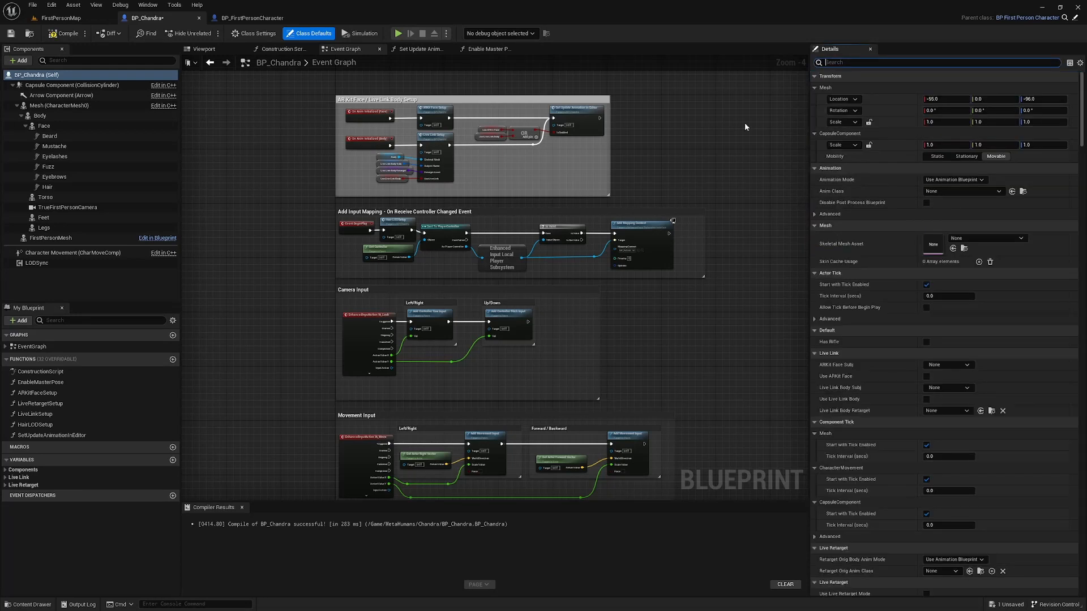
{"action": "left_click", "coordinate": [57, 17]}
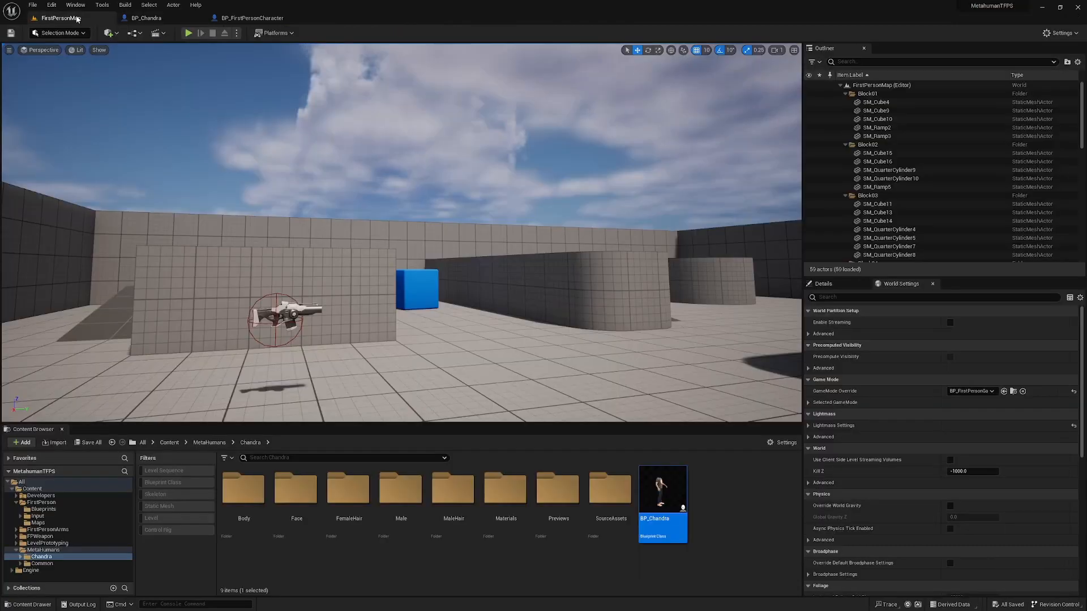
{"action": "left_click", "coordinate": [188, 32]}
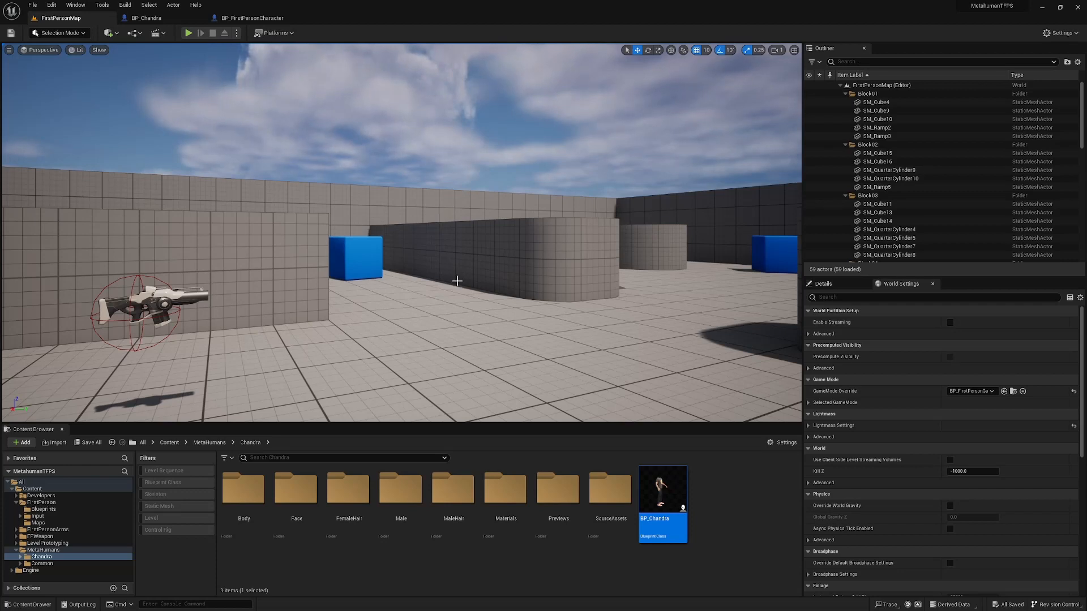
{"action": "mouse_move", "coordinate": [367, 254]}
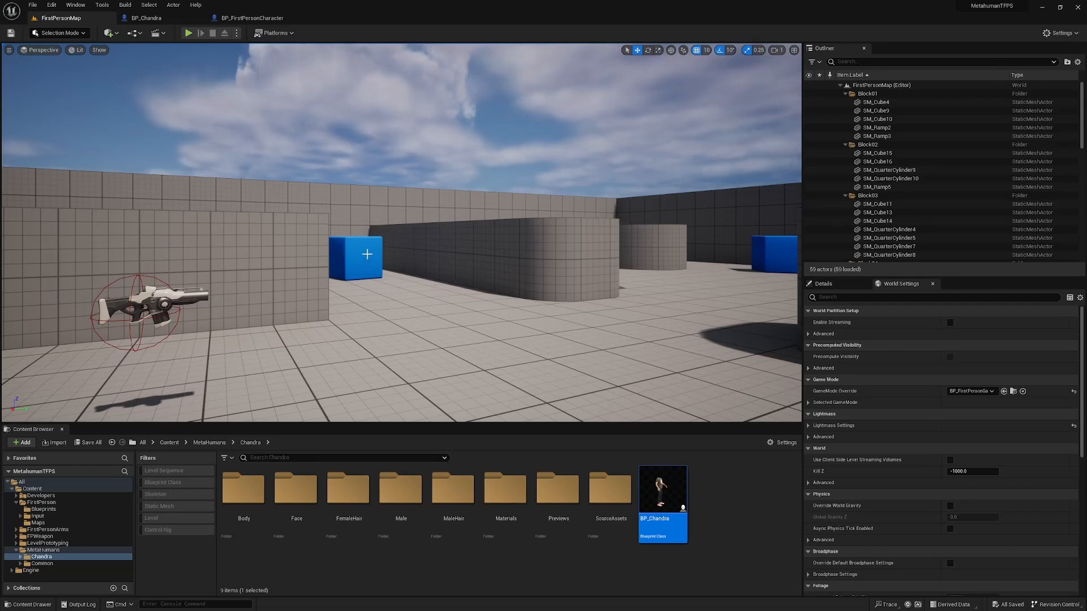